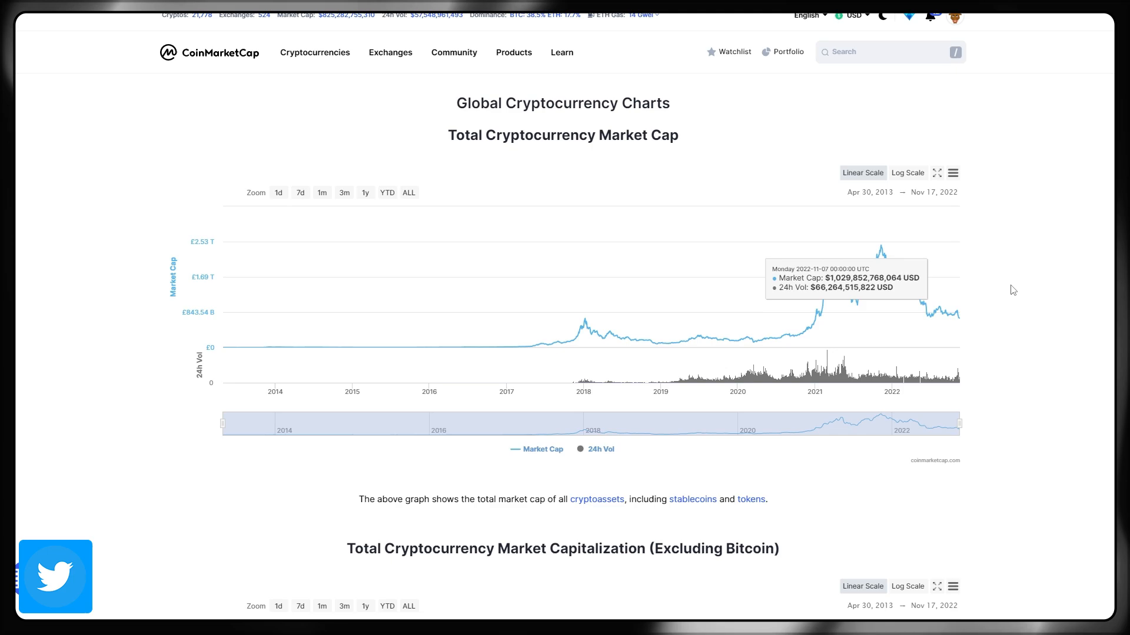
pyautogui.moveTo(958, 319)
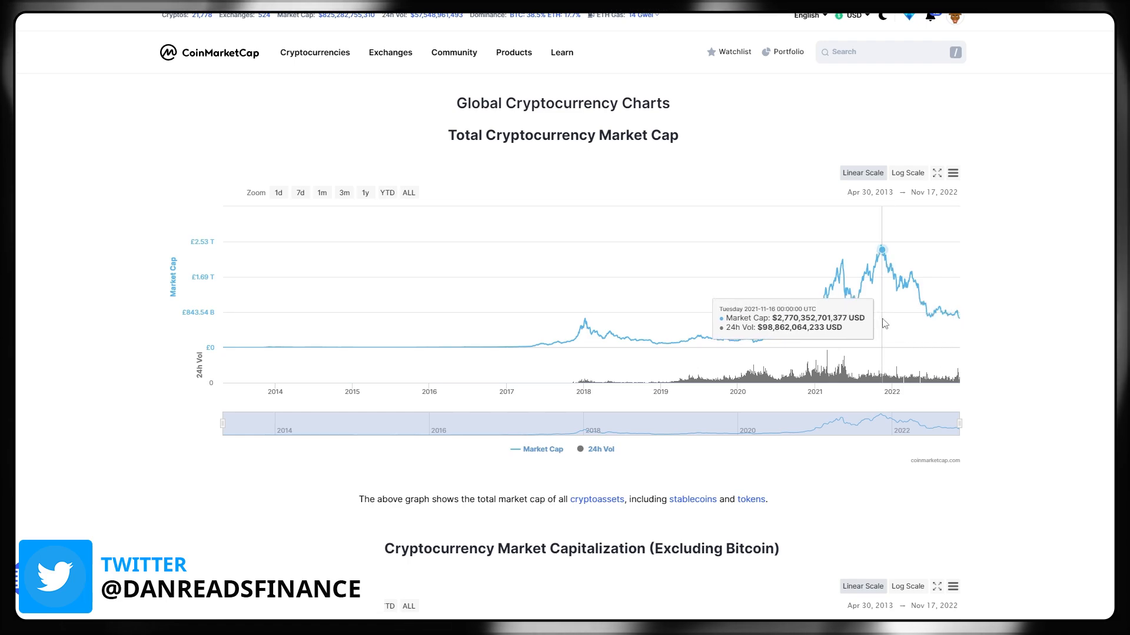
pyautogui.moveTo(770, 339)
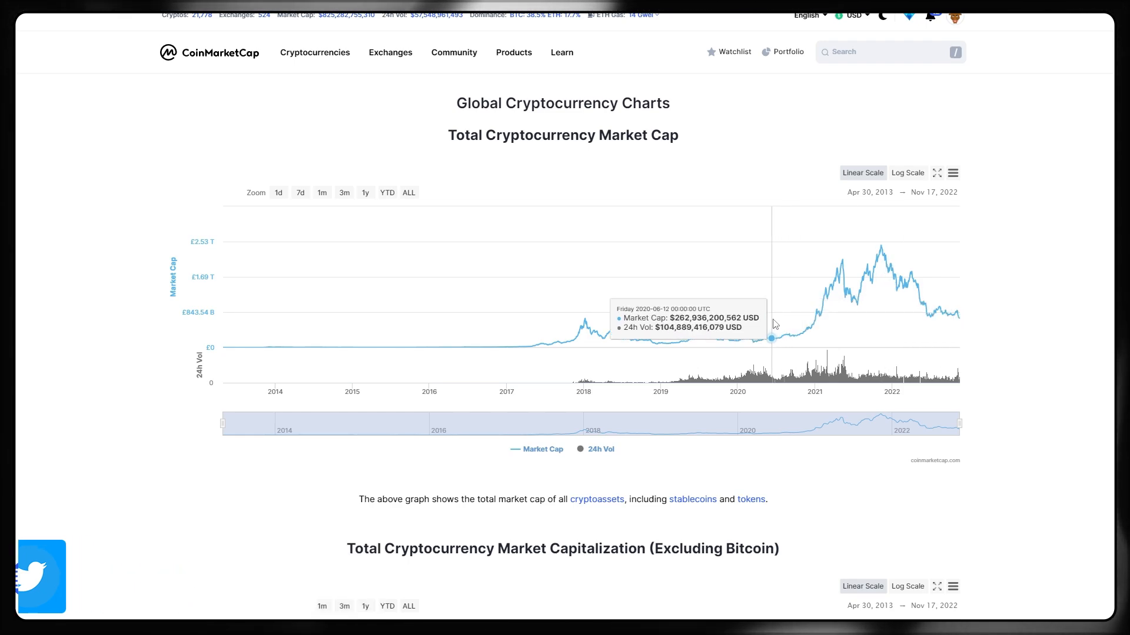
pyautogui.moveTo(818, 312)
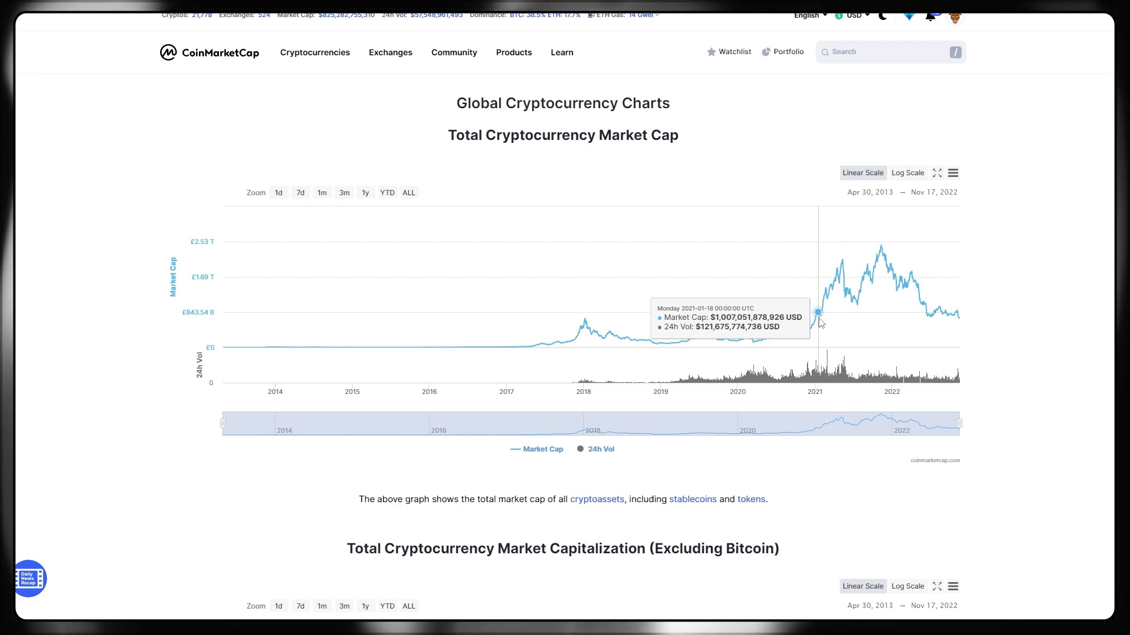
pyautogui.moveTo(315, 153)
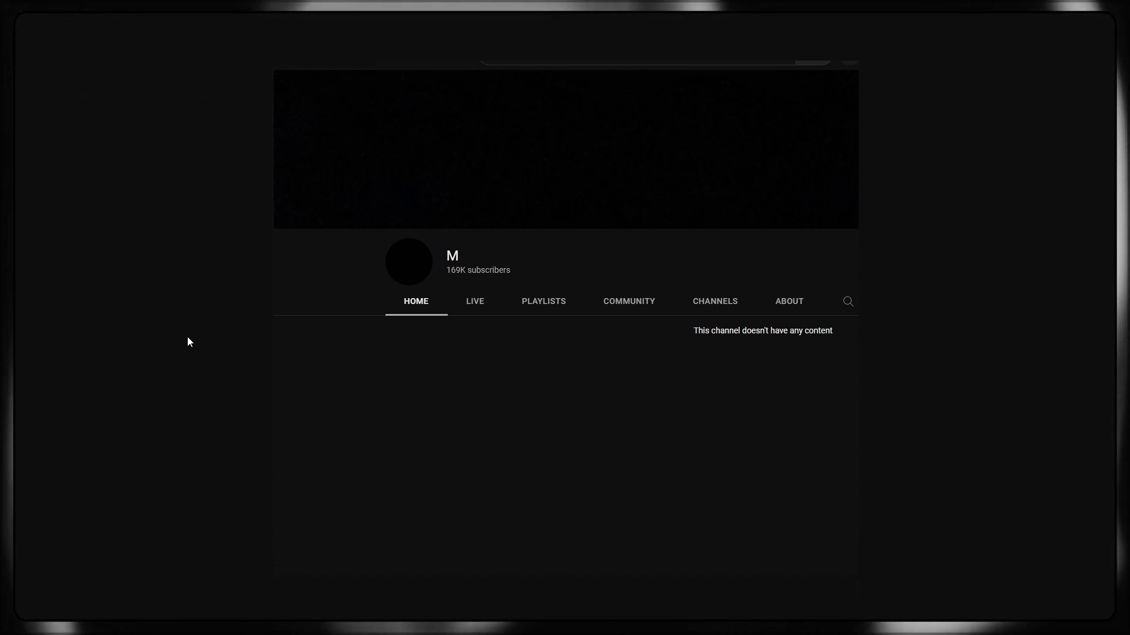
pyautogui.moveTo(300, 306)
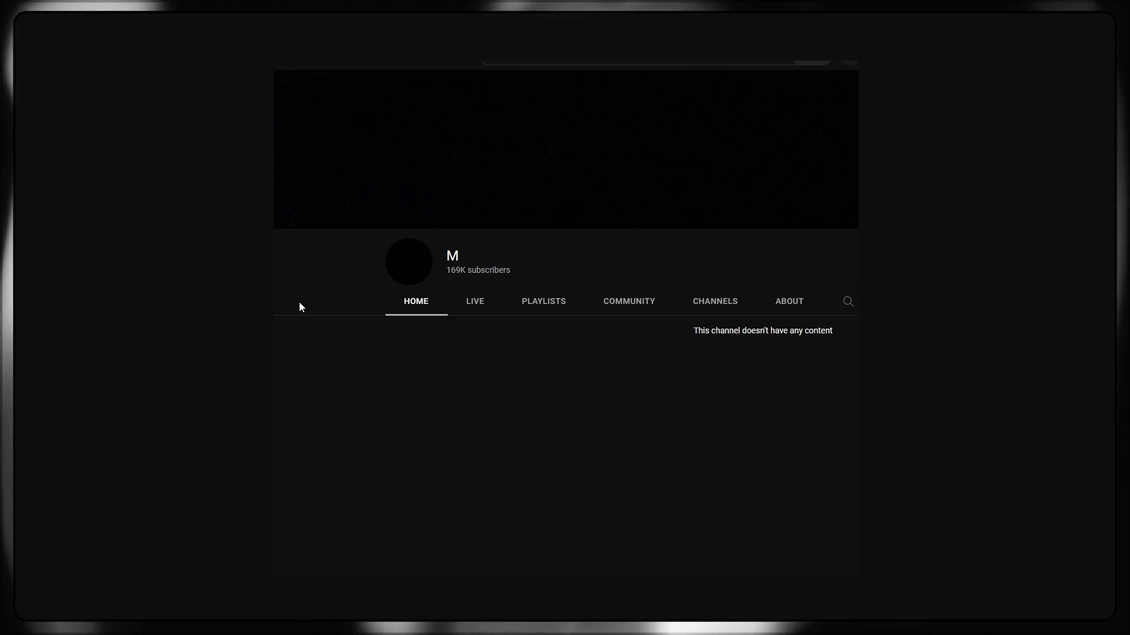
pyautogui.moveTo(214, 243)
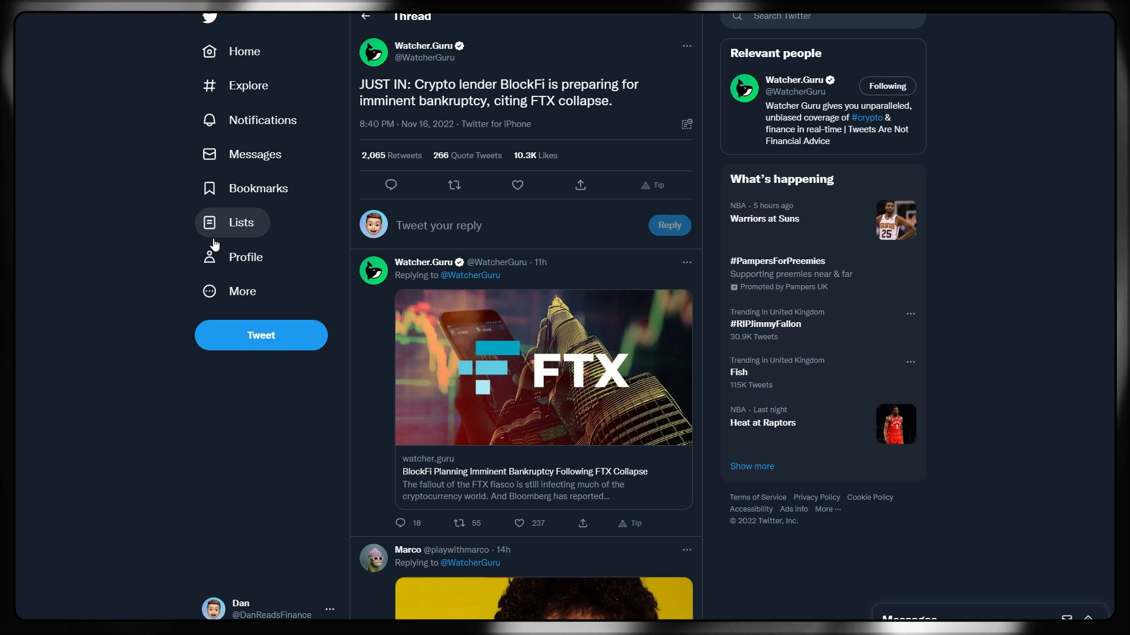
# Step: Open the linked Watcher.Guru article 'BlockFi Planning Imminent Bankruptcy Following FTX Collapse'
pyautogui.click(543, 471)
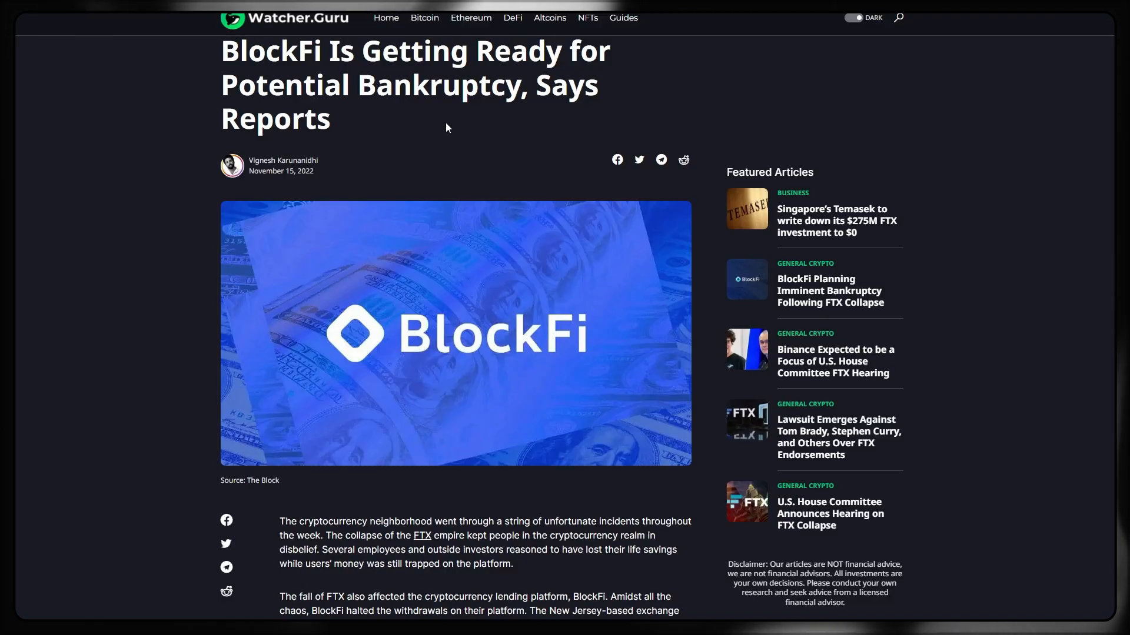
# Step: Scroll the BlockFi article past the image and opening paragraphs to the embedded WSJ-report tweet and FTX exposure section
pyautogui.scroll(3)
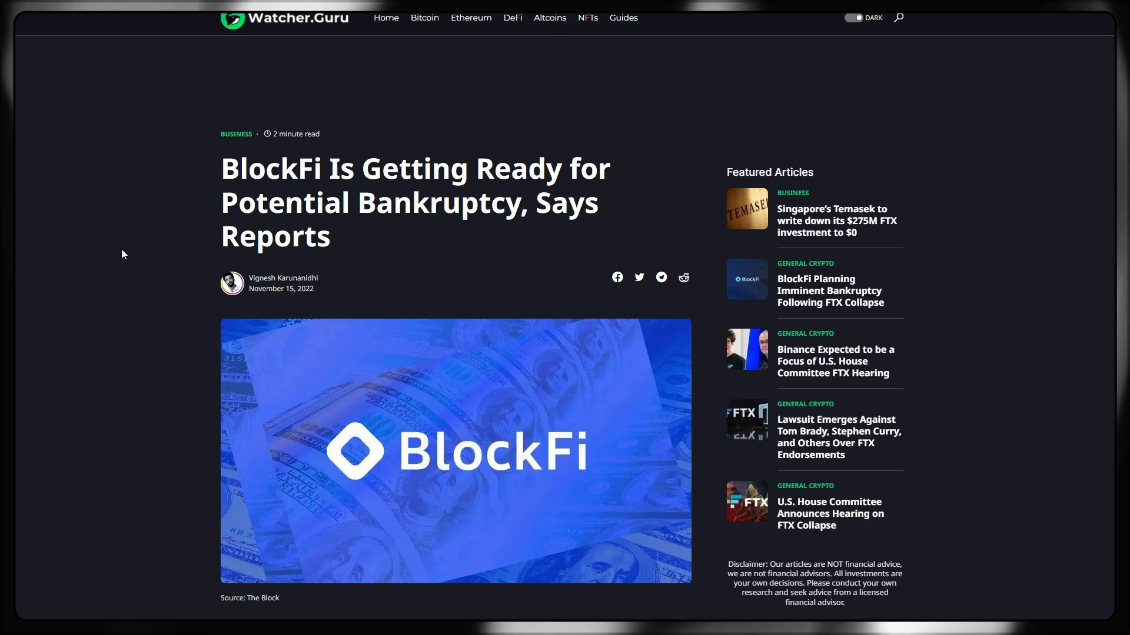
pyautogui.scroll(-3)
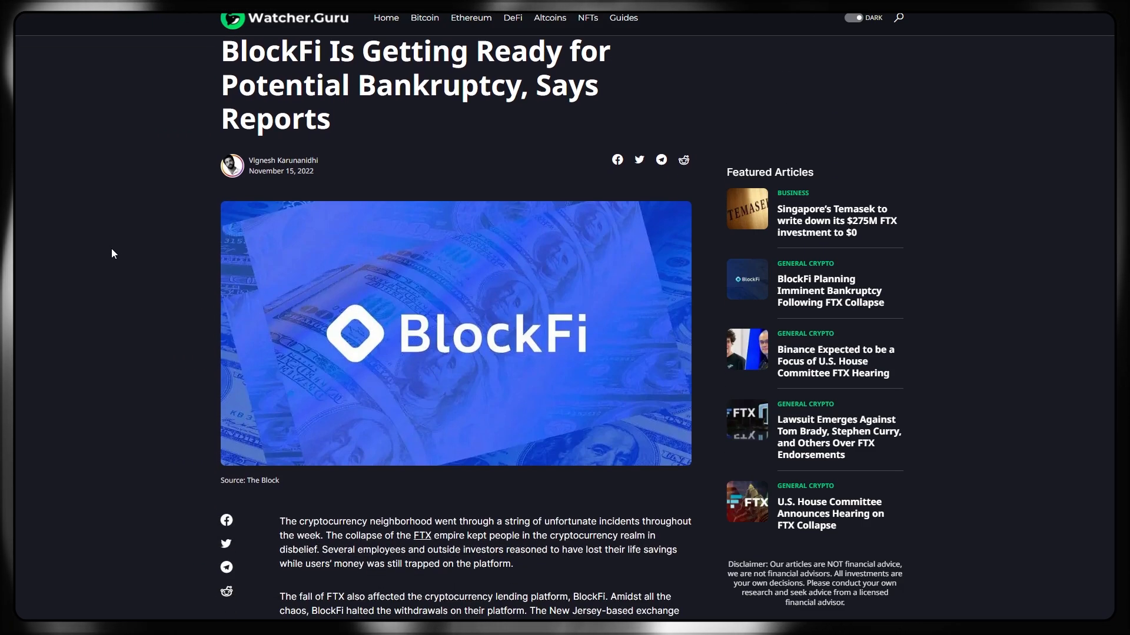
pyautogui.scroll(-3)
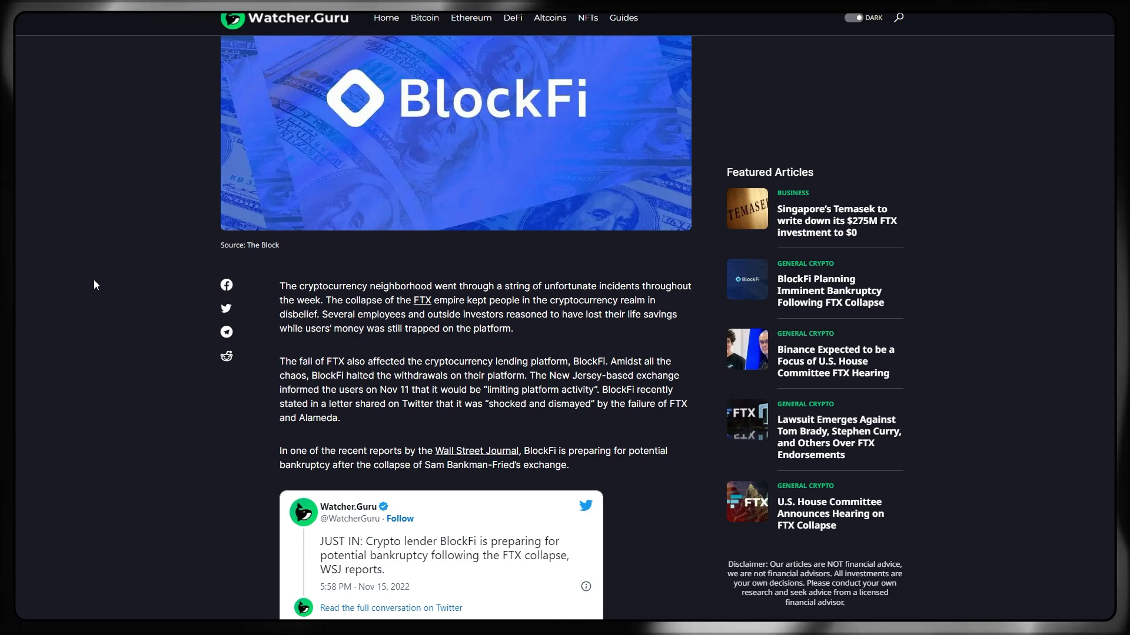
pyautogui.scroll(-3)
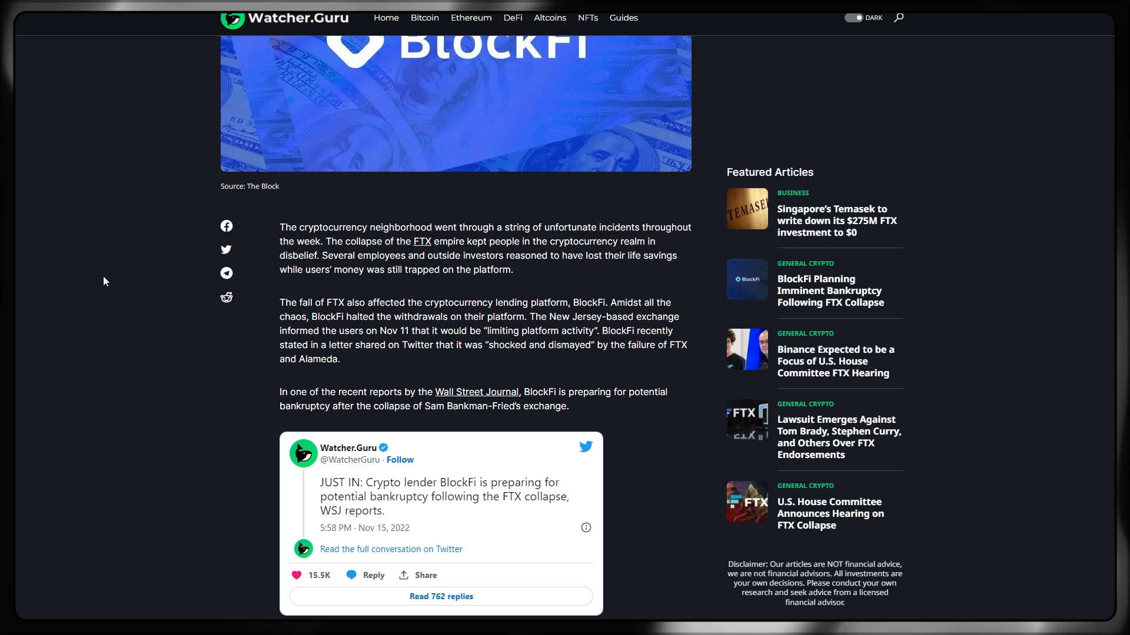
pyautogui.scroll(-3)
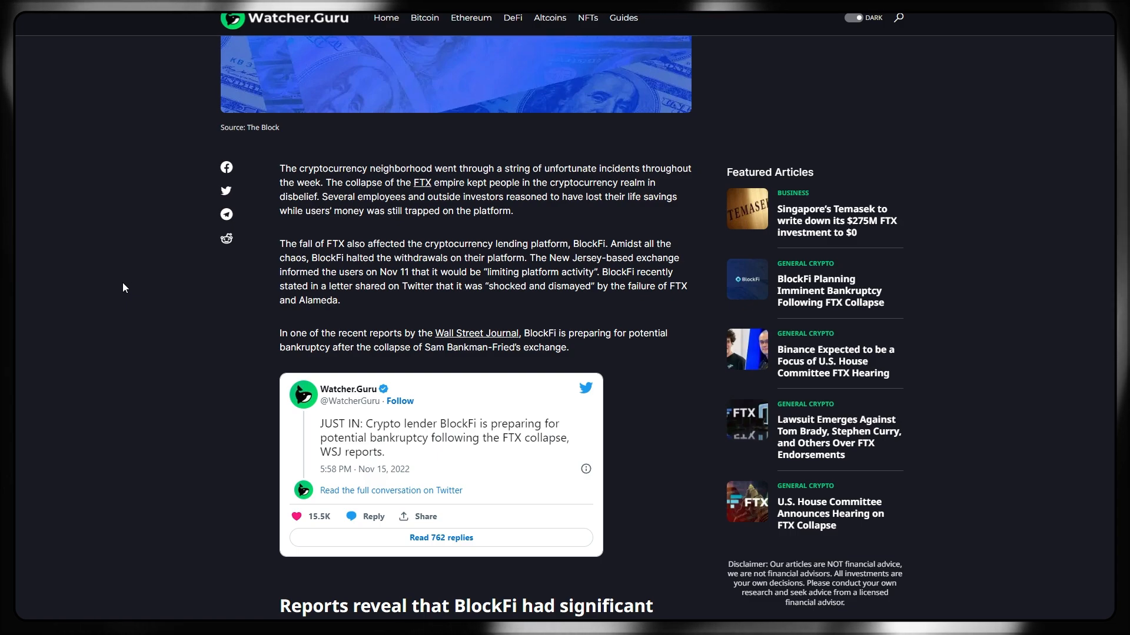
pyautogui.scroll(-3)
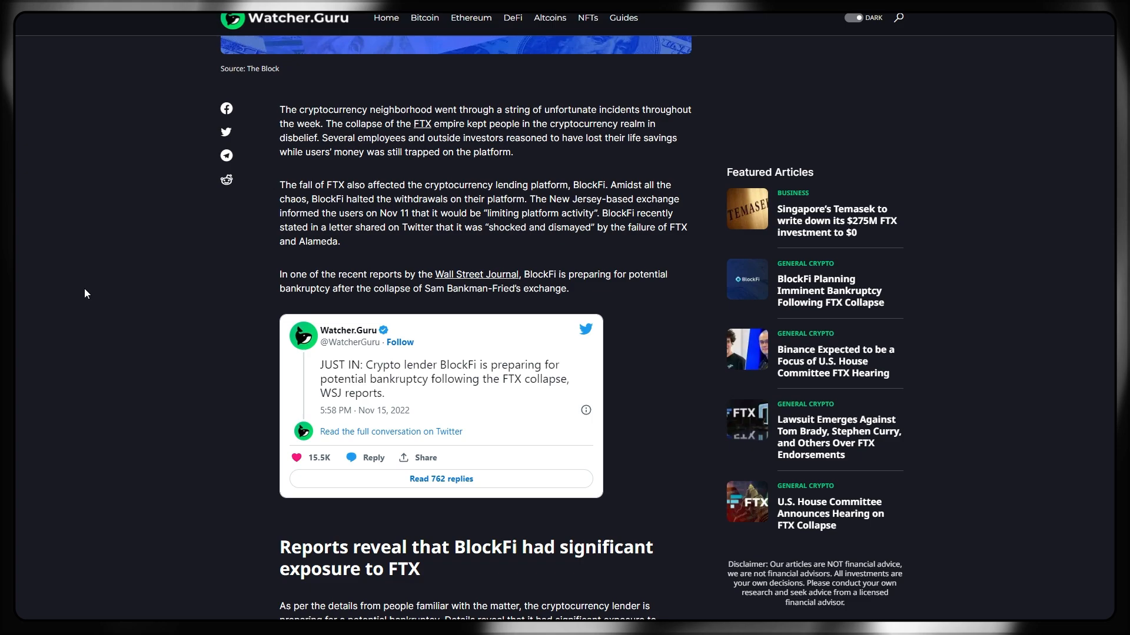
pyautogui.moveTo(102, 296)
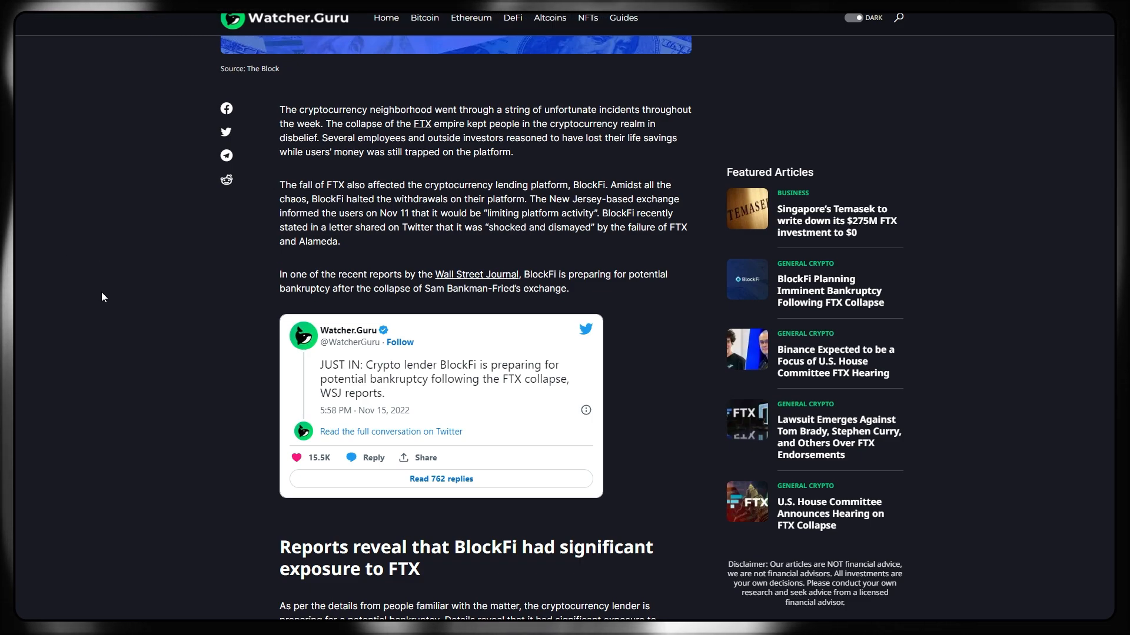
pyautogui.moveTo(116, 292)
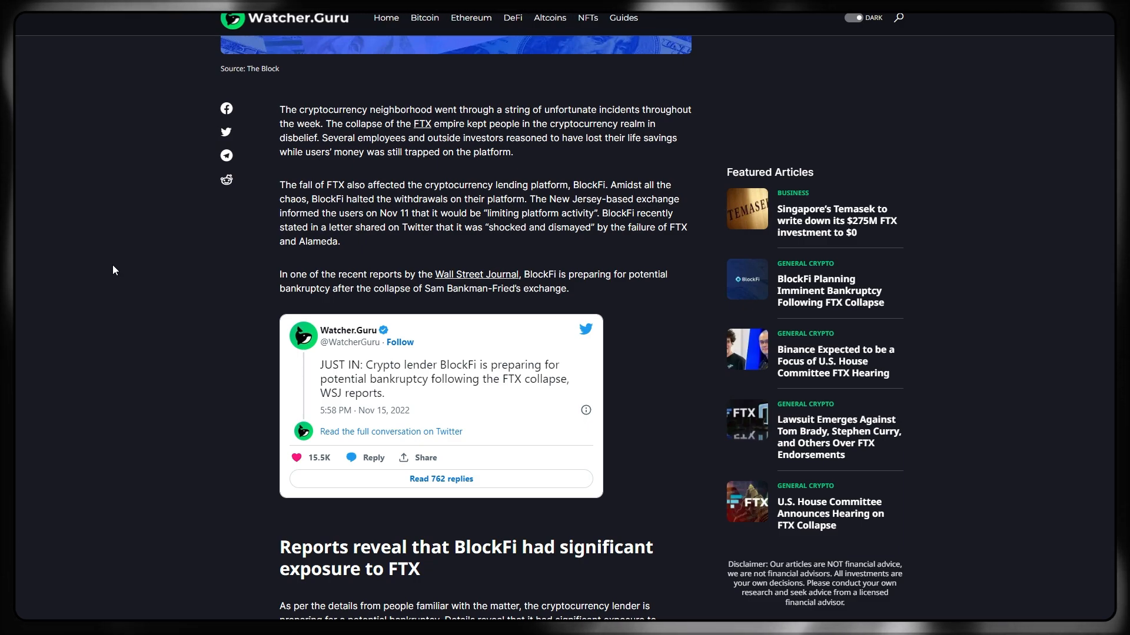
pyautogui.moveTo(121, 270)
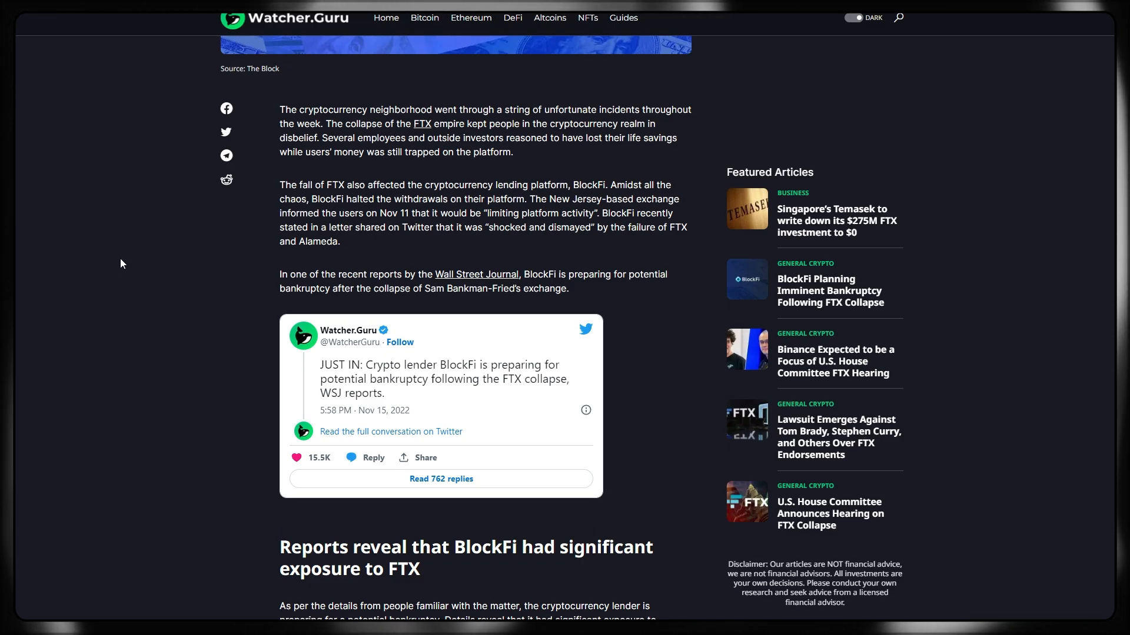
pyautogui.moveTo(126, 239)
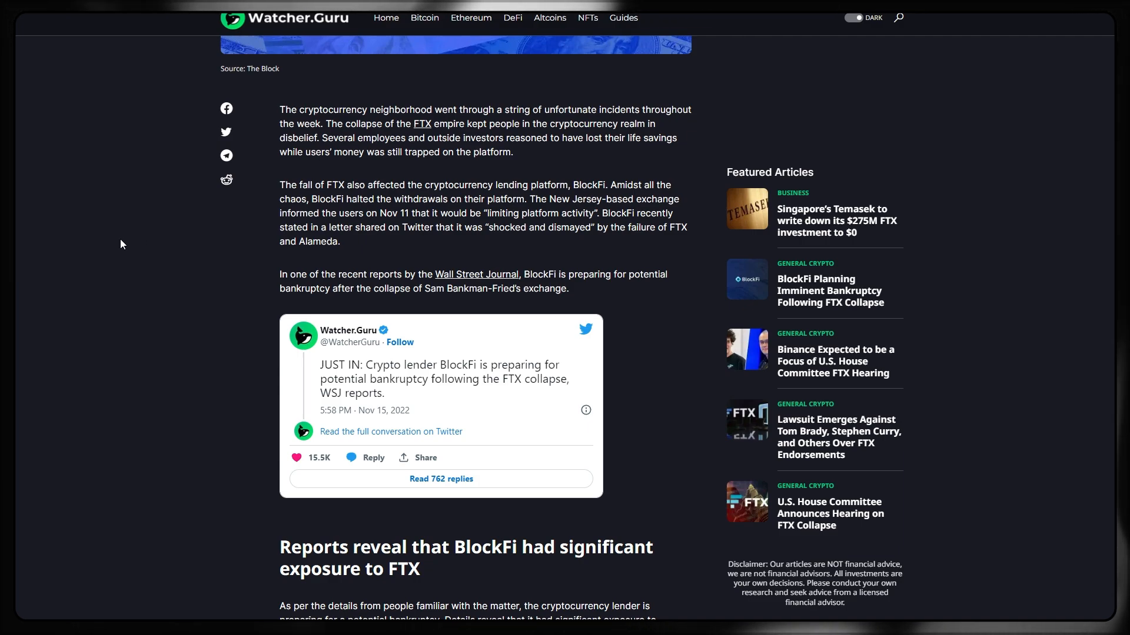
pyautogui.scroll(-3)
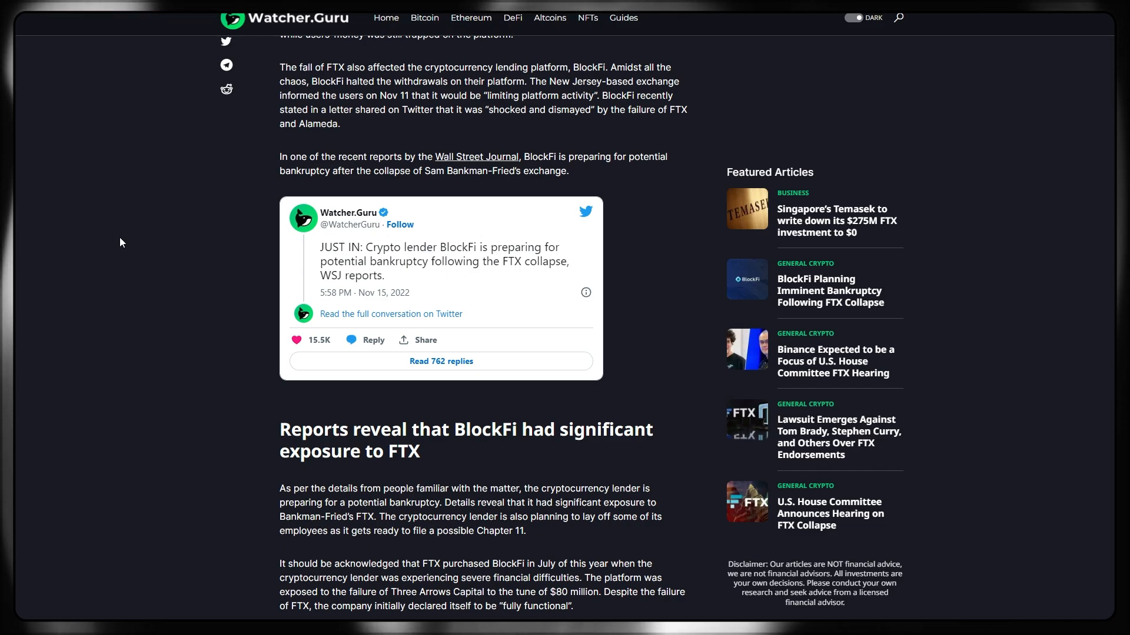
pyautogui.moveTo(113, 239)
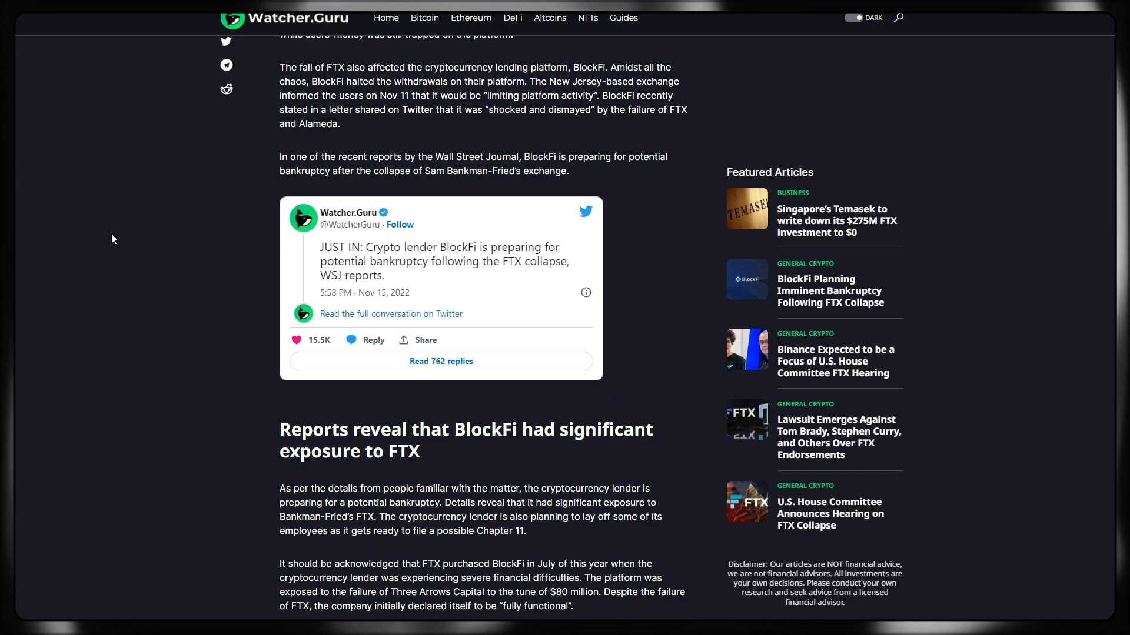
pyautogui.scroll(-3)
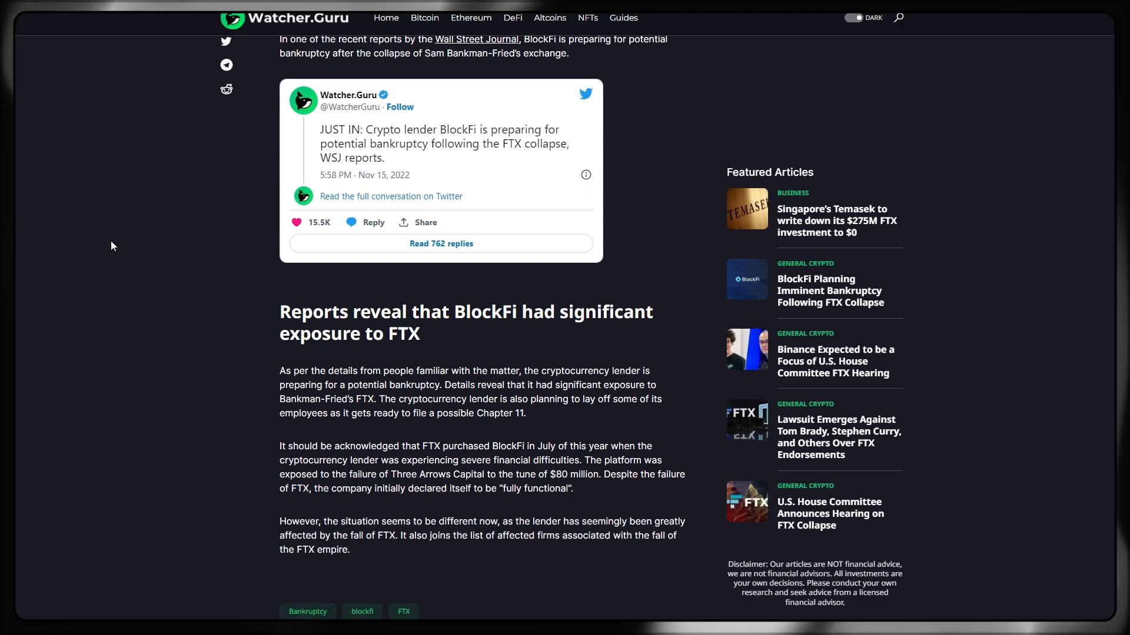
pyautogui.scroll(-3)
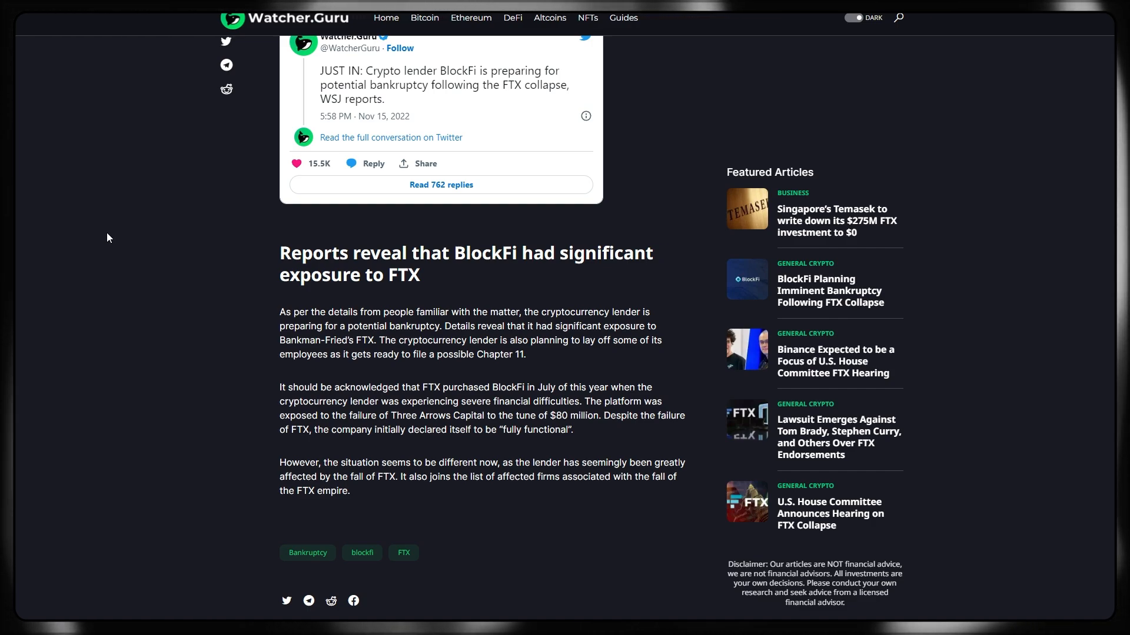
pyautogui.moveTo(122, 245)
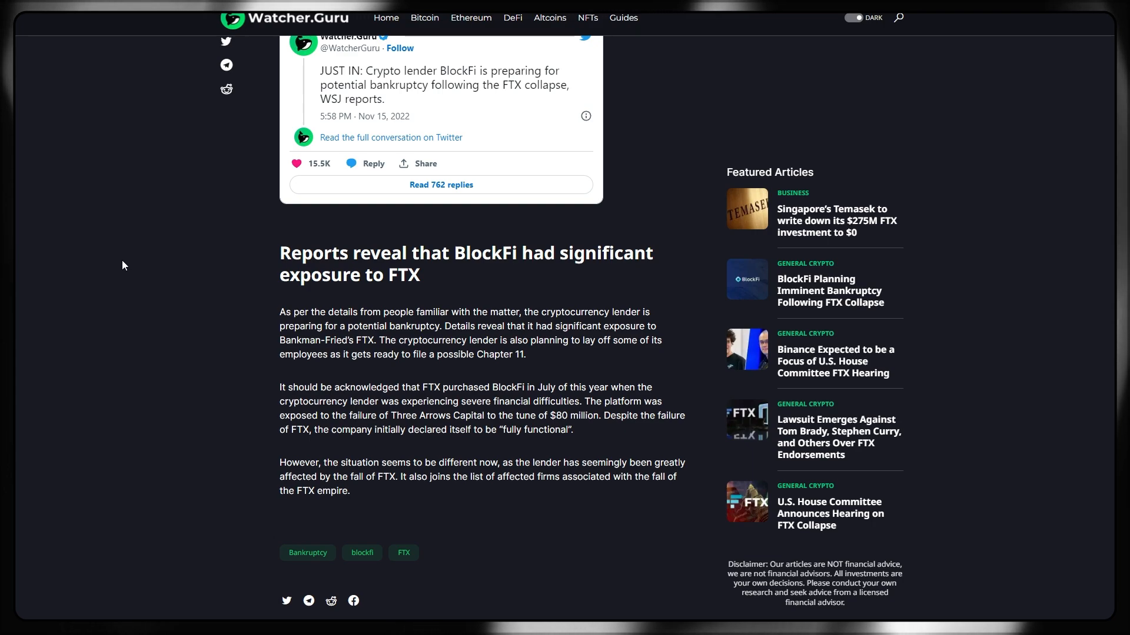
pyautogui.moveTo(120, 253)
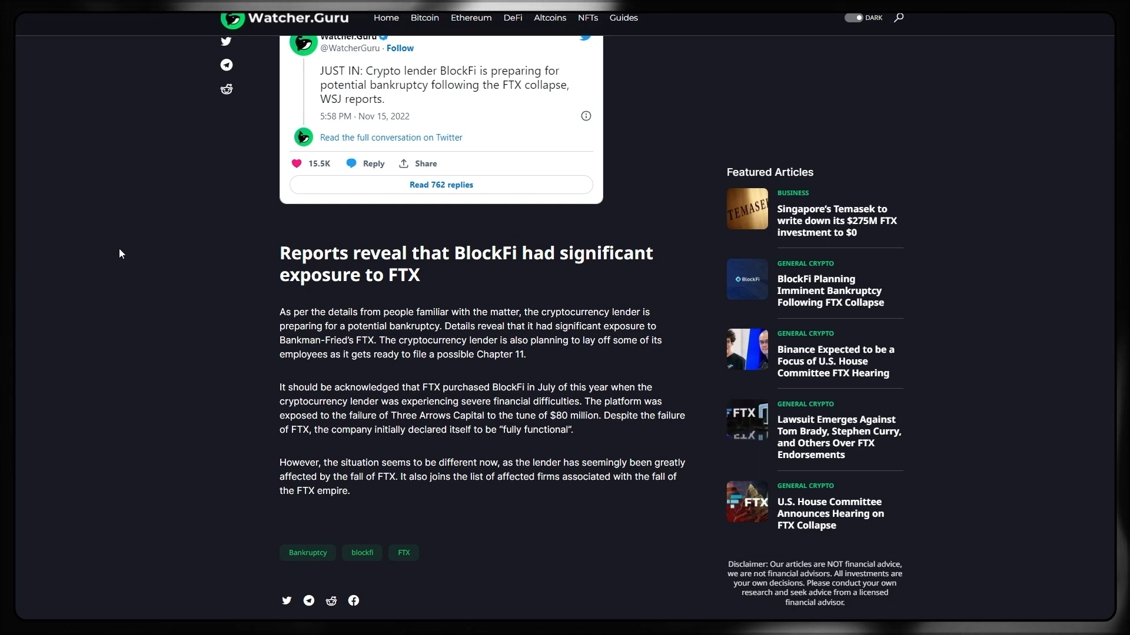
pyautogui.moveTo(140, 257)
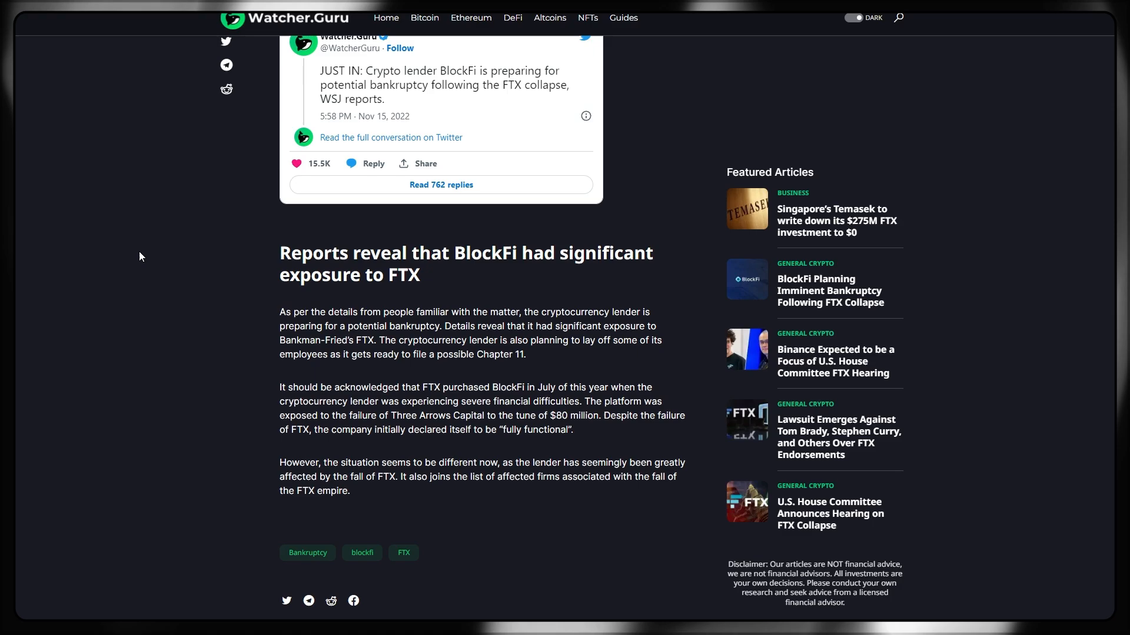
# Step: Switch to Yano's Genesis thread and read down to the Q4 2021 snapshot and the $2.4 billion Three Arrows loan
pyautogui.click(391, 138)
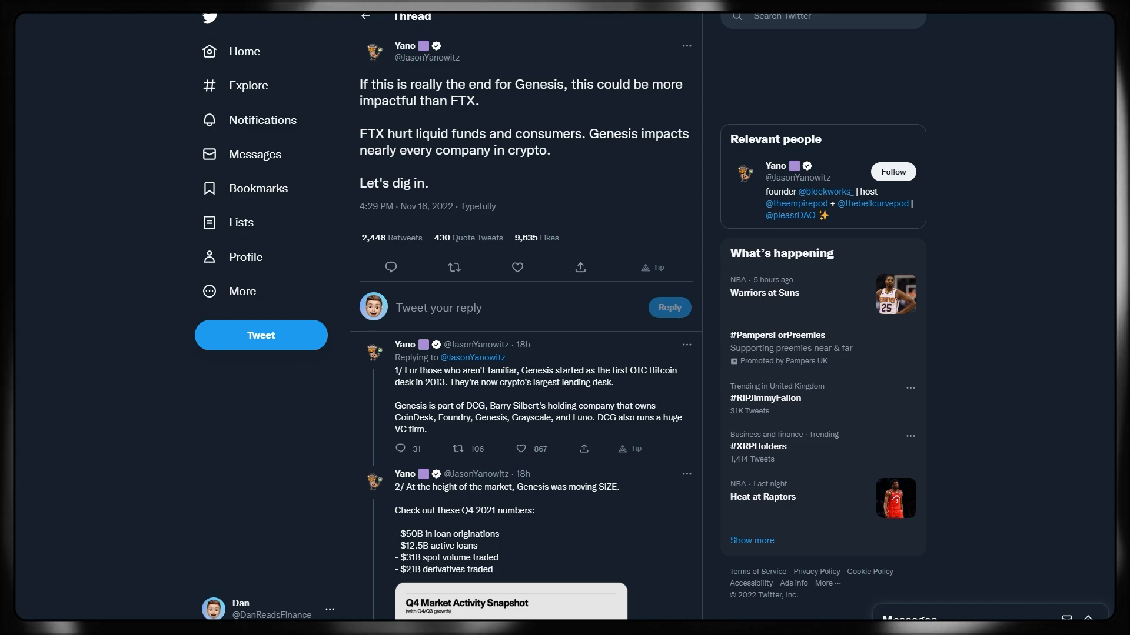
pyautogui.moveTo(491, 177)
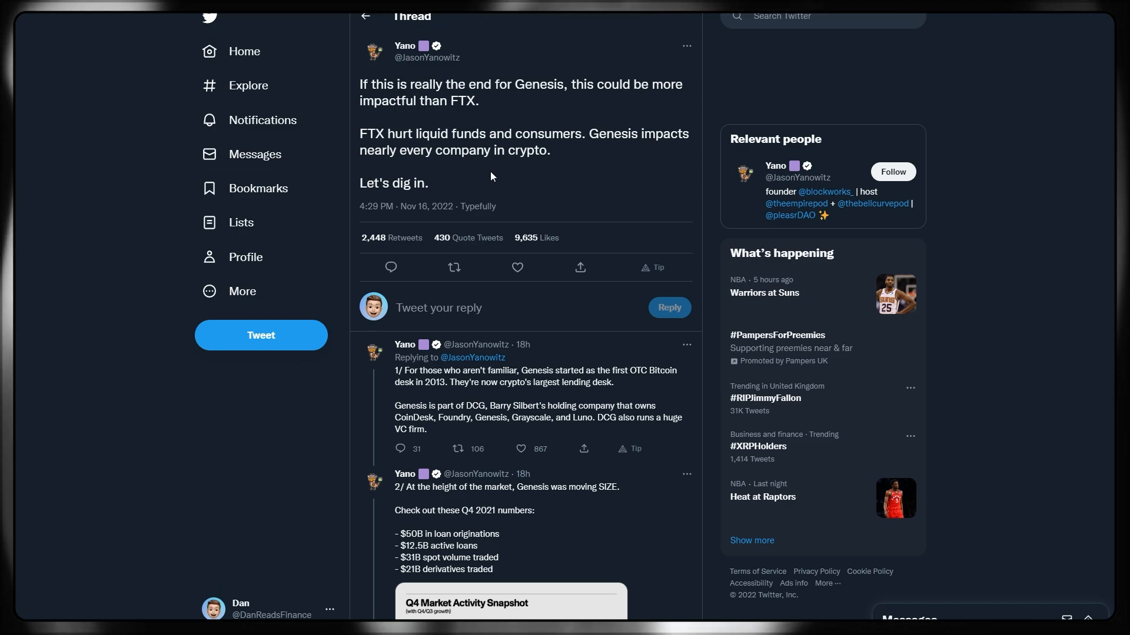
pyautogui.scroll(-3)
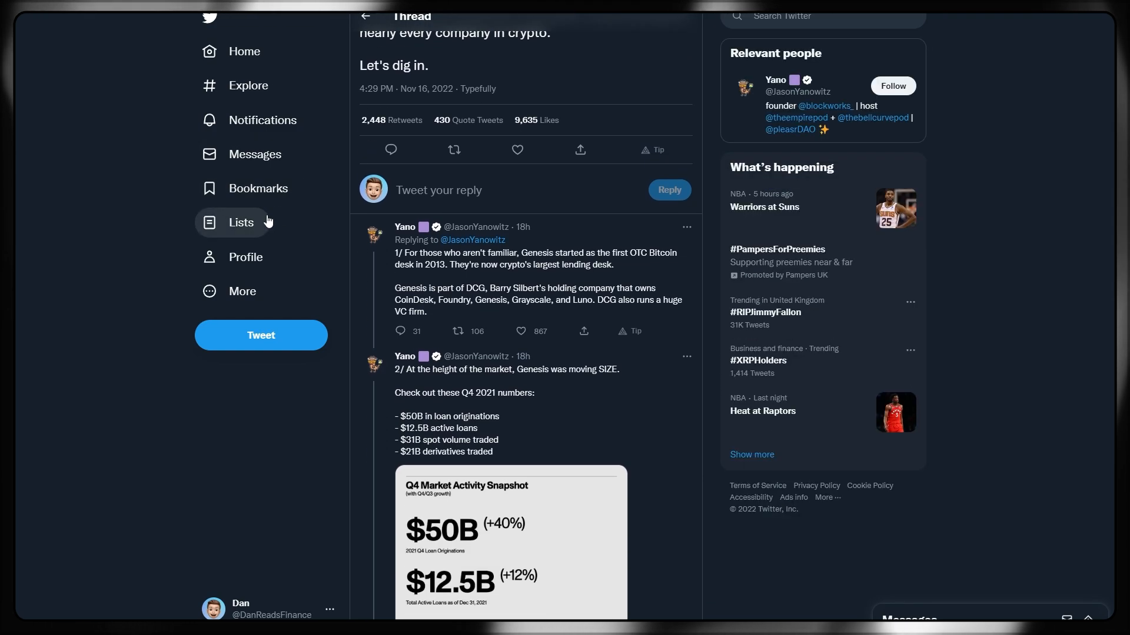
pyautogui.scroll(-3)
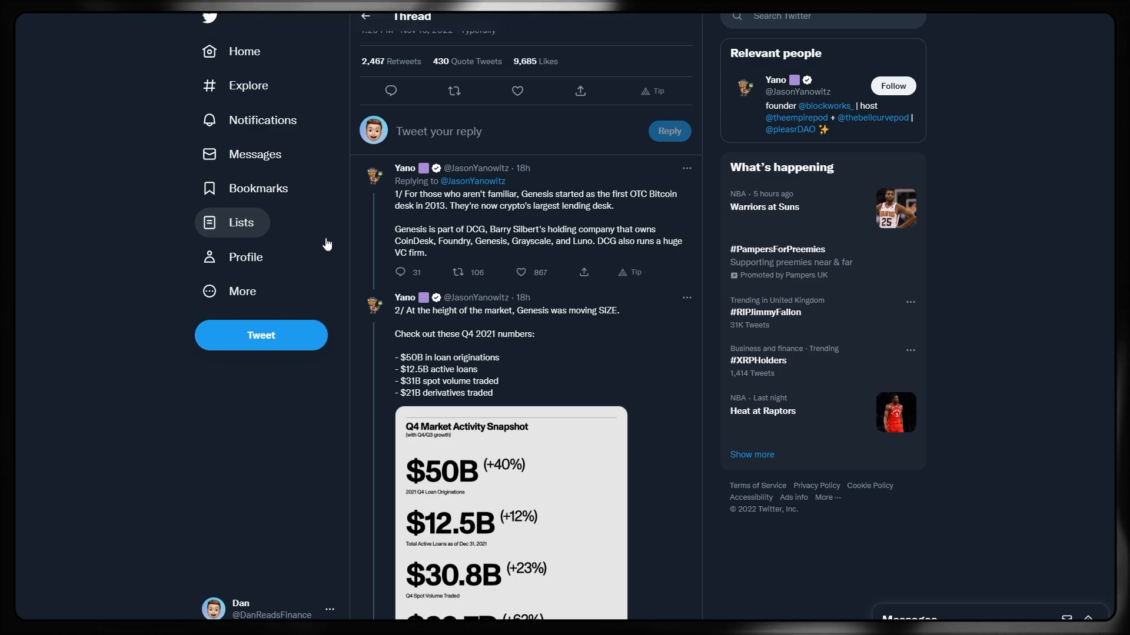
pyautogui.moveTo(337, 248)
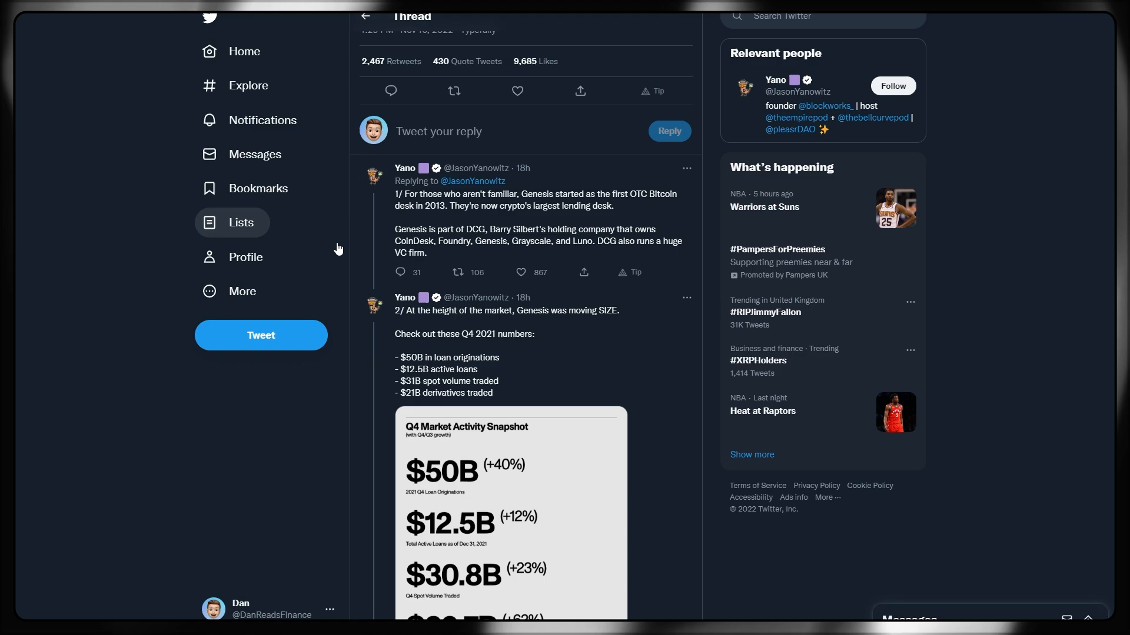
pyautogui.scroll(-3)
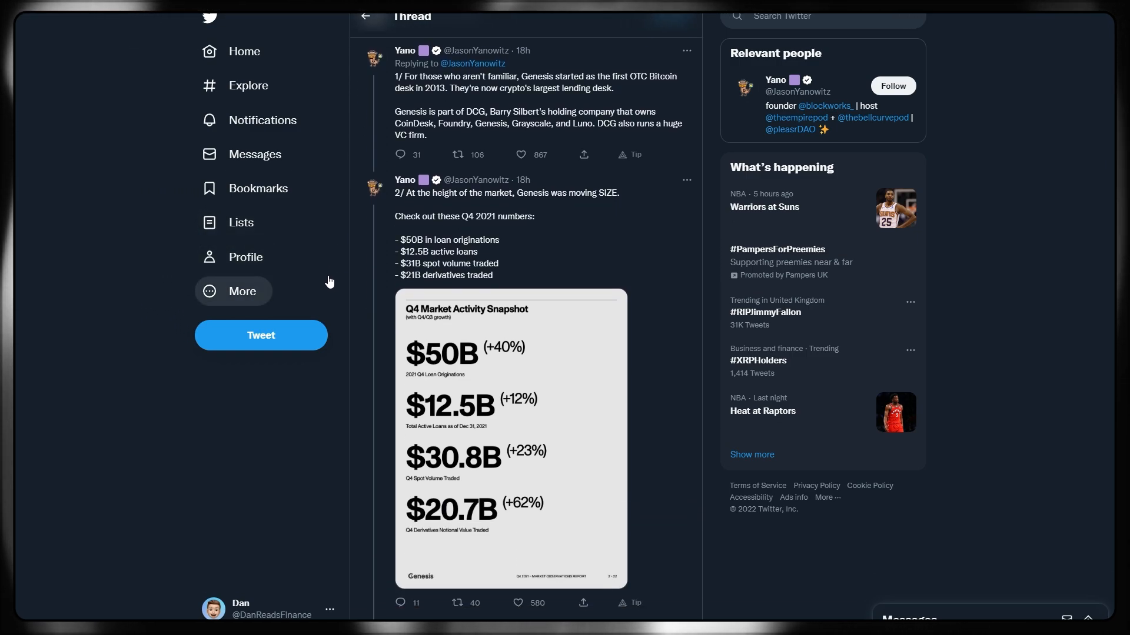
pyautogui.moveTo(317, 276)
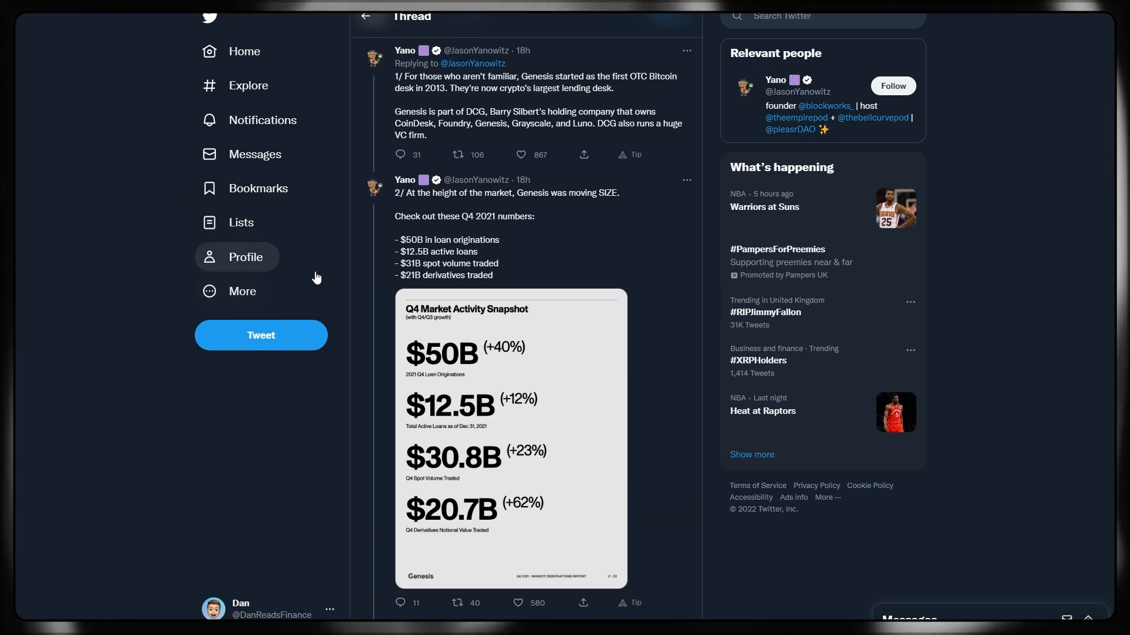
pyautogui.moveTo(306, 255)
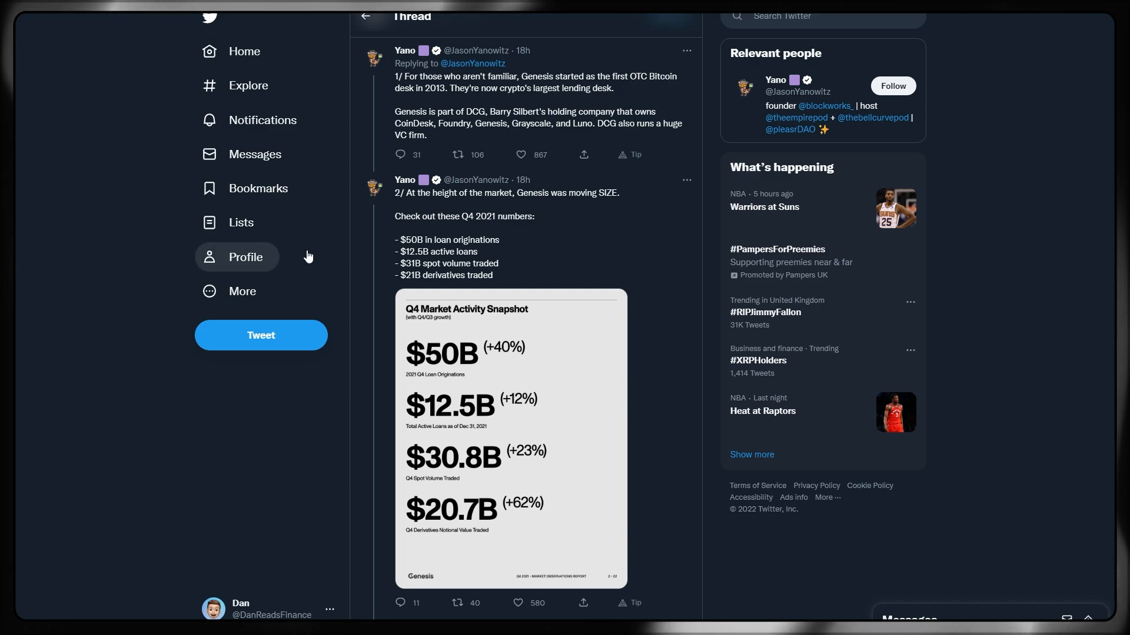
pyautogui.scroll(-3)
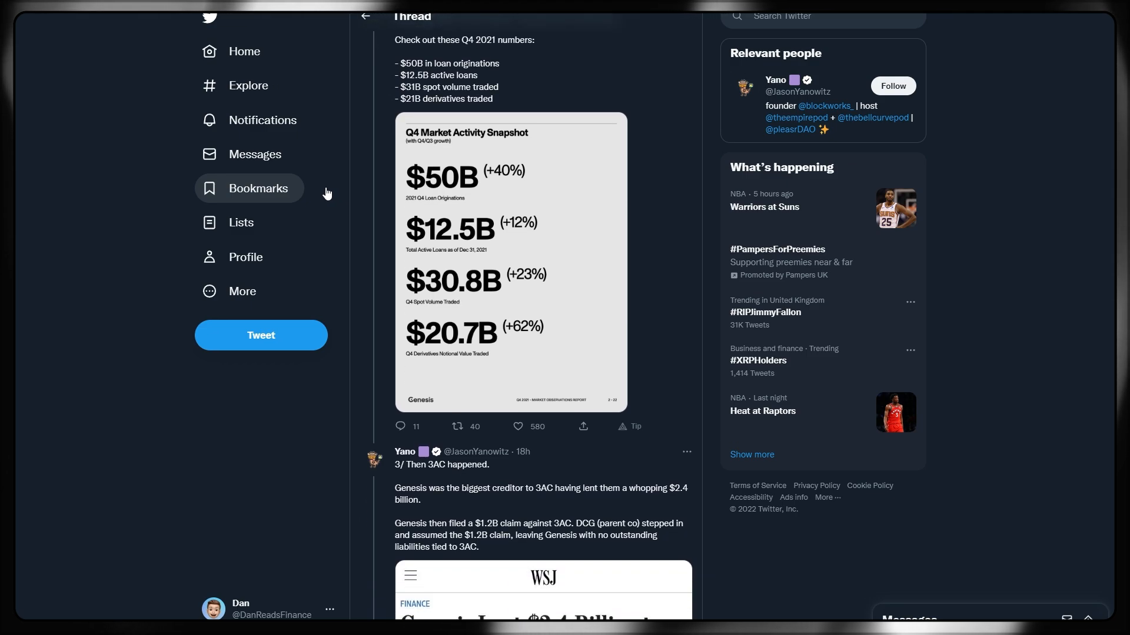
pyautogui.scroll(-3)
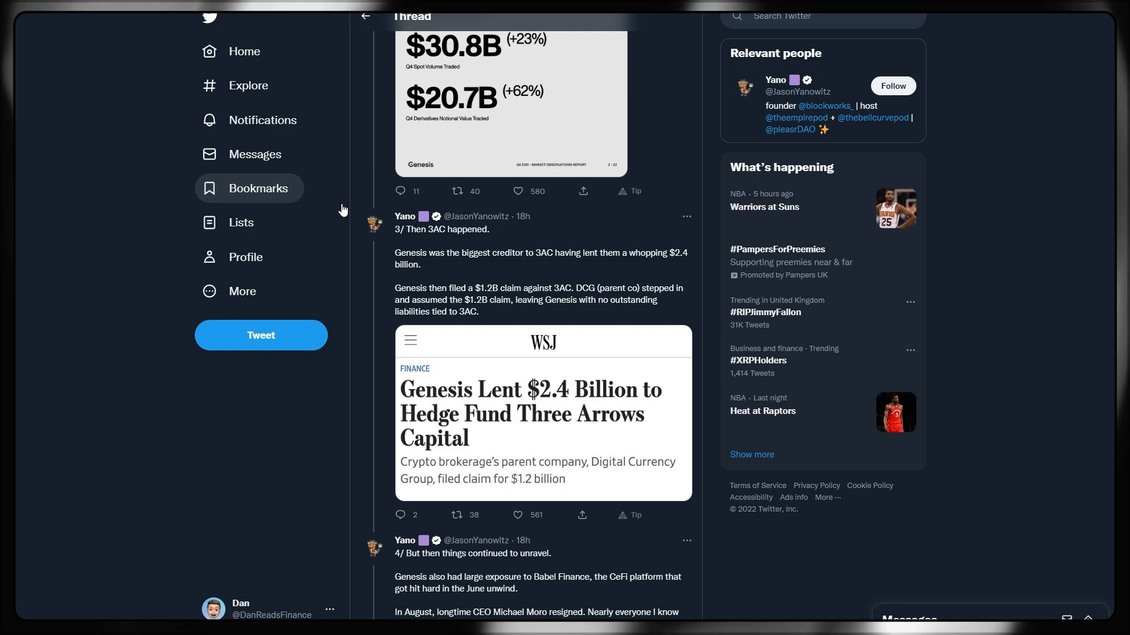
# Step: Scroll past the WSJ 3AC article to tweet 5 with Genesis's sharply lower Q3 2022 numbers
pyautogui.scroll(-3)
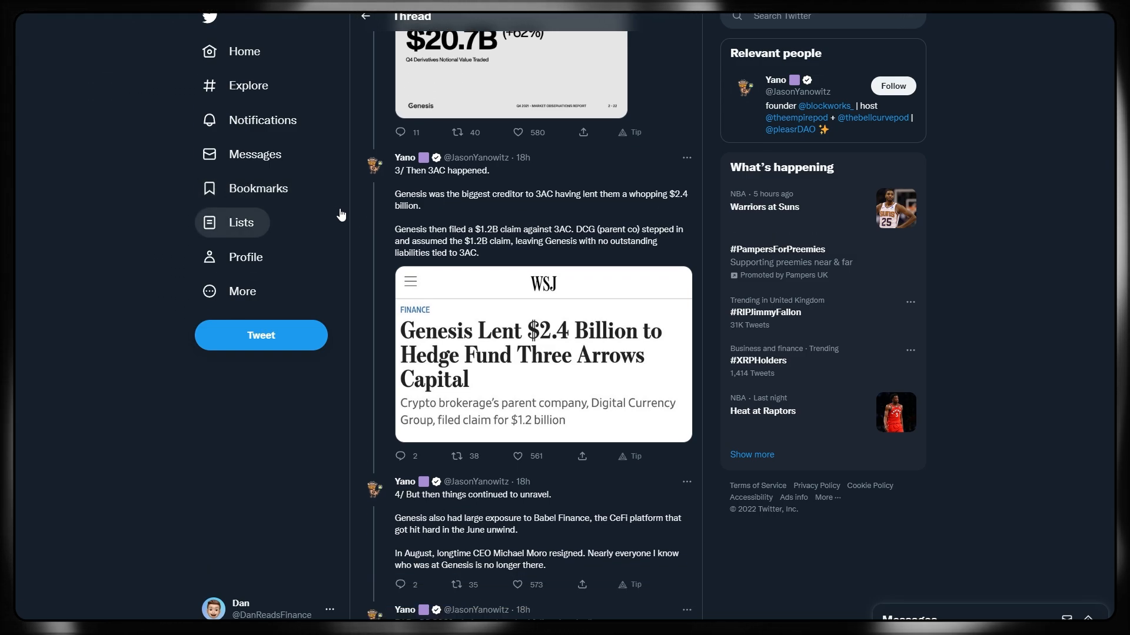
pyautogui.moveTo(334, 263)
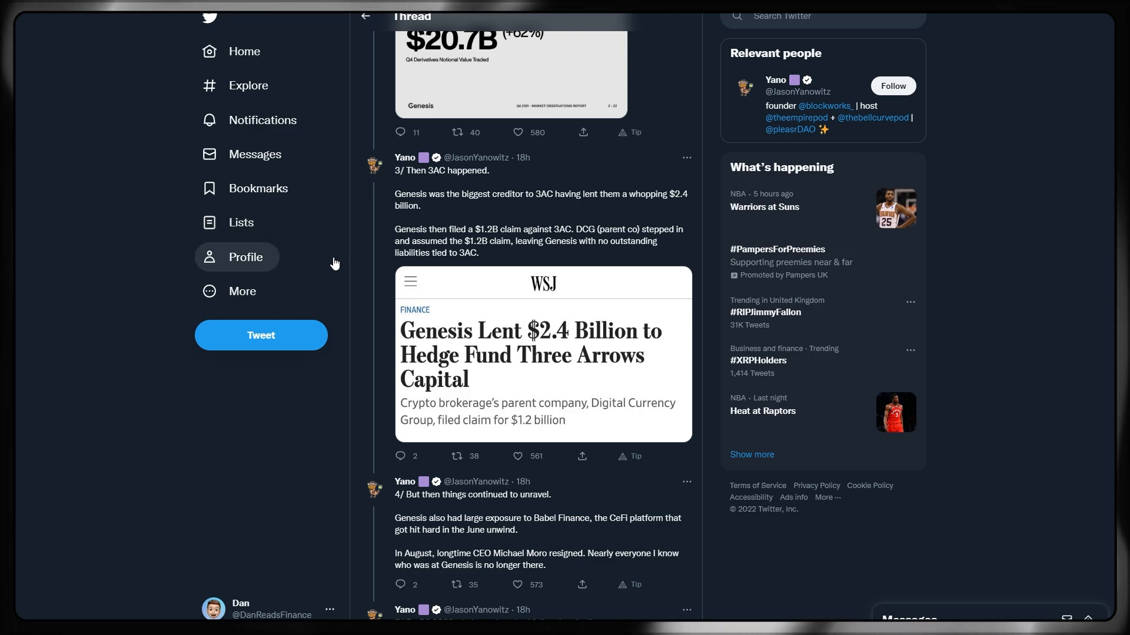
pyautogui.scroll(-3)
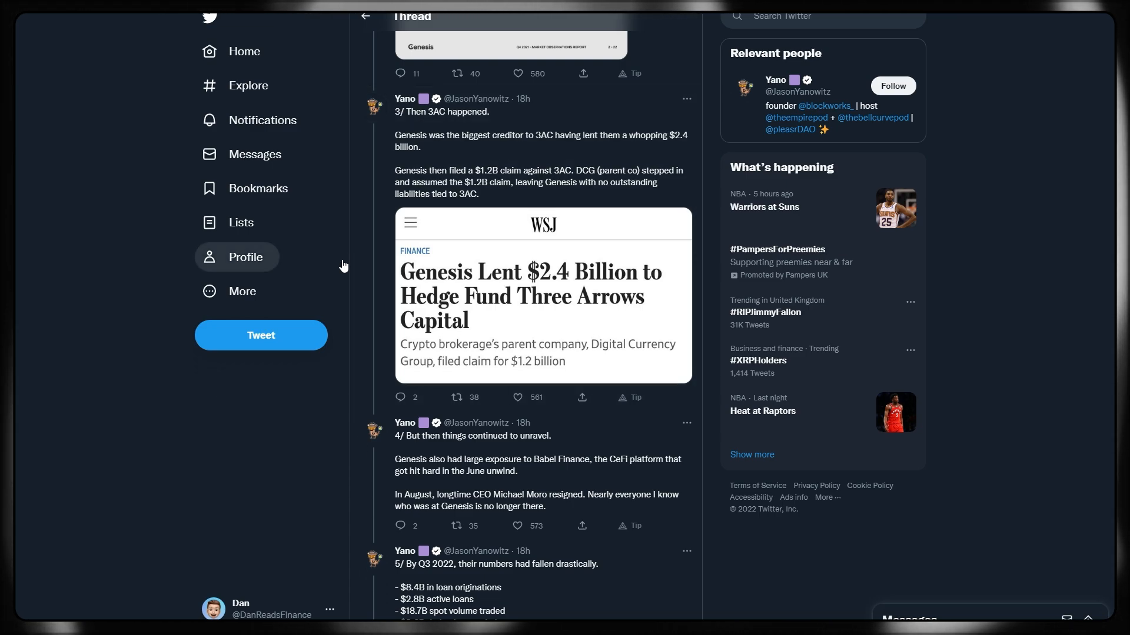
pyautogui.moveTo(349, 213)
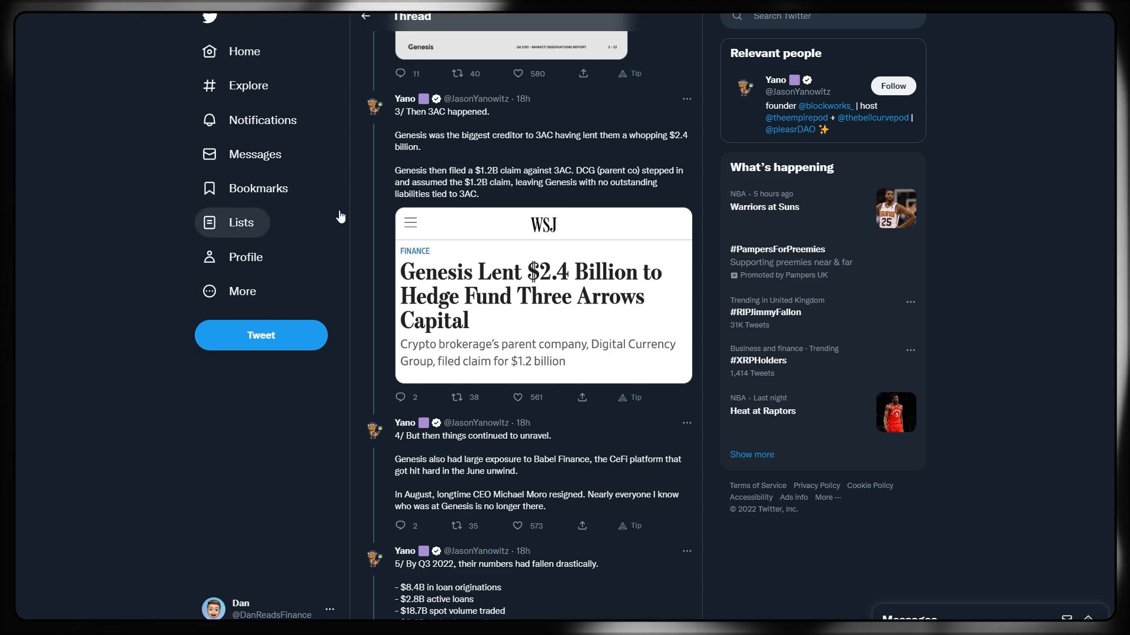
pyautogui.scroll(-3)
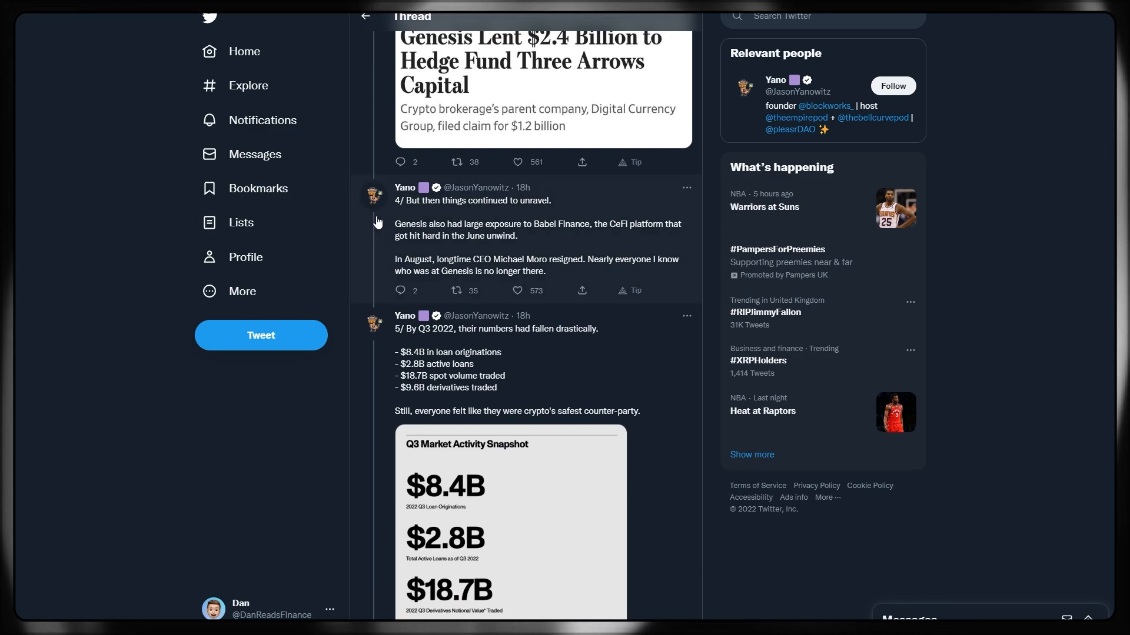
pyautogui.moveTo(240, 222)
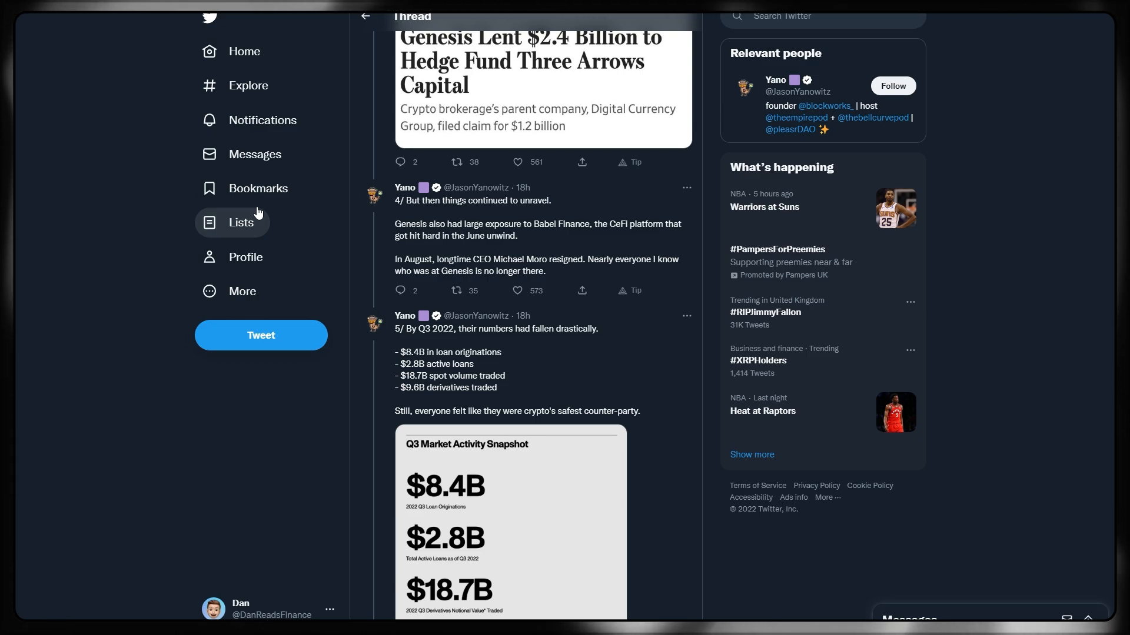
pyautogui.moveTo(258, 189)
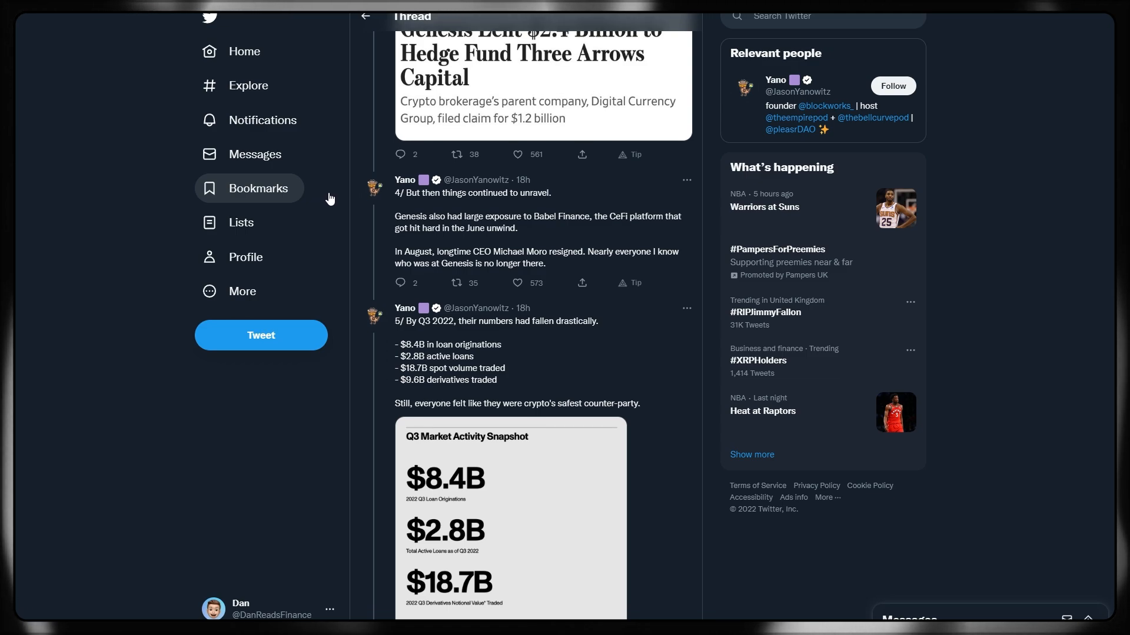
# Step: Scroll past the Q3 2022 figures to tweet 6 and its Gemini Earn image on why Genesis's downfall matters
pyautogui.scroll(-3)
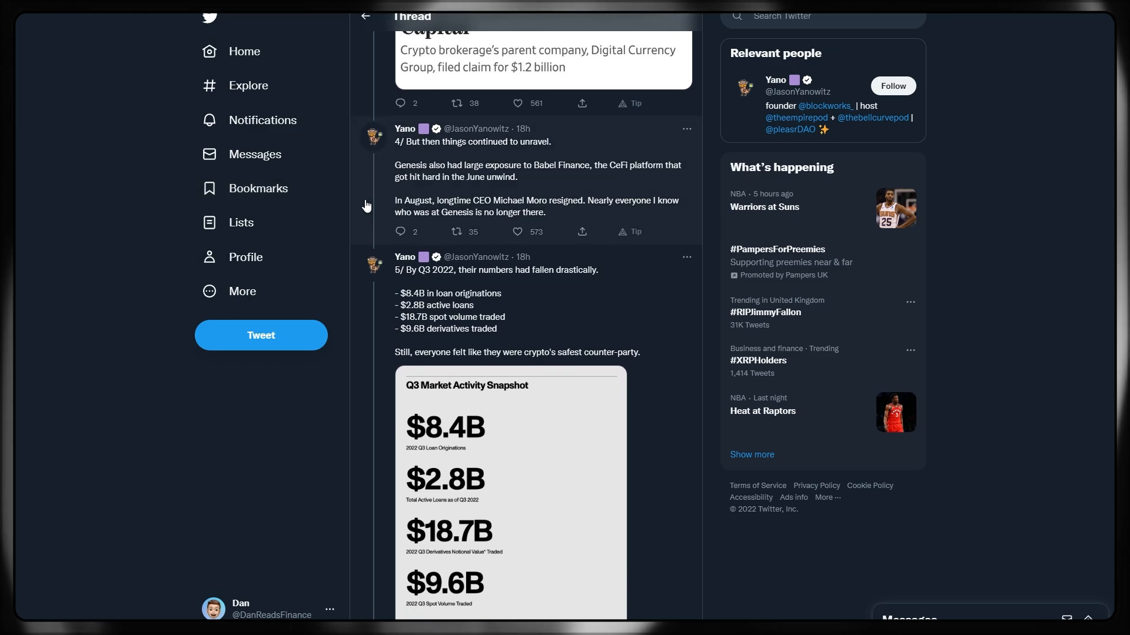
pyautogui.moveTo(339, 201)
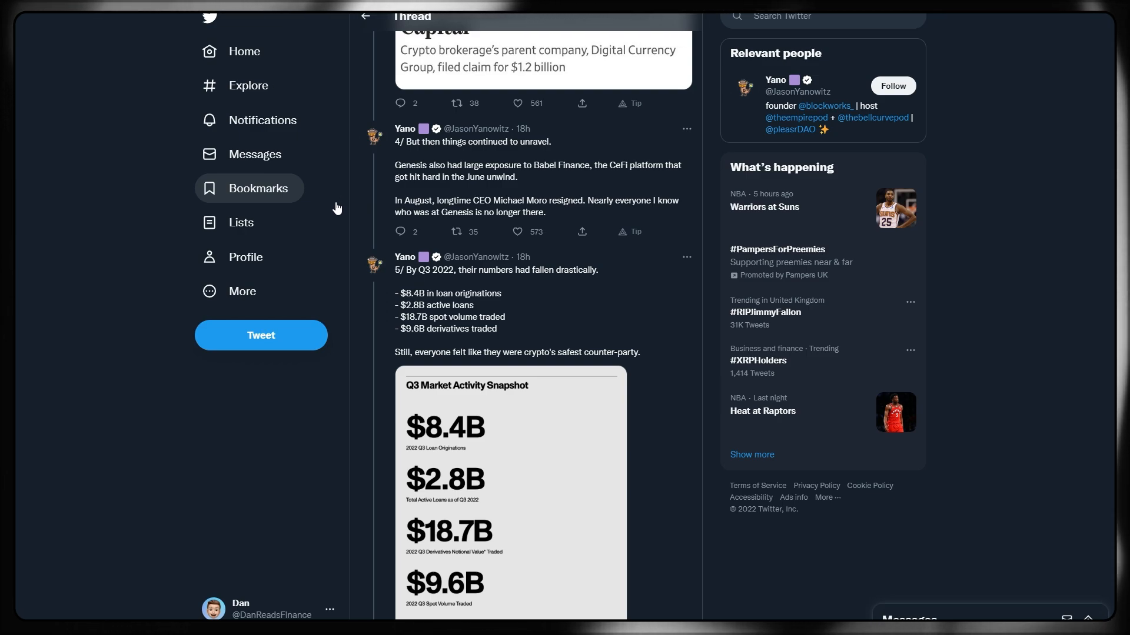
pyautogui.scroll(-3)
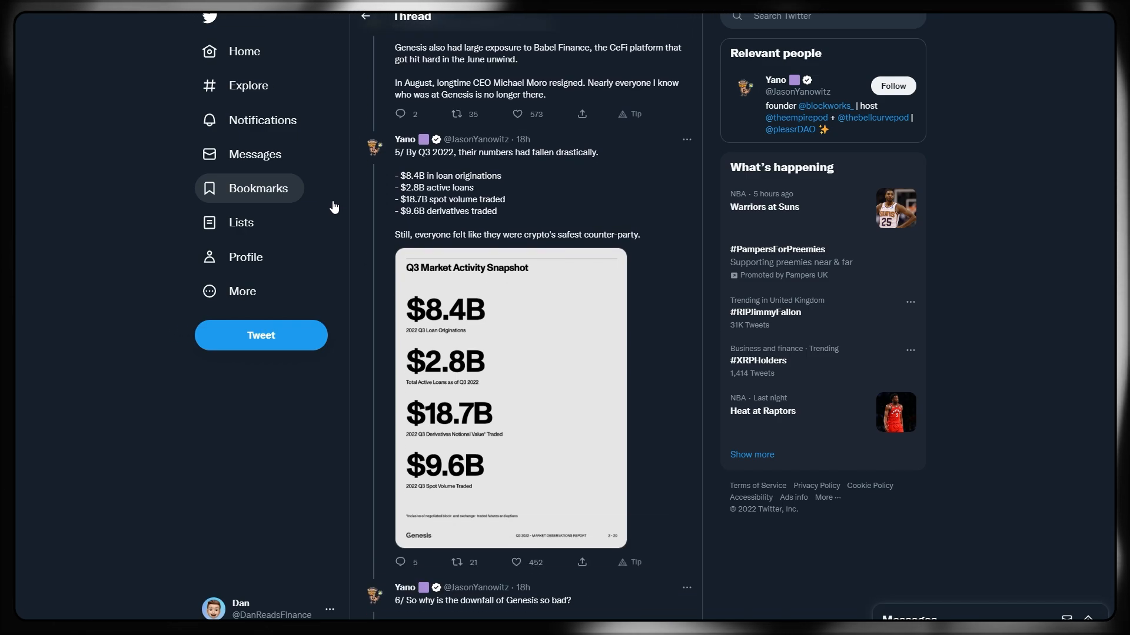
pyautogui.moveTo(360, 226)
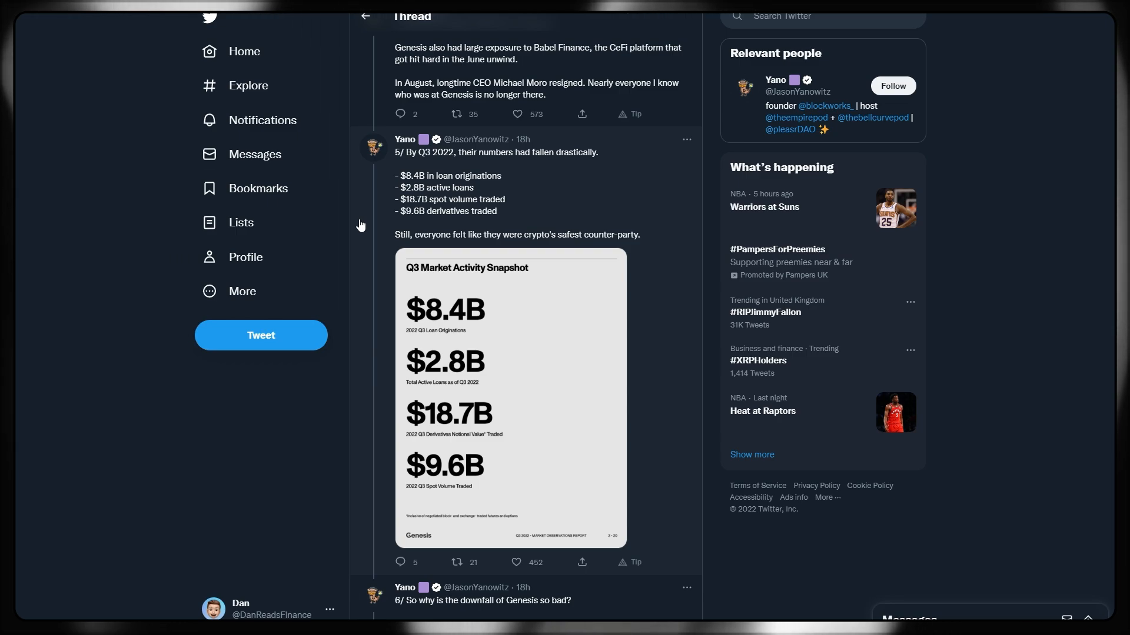
pyautogui.moveTo(354, 217)
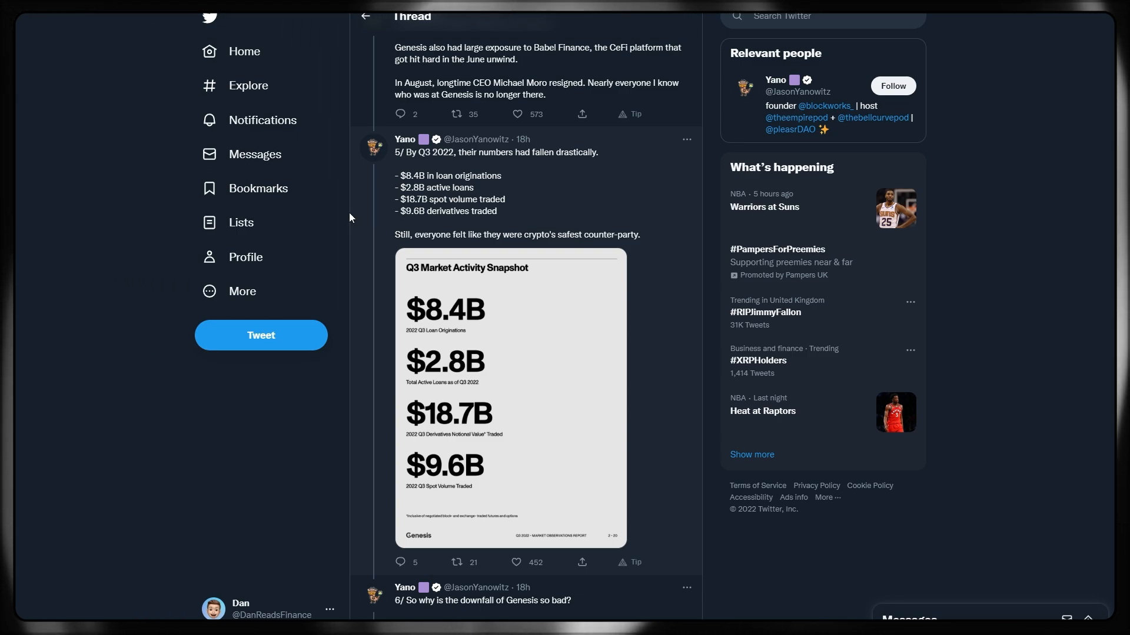
pyautogui.scroll(-3)
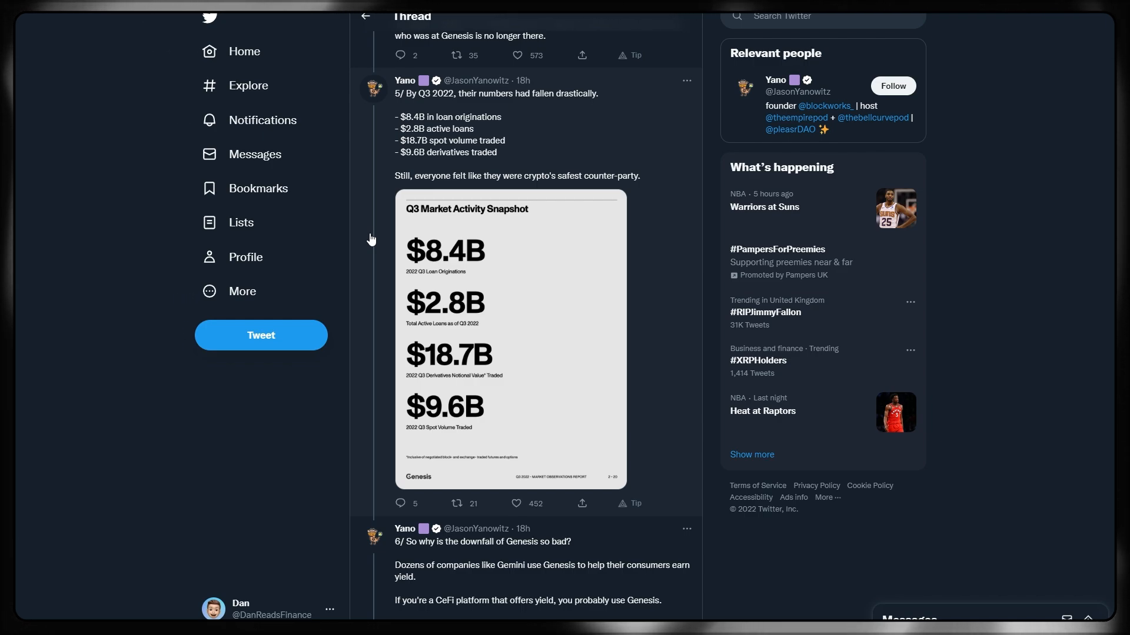
pyautogui.scroll(-3)
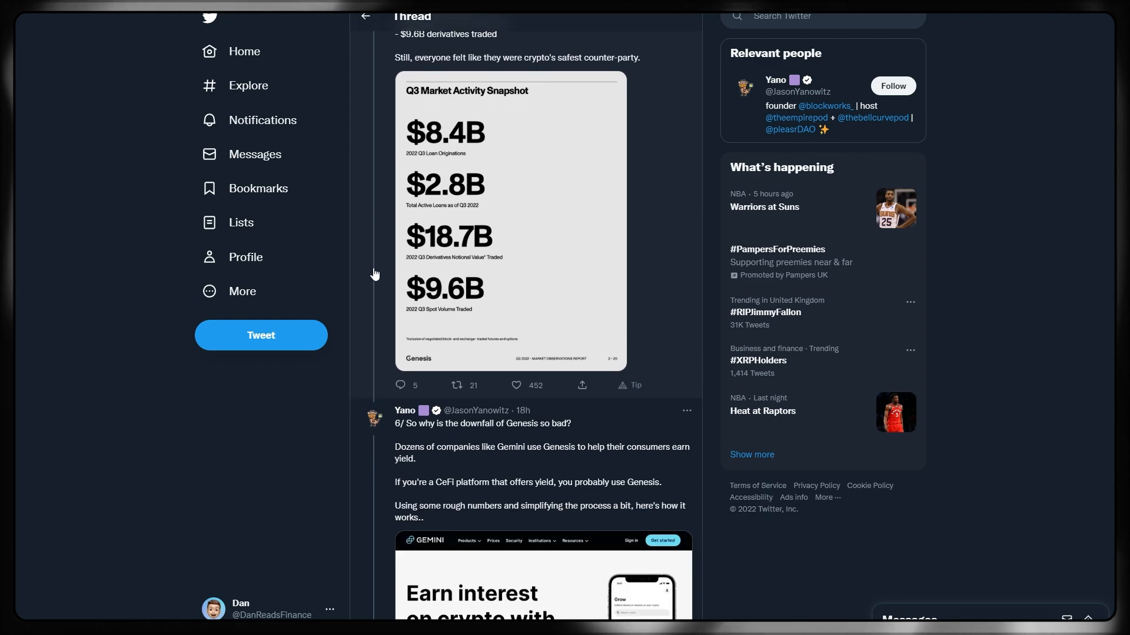
pyautogui.scroll(-3)
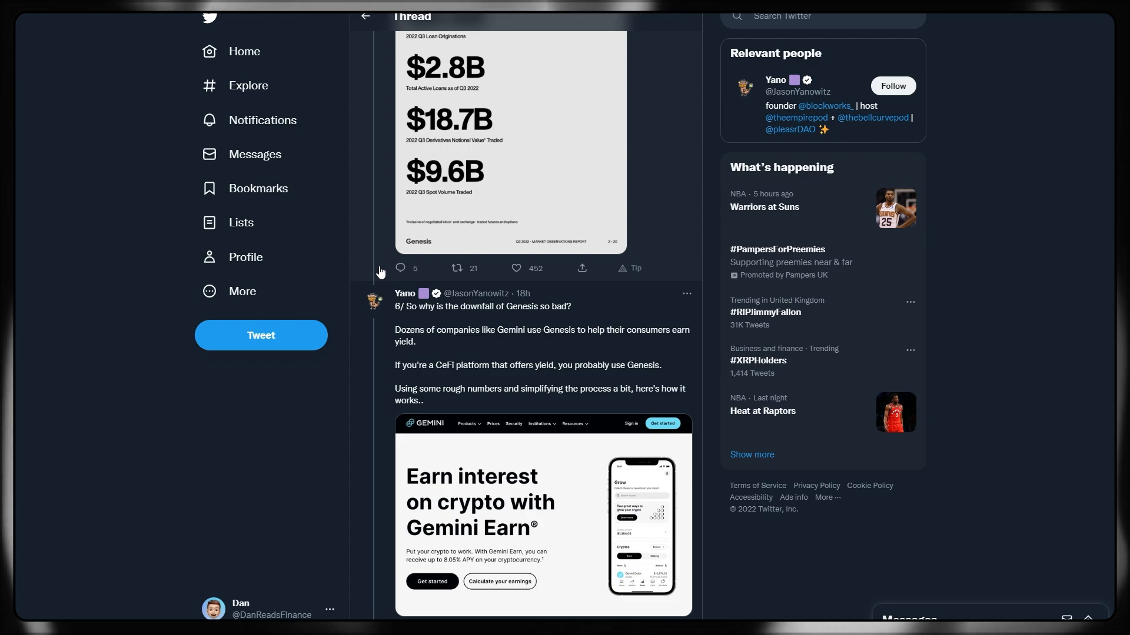
# Step: Scroll to tweet 7's 'What is Gemini Earn?' card and the start of tweet 8 on counter-party risk
pyautogui.scroll(-3)
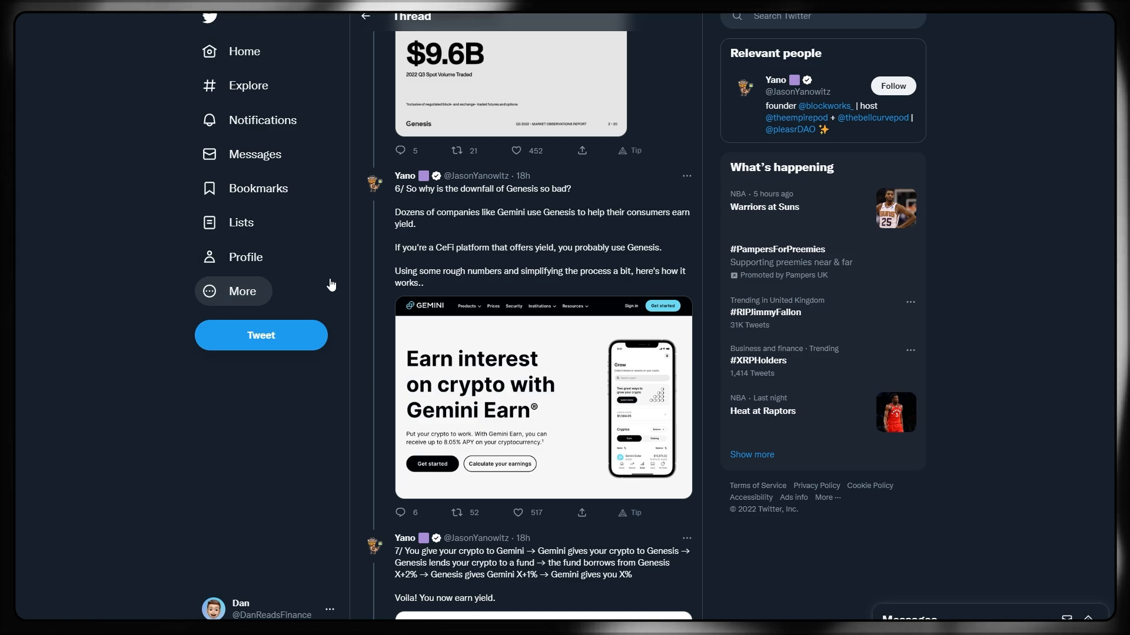
pyautogui.moveTo(413, 331)
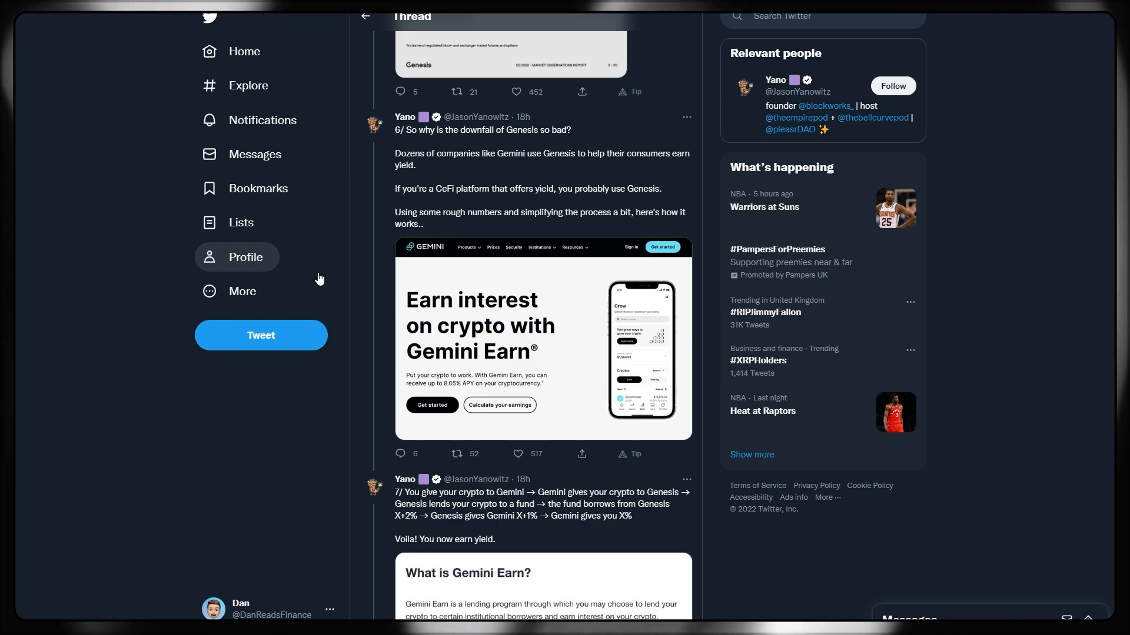
pyautogui.moveTo(365, 249)
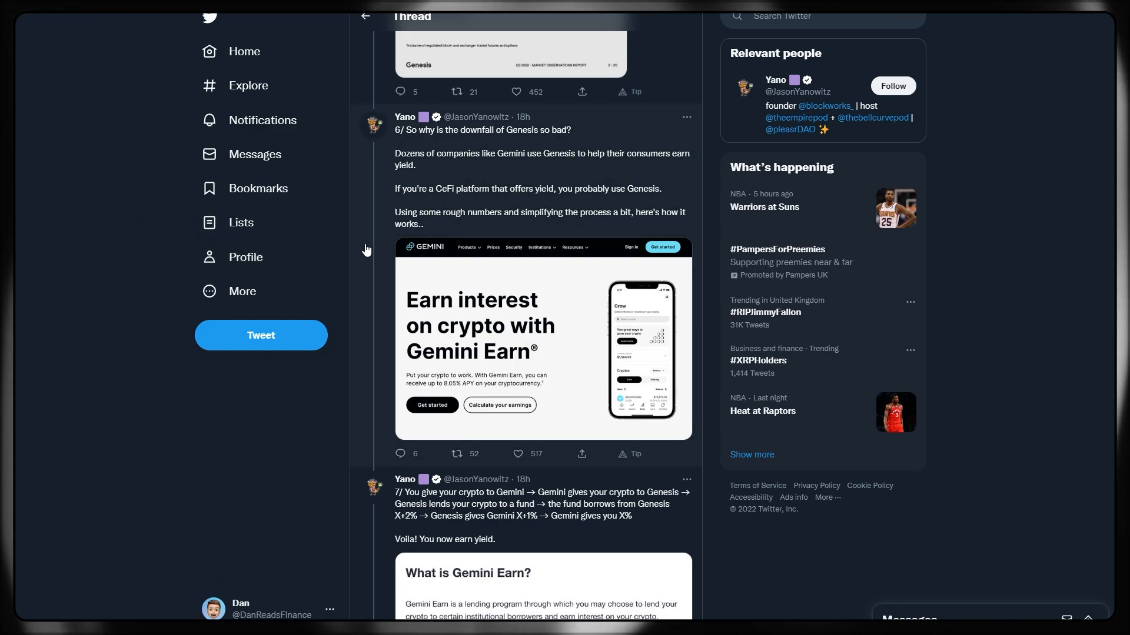
pyautogui.scroll(-3)
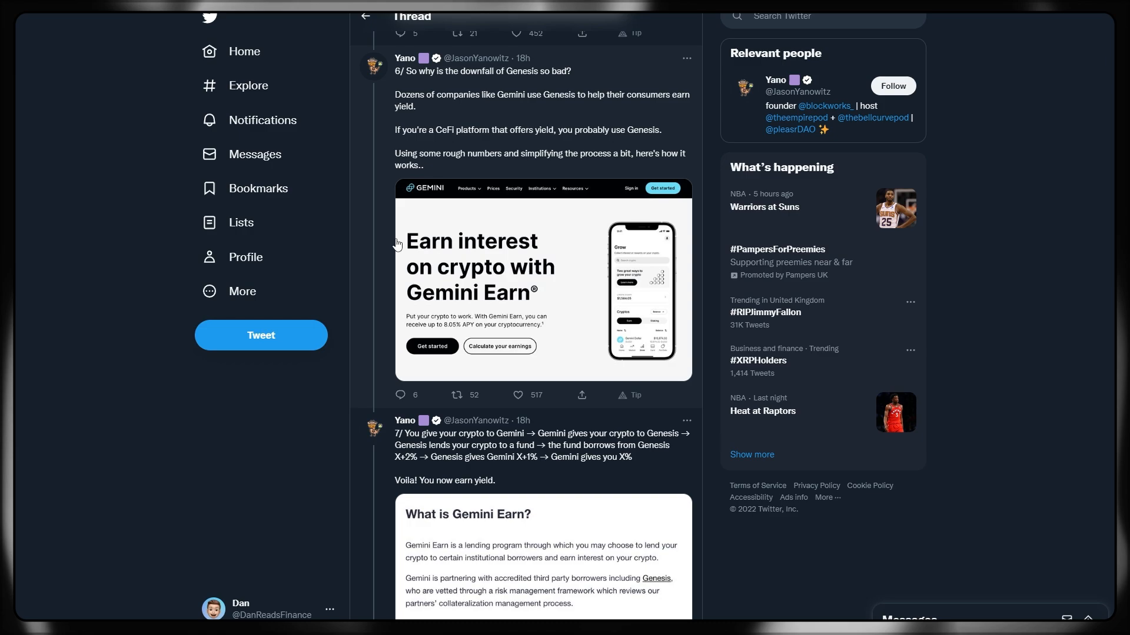
pyautogui.moveTo(469, 274)
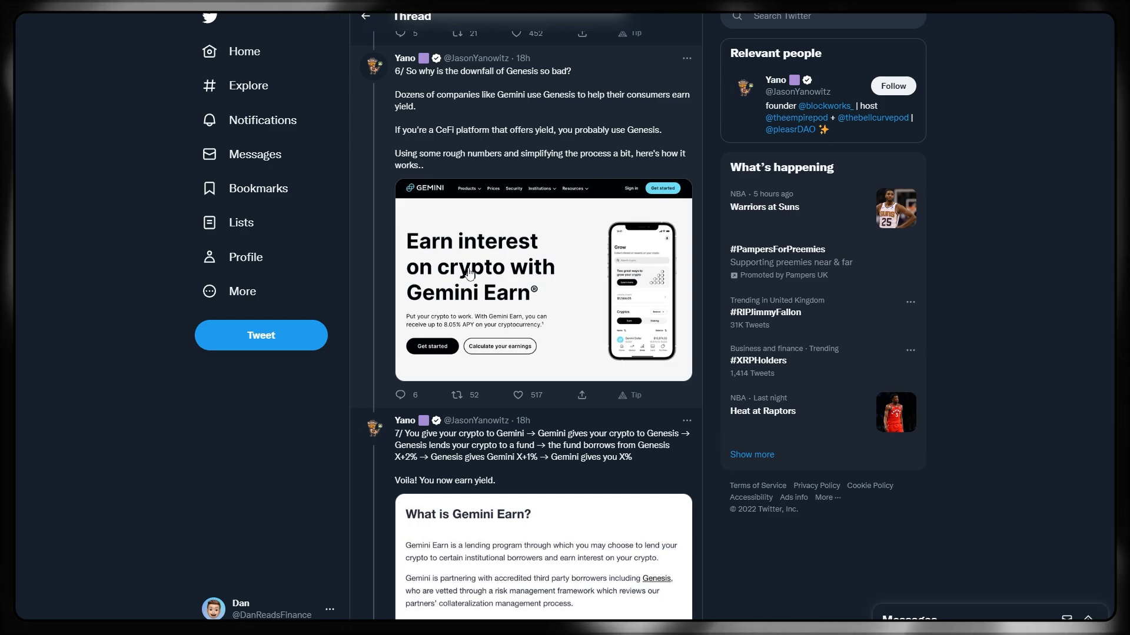
pyautogui.scroll(-3)
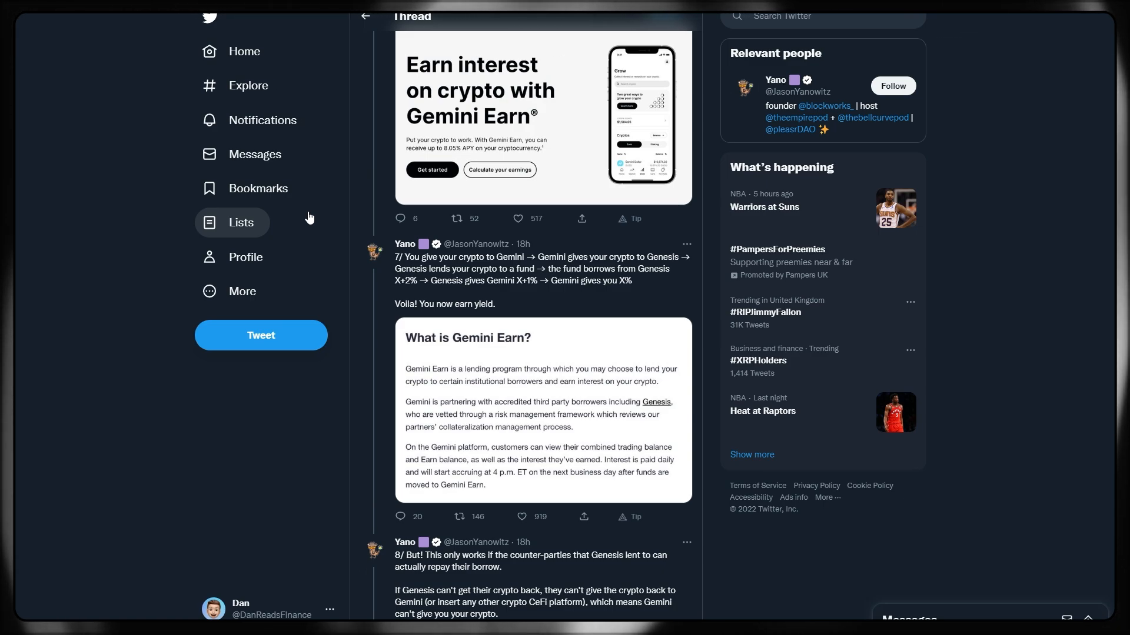
pyautogui.moveTo(261, 223)
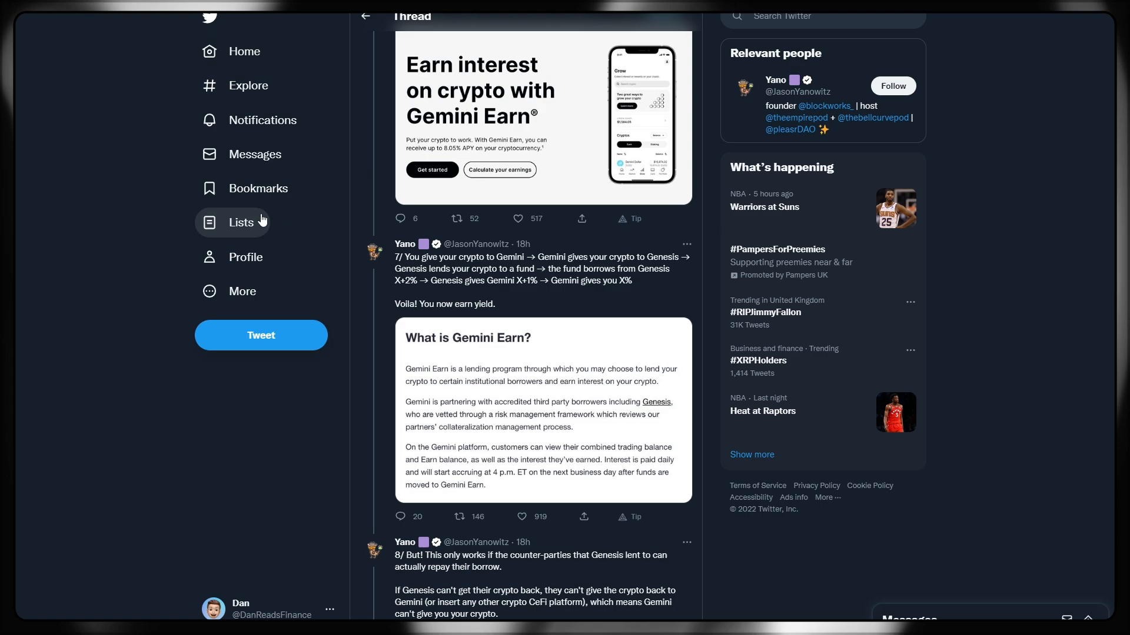
pyautogui.moveTo(272, 216)
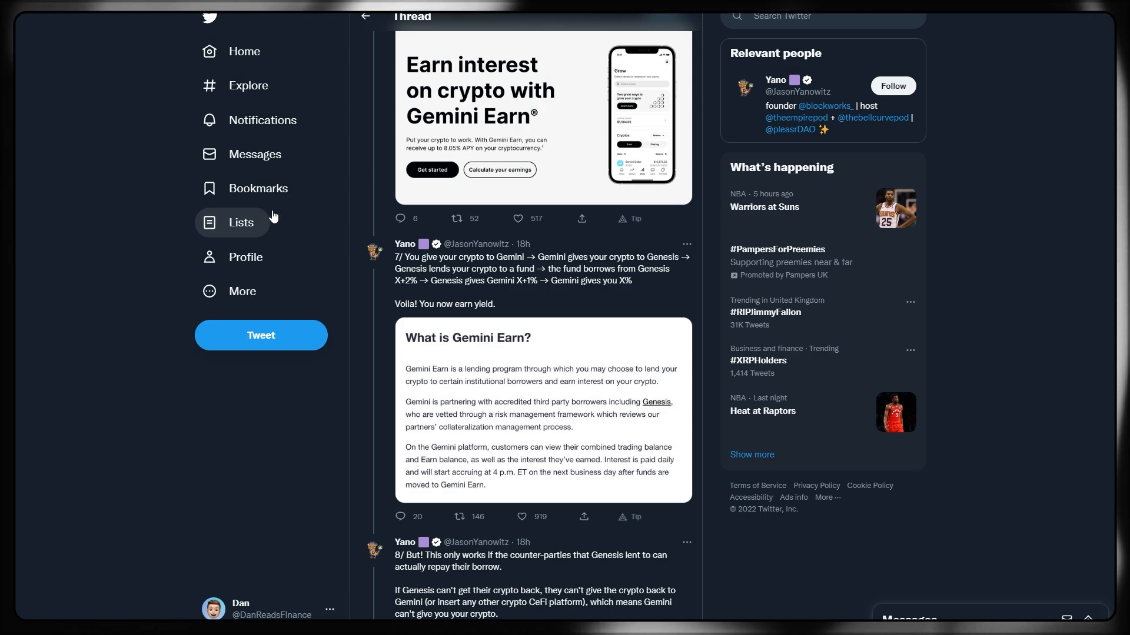
pyautogui.moveTo(359, 207)
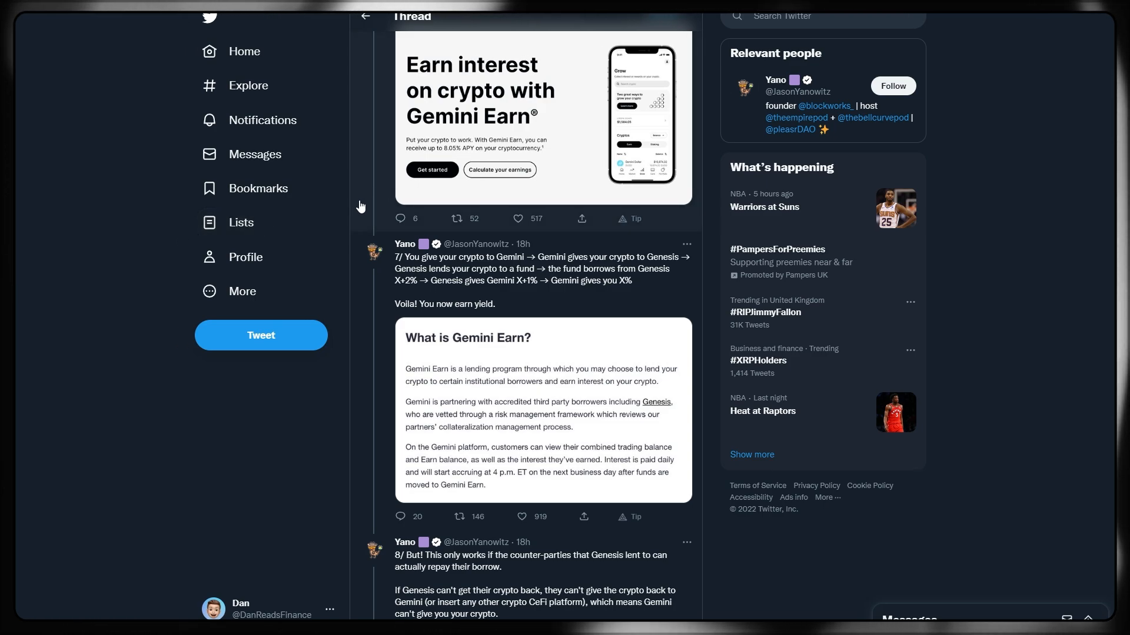
pyautogui.moveTo(348, 210)
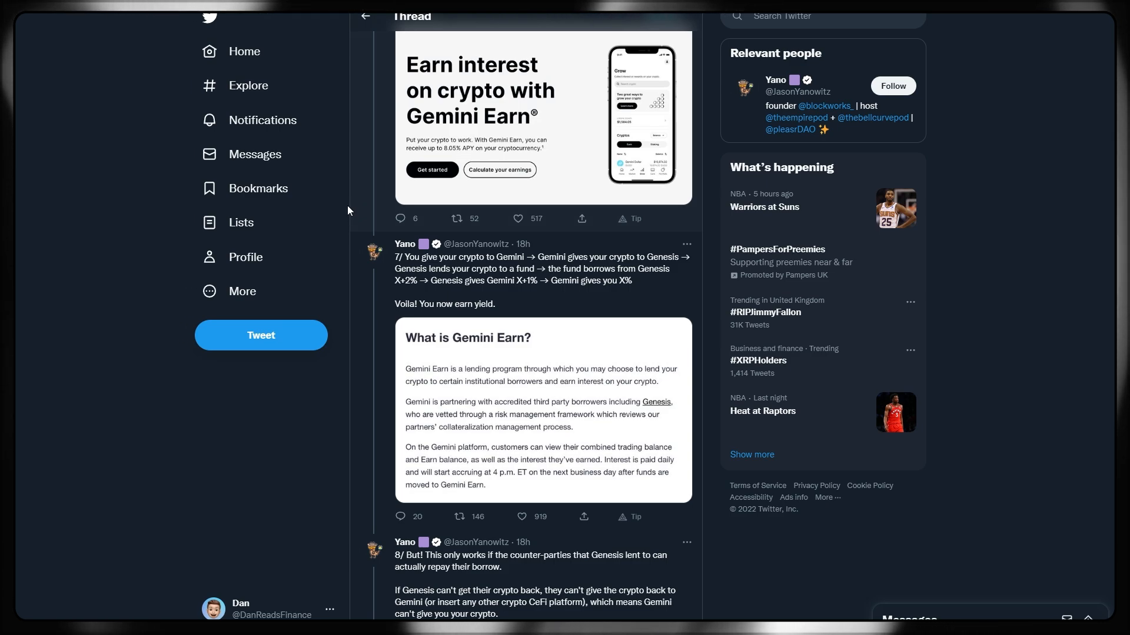
# Step: Scroll past the Gemini Earn card until tweet 10 on Genesis halting withdrawals is fully visible
pyautogui.scroll(-3)
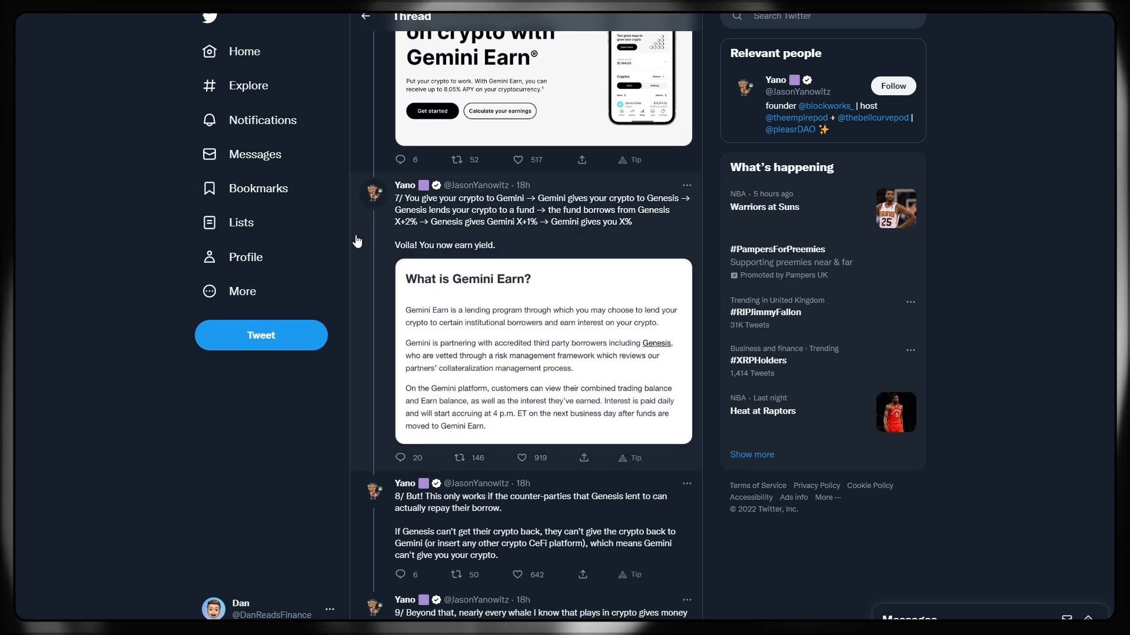
pyautogui.scroll(-3)
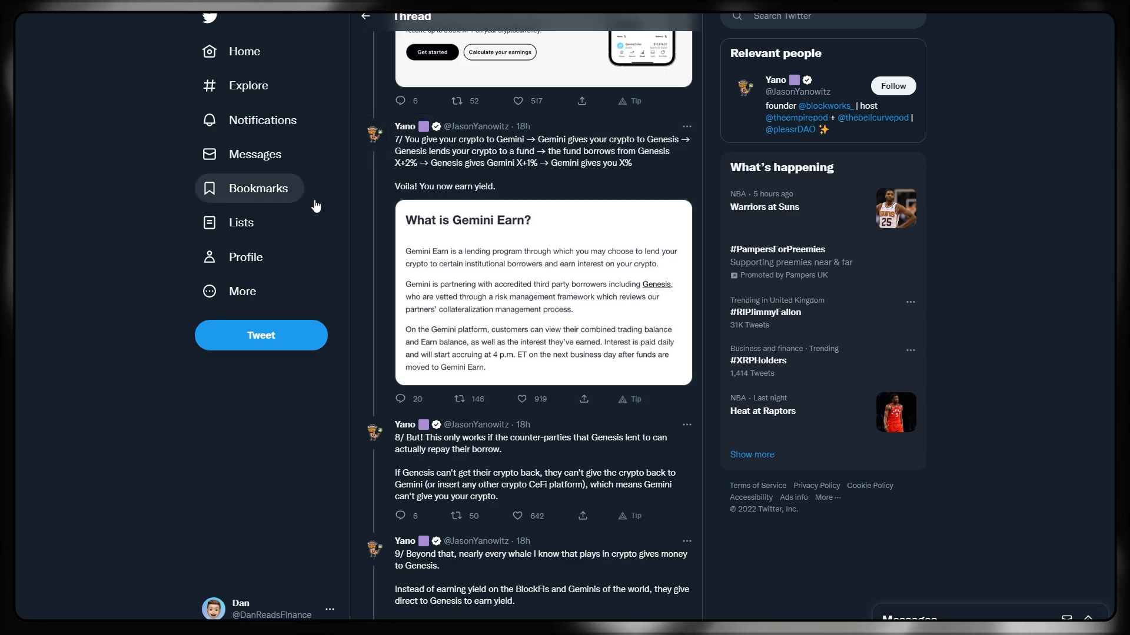
pyautogui.moveTo(323, 211)
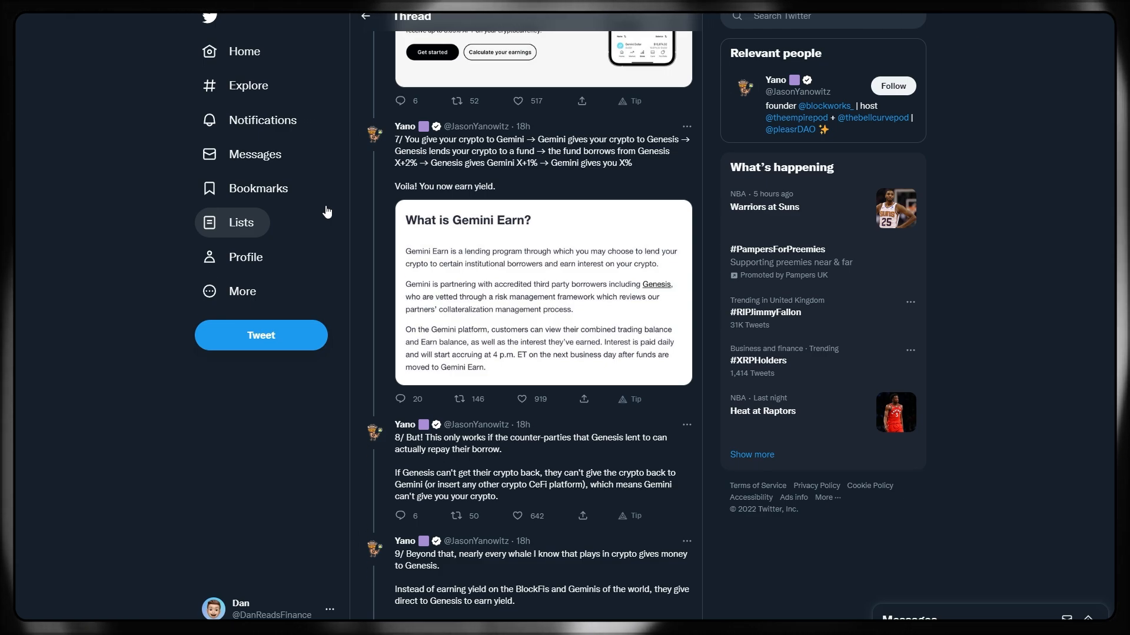
pyautogui.scroll(-3)
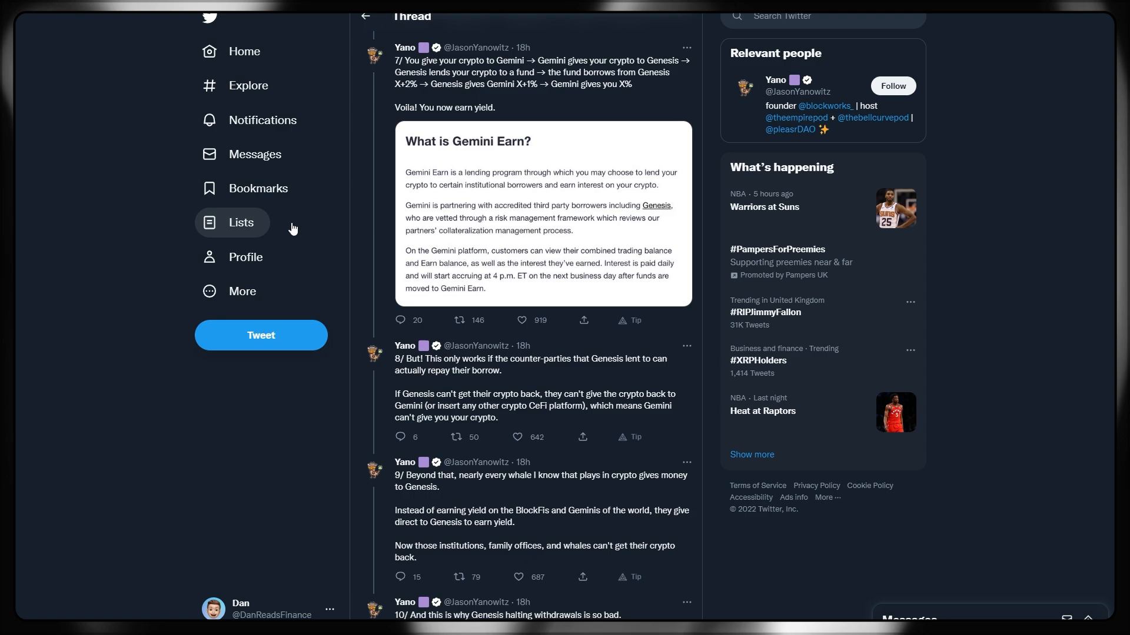
pyautogui.scroll(-3)
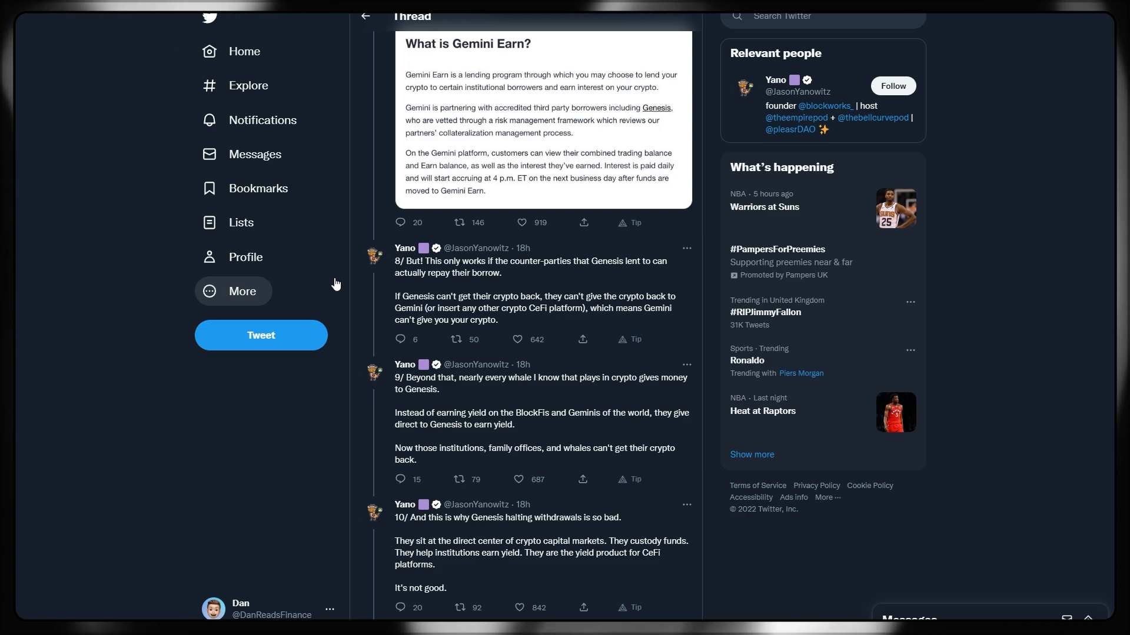
# Step: Scroll until tweet 12 'Stay safe out there' advising cold storage with Ledger or Coinbase appears
pyautogui.scroll(-3)
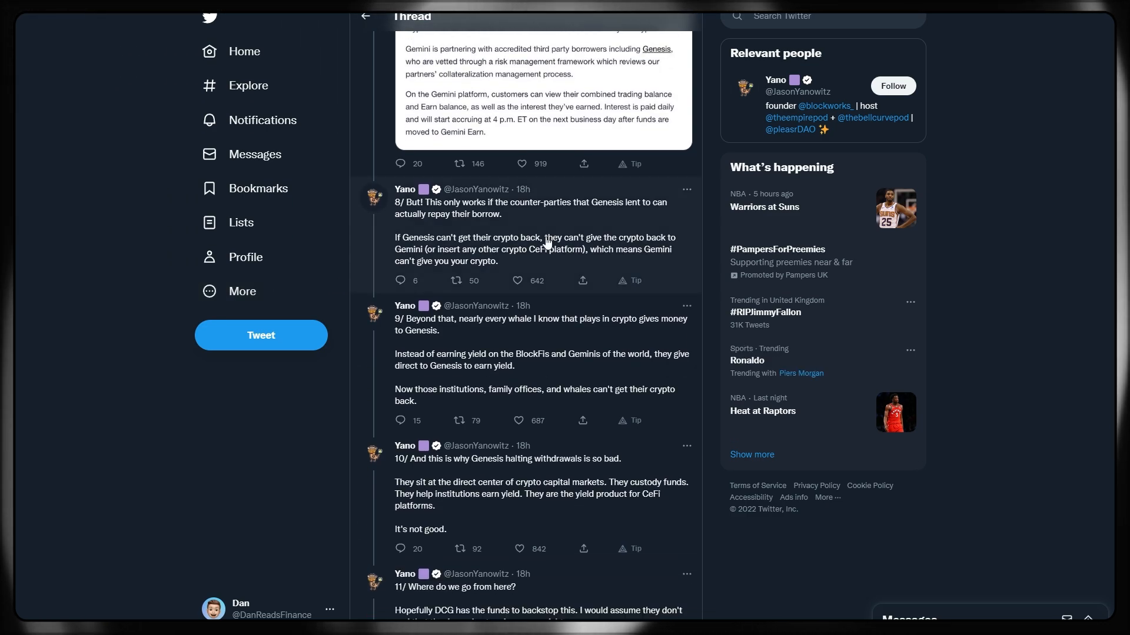
pyautogui.moveTo(325, 226)
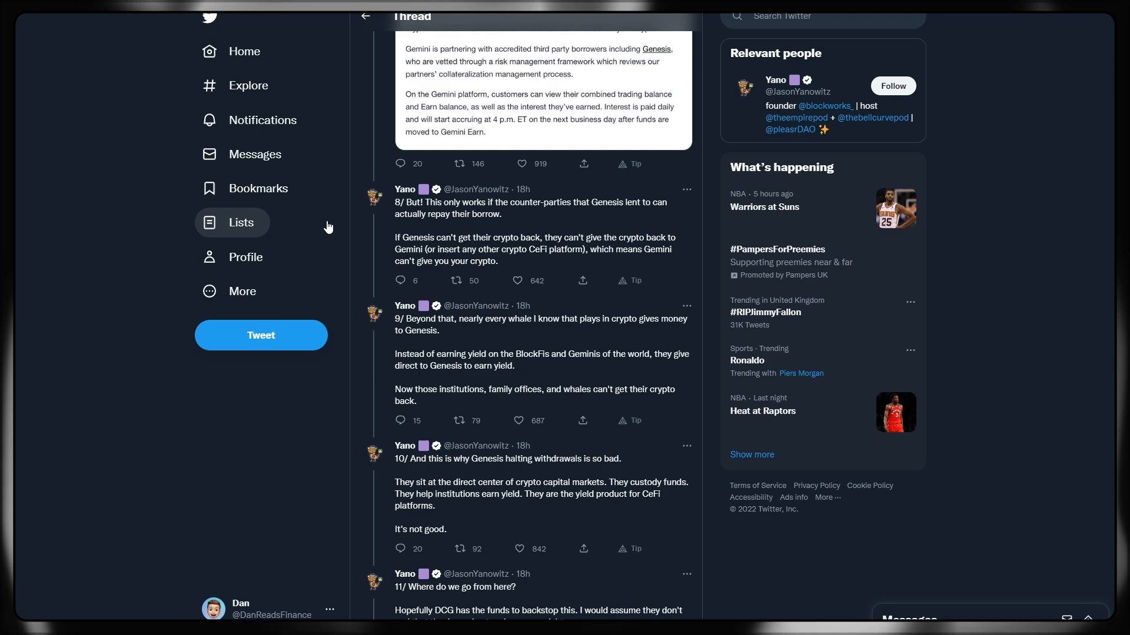
pyautogui.moveTo(360, 216)
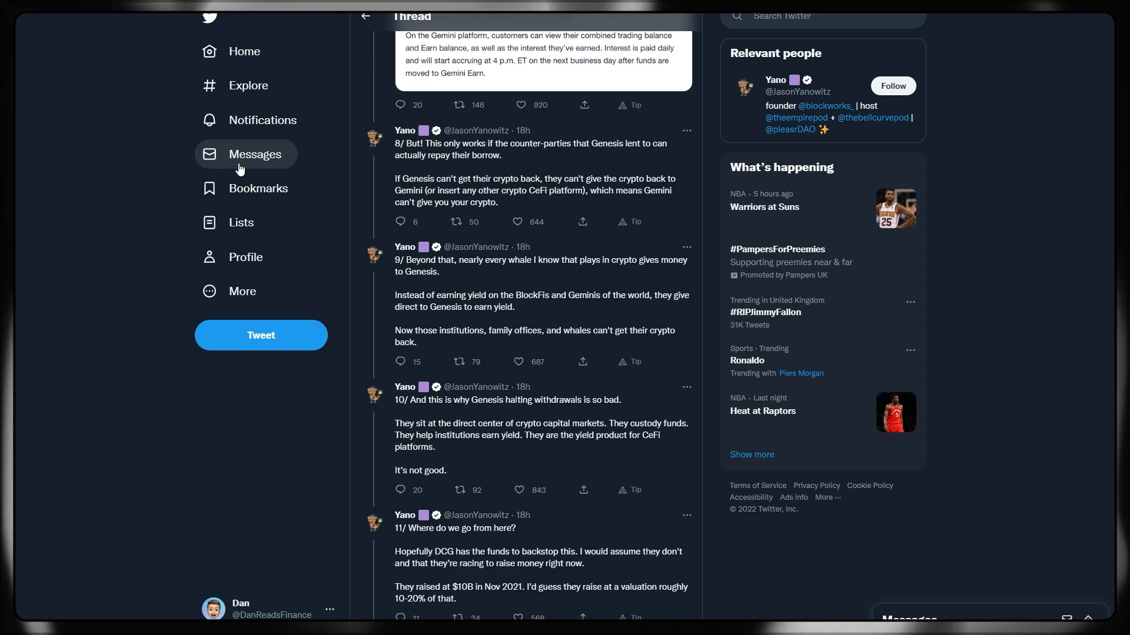
pyautogui.moveTo(233, 169)
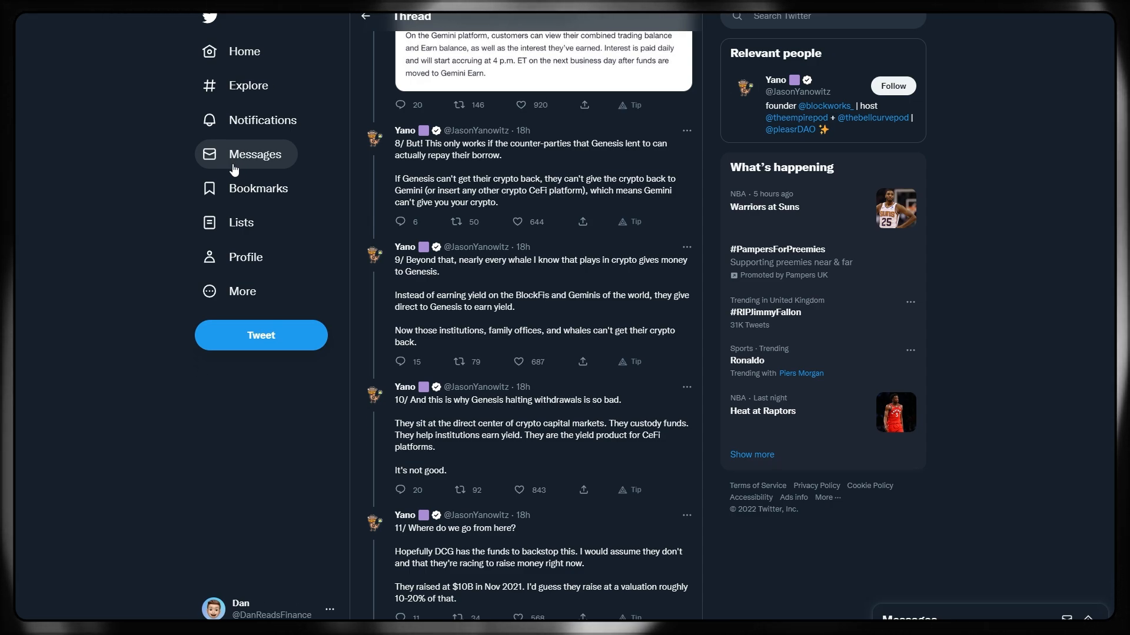
pyautogui.moveTo(257, 188)
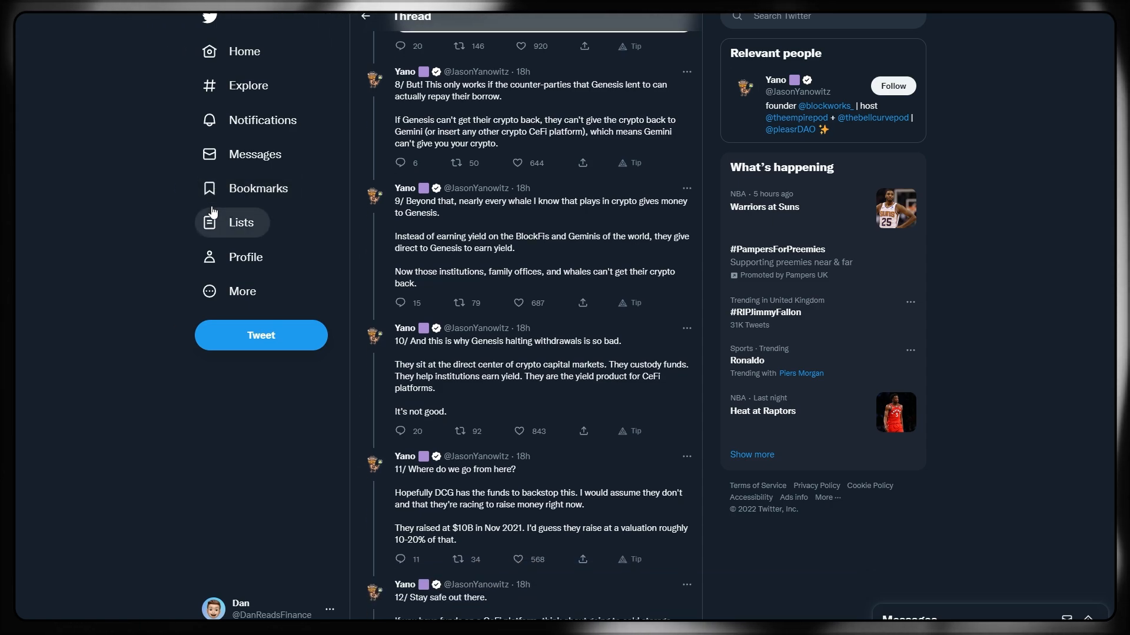
pyautogui.moveTo(77, 227)
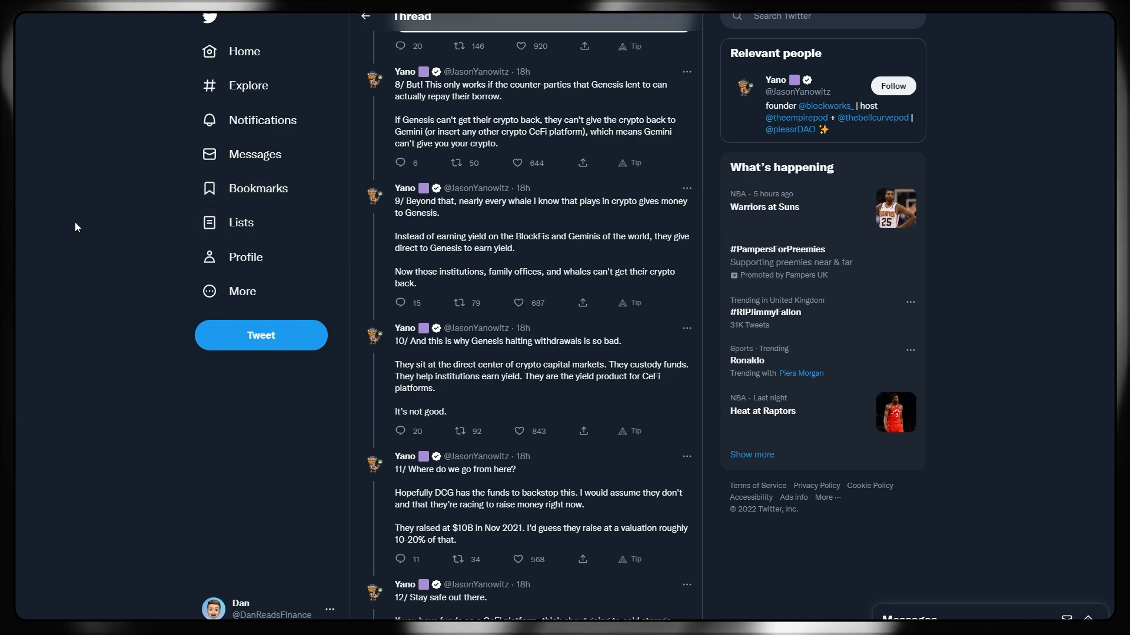
pyautogui.scroll(3)
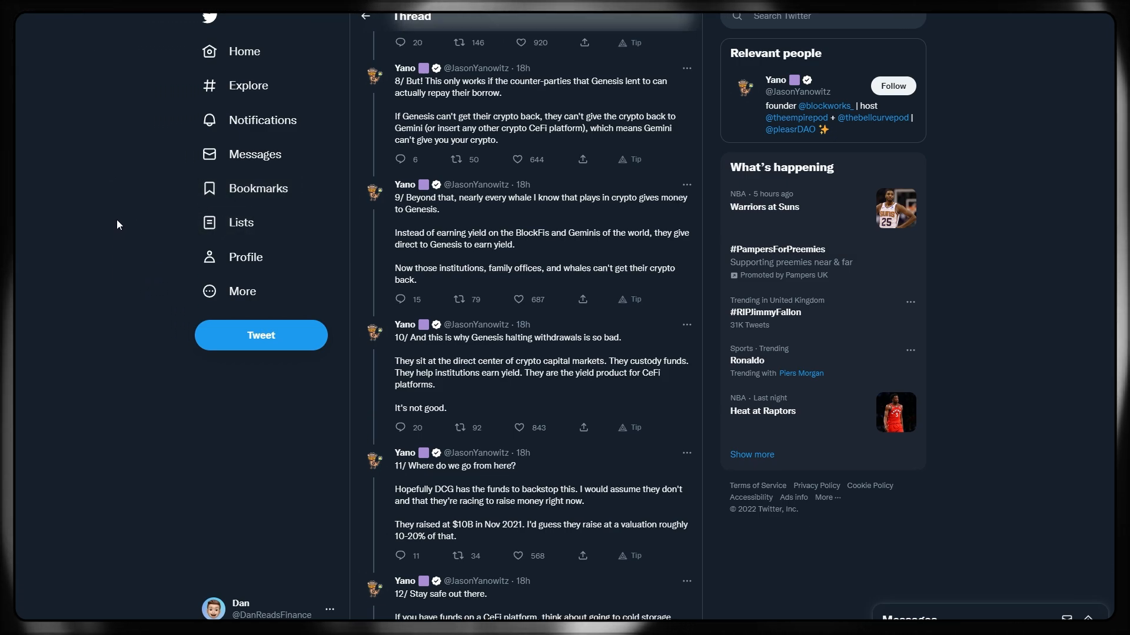
pyautogui.scroll(-3)
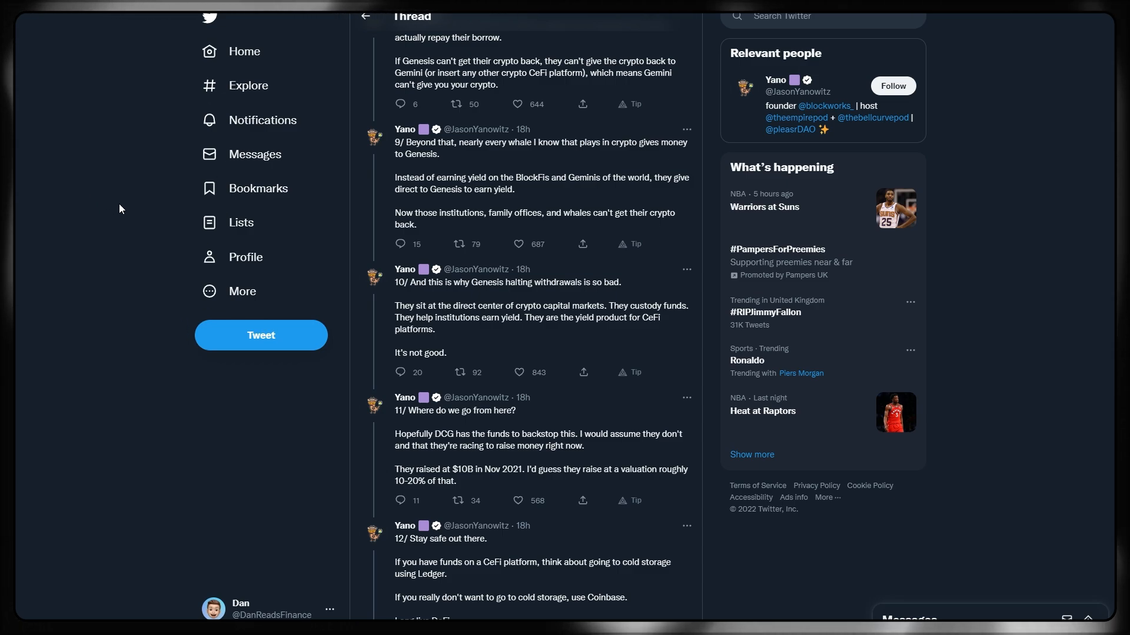
pyautogui.moveTo(155, 211)
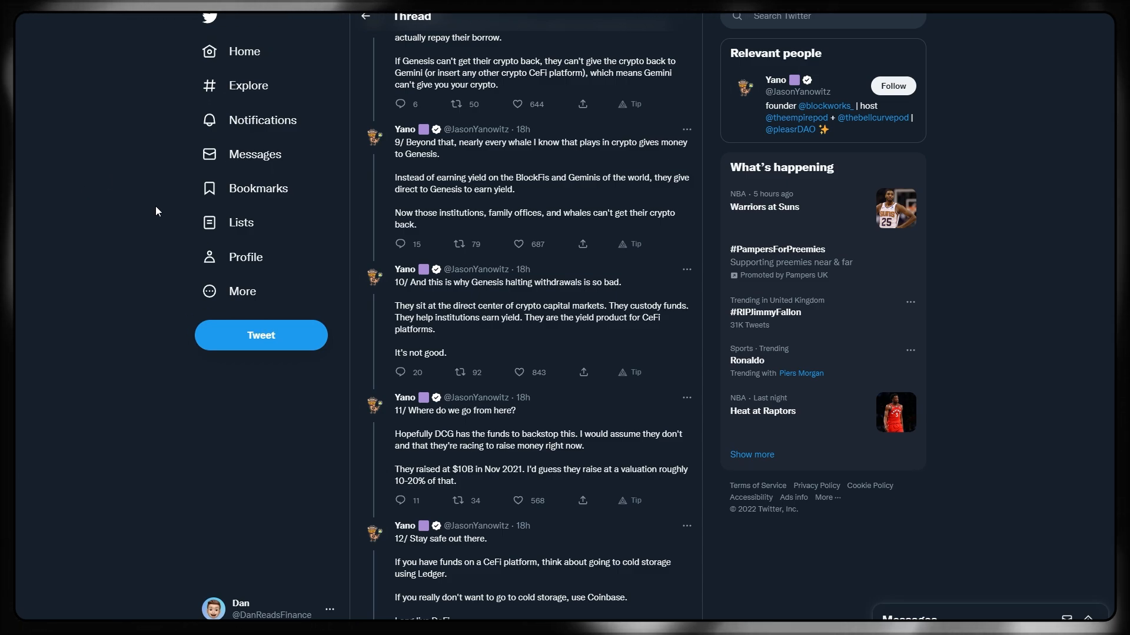
# Step: Scroll past tweet 11 through tweets 12, 13 and 14 on staying safe, the newsletter and the podcast
pyautogui.scroll(3)
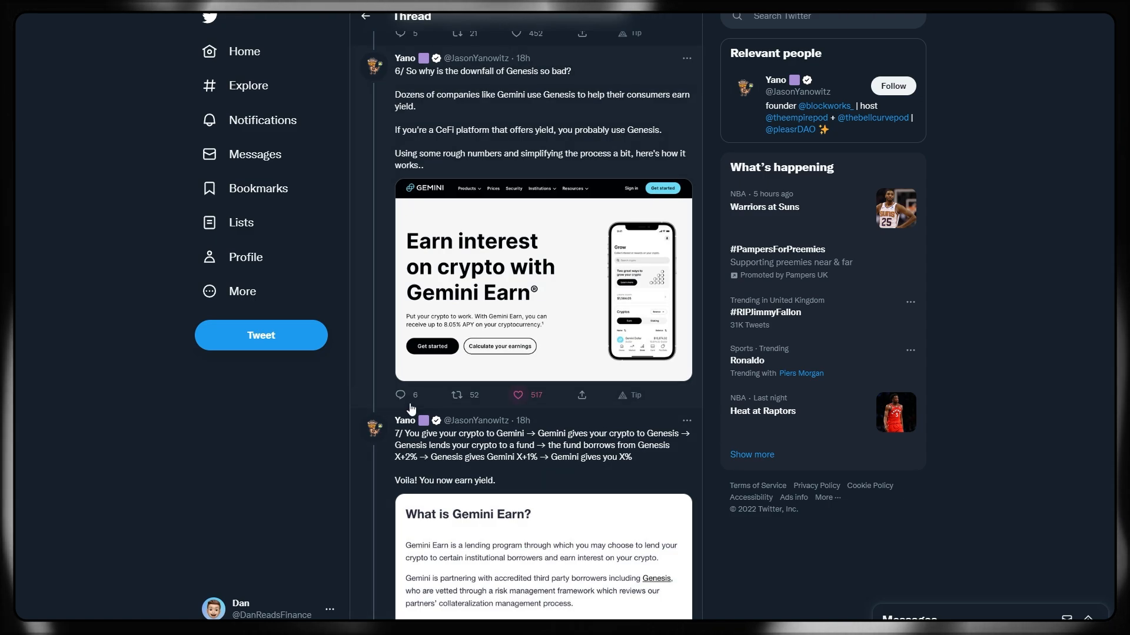
pyautogui.scroll(-3)
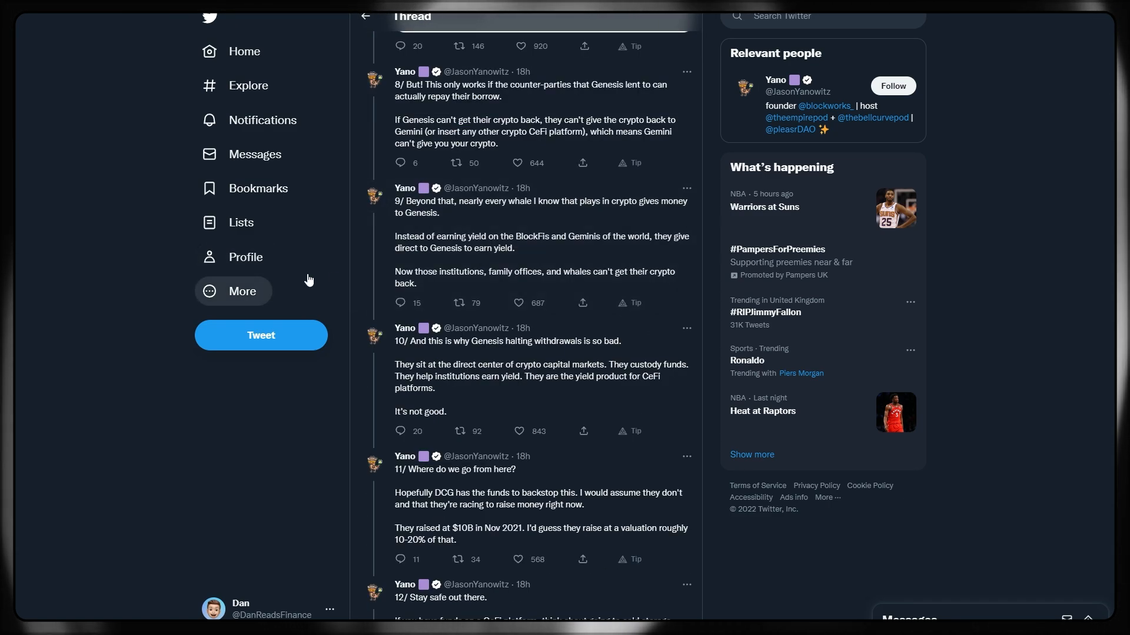
pyautogui.moveTo(358, 281)
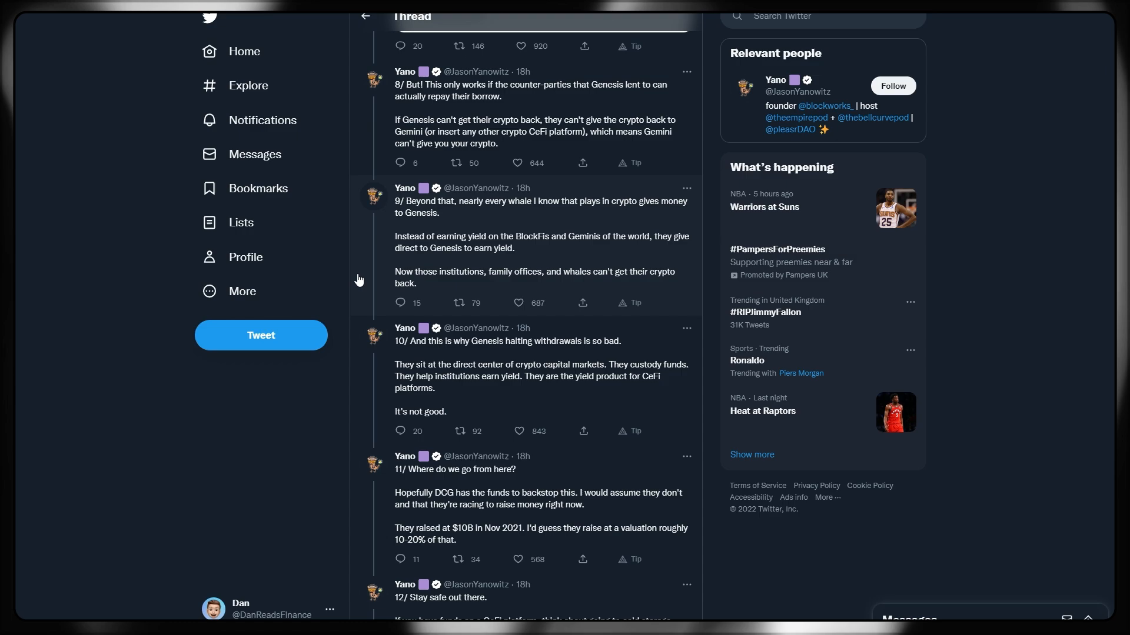
pyautogui.scroll(-3)
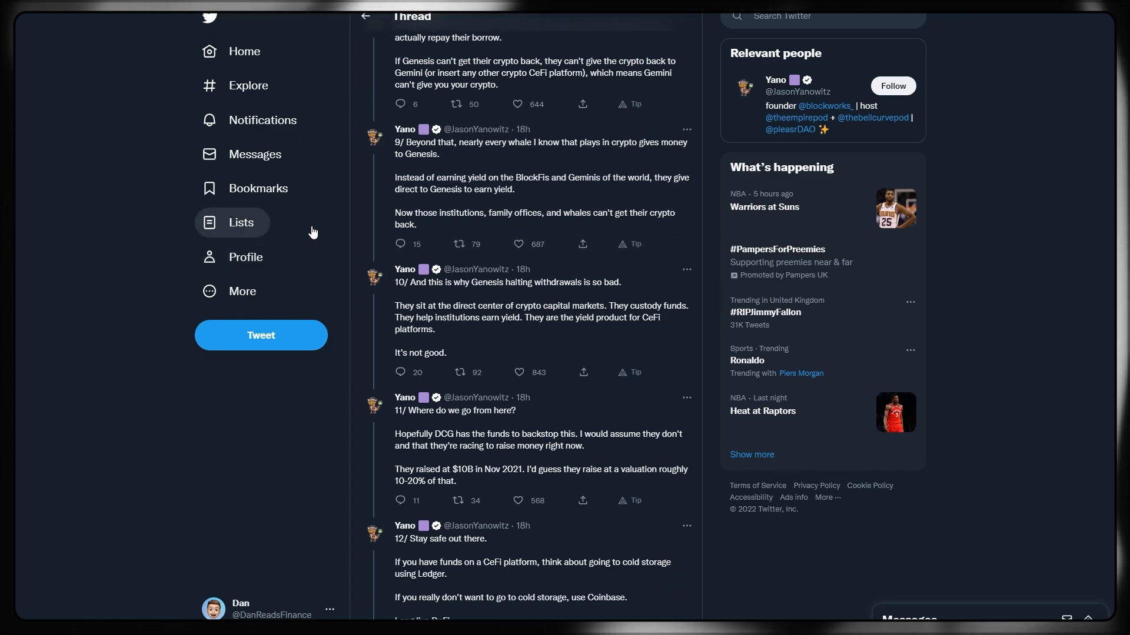
pyautogui.moveTo(404, 130)
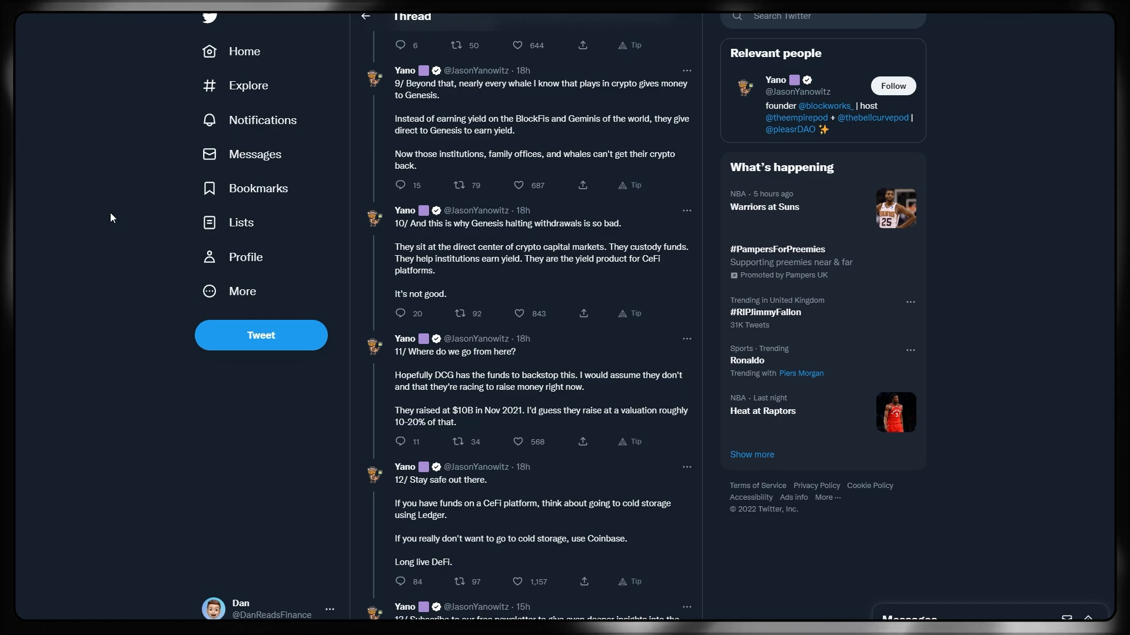
pyautogui.moveTo(50, 264)
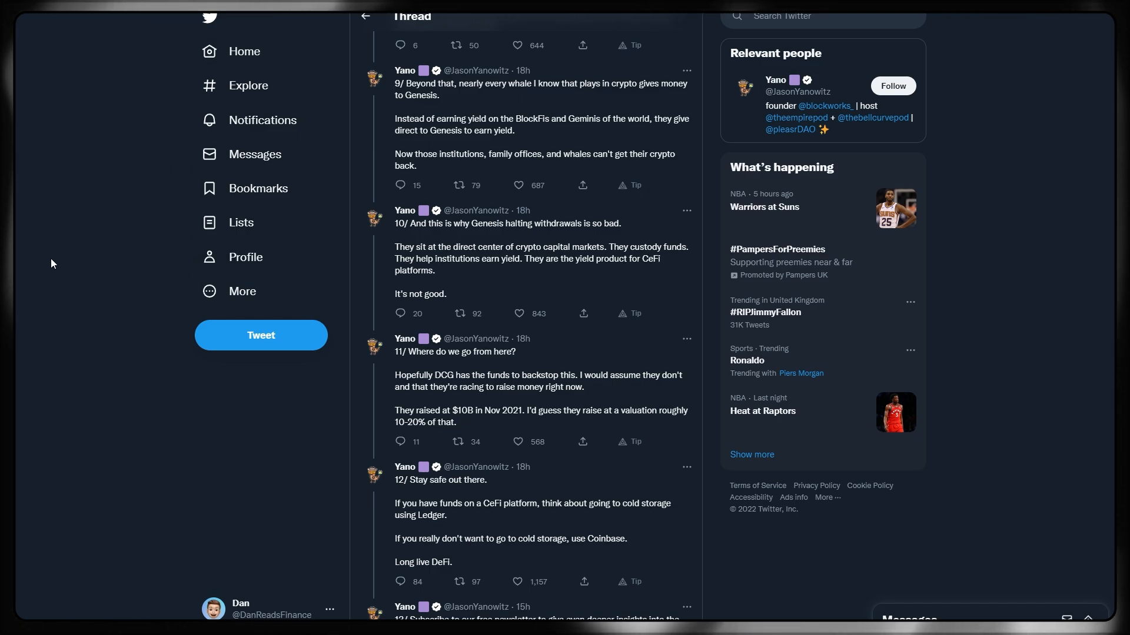
pyautogui.moveTo(50, 232)
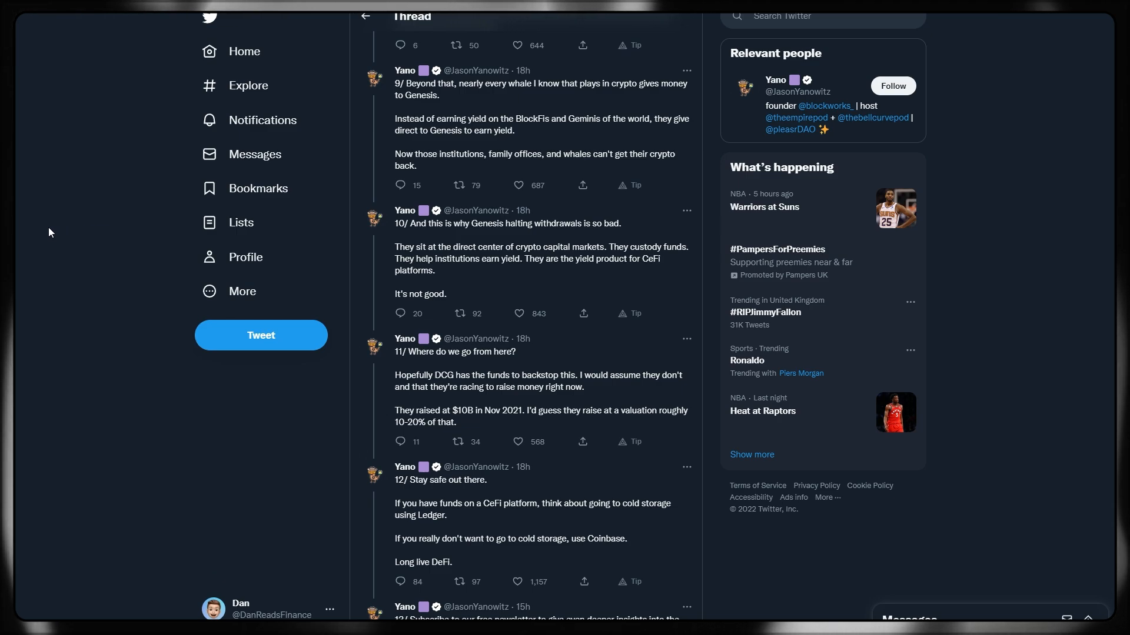
pyautogui.scroll(-3)
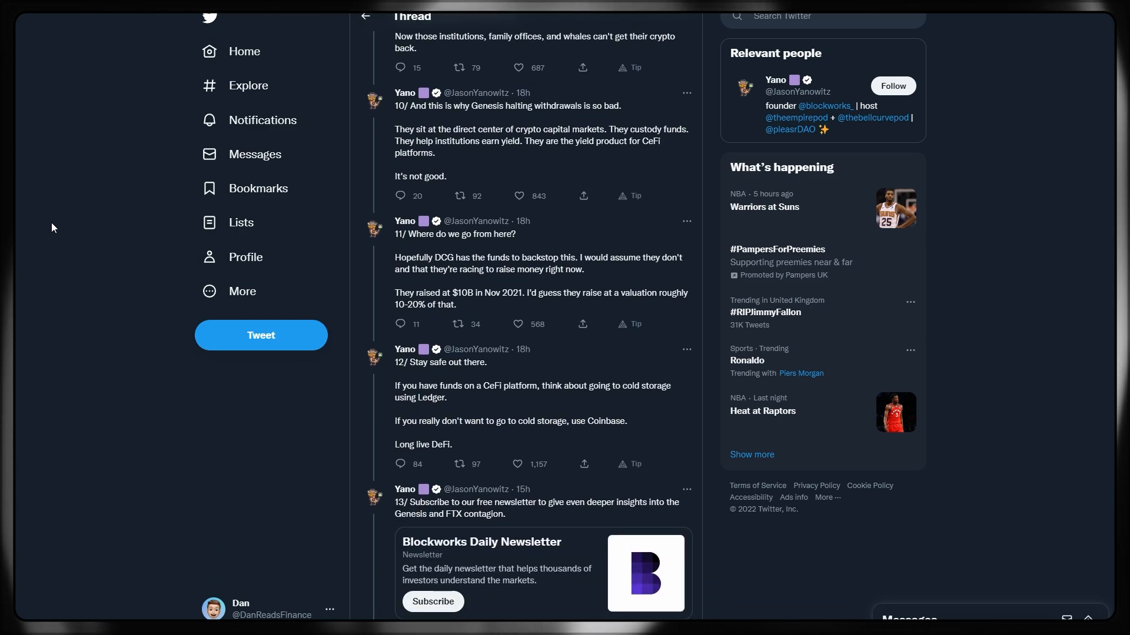
pyautogui.moveTo(60, 221)
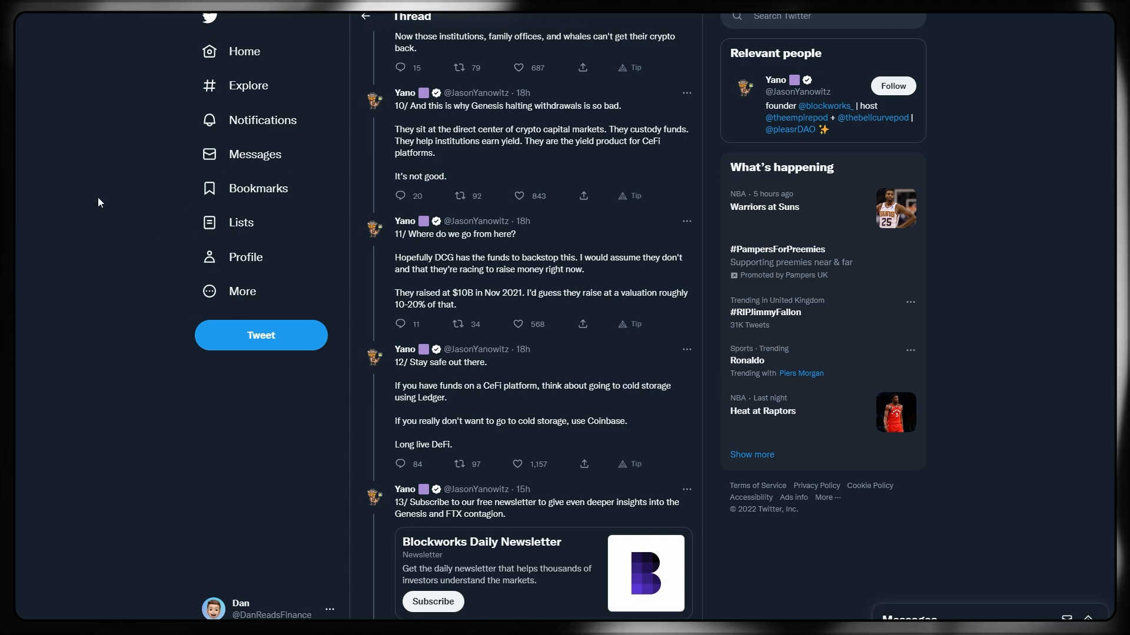
pyautogui.scroll(-3)
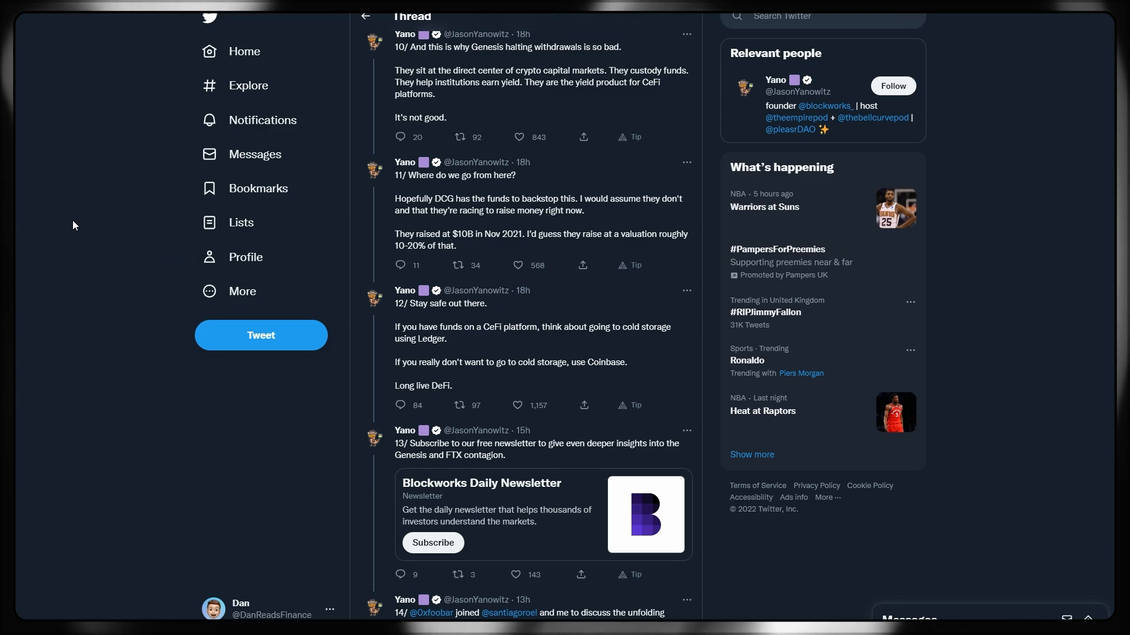
pyautogui.moveTo(78, 233)
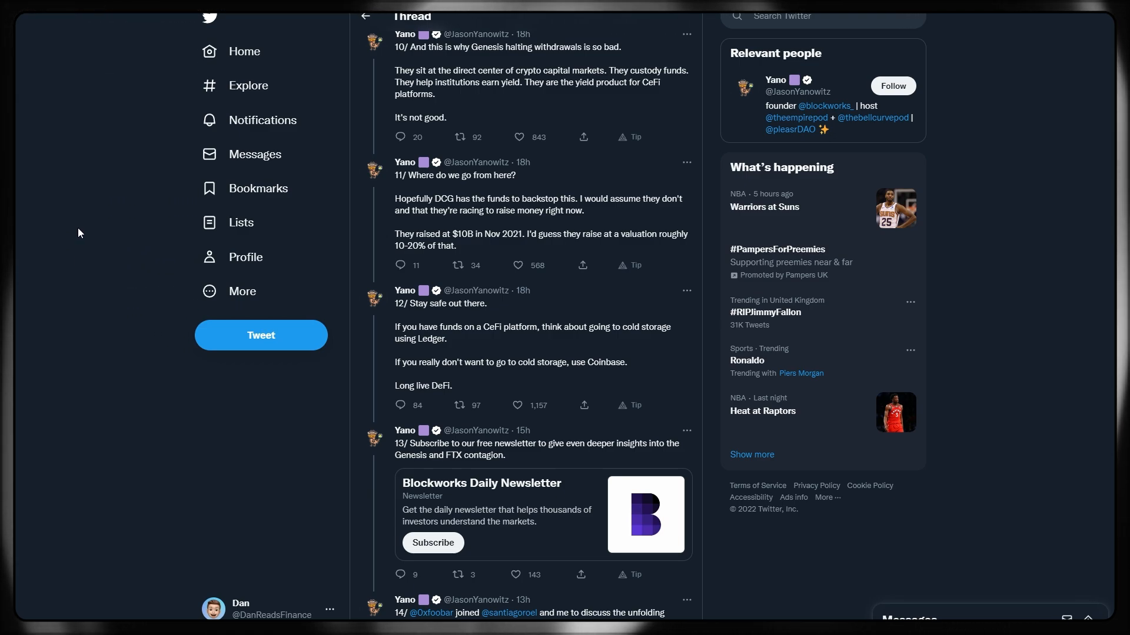
pyautogui.scroll(-3)
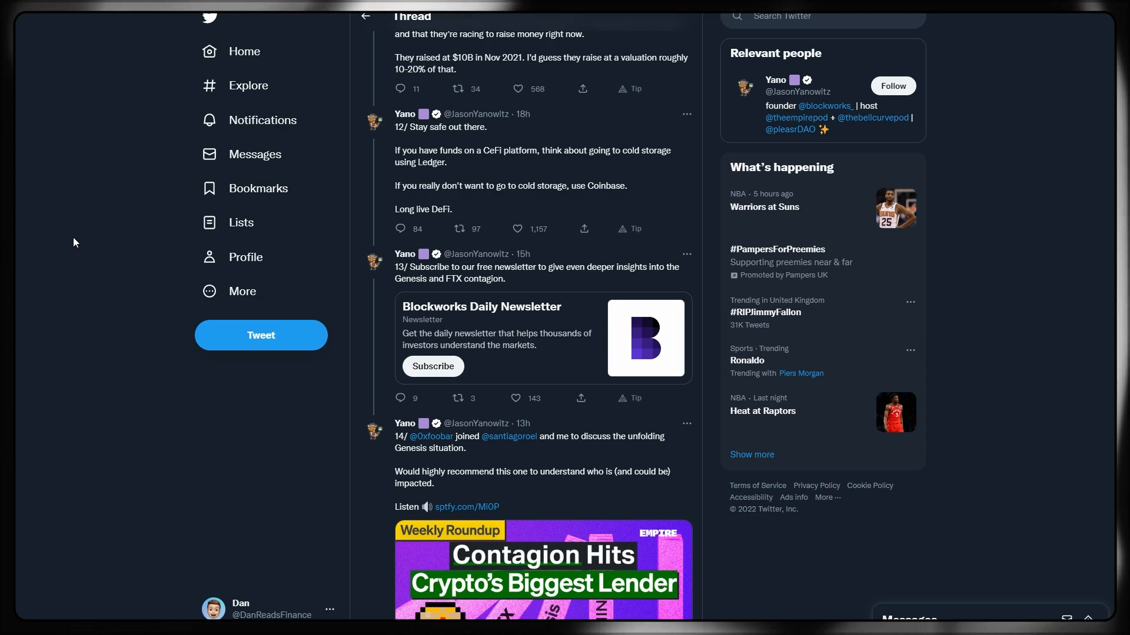
pyautogui.moveTo(21, 191)
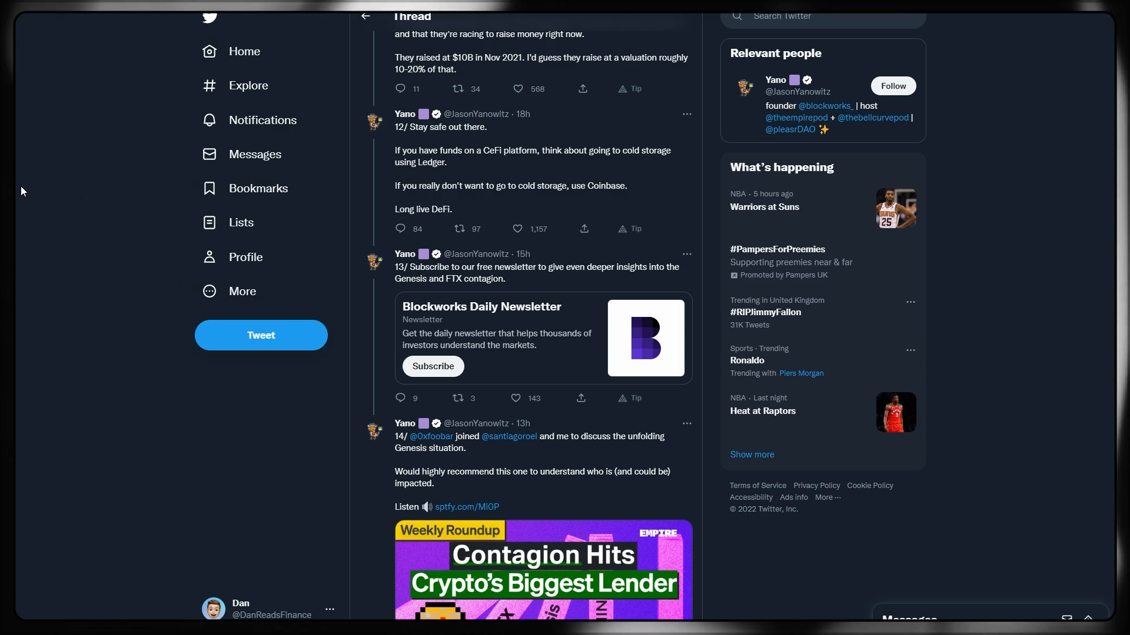
pyautogui.moveTo(53, 120)
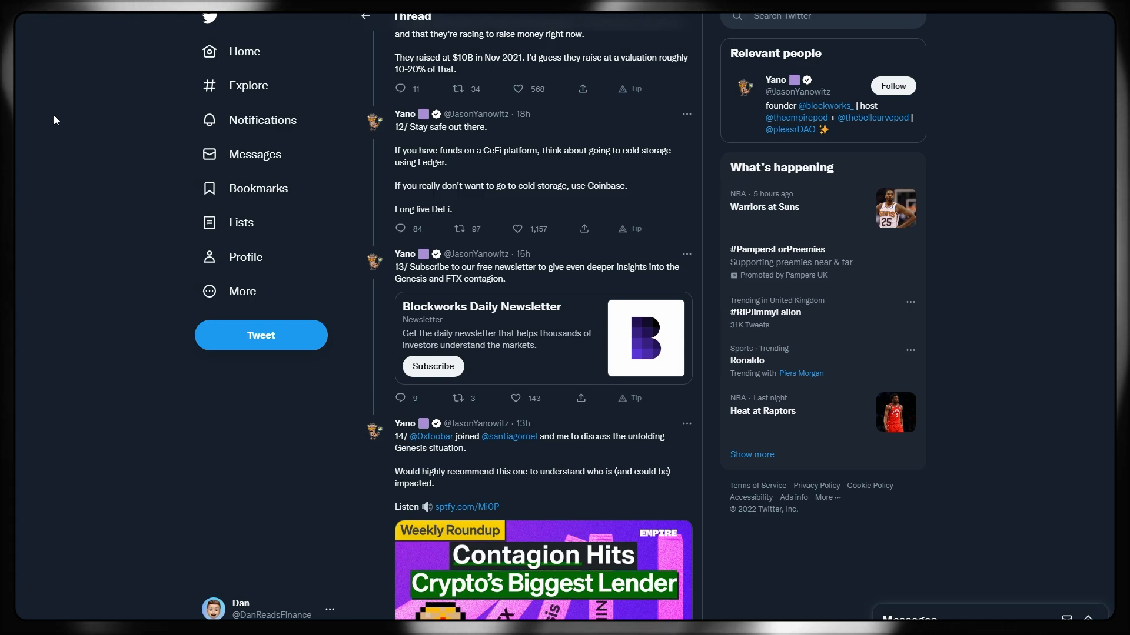
pyautogui.moveTo(78, 219)
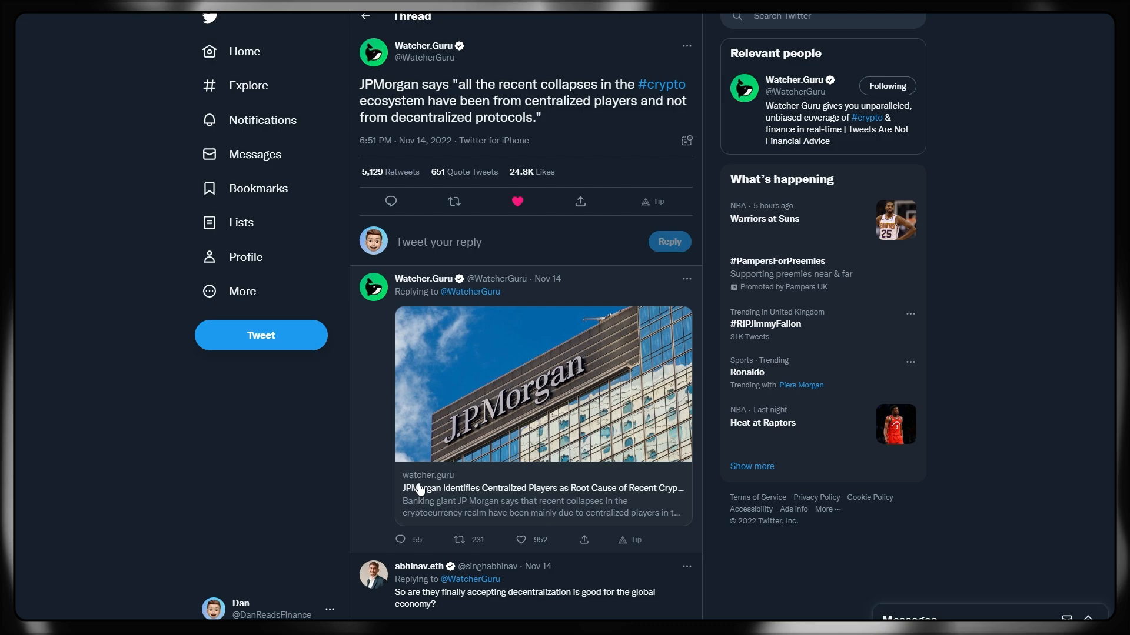
# Step: Scroll slightly down the opened Watcher.Guru JPMorgan tweet blaming centralized players for the collapses
pyautogui.scroll(-3)
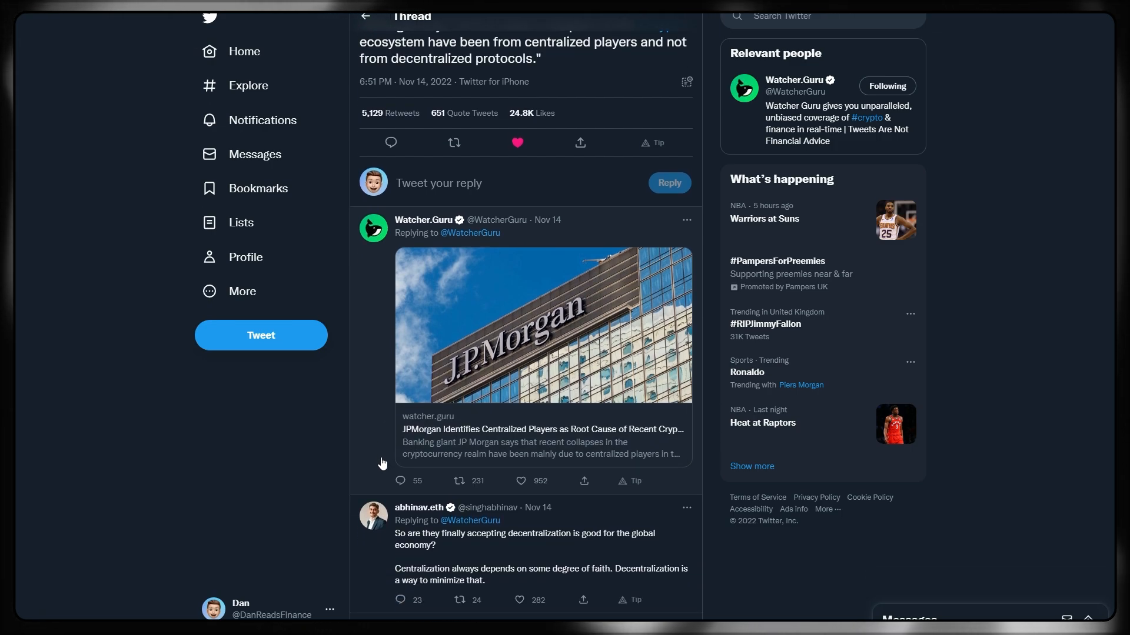
pyautogui.moveTo(383, 420)
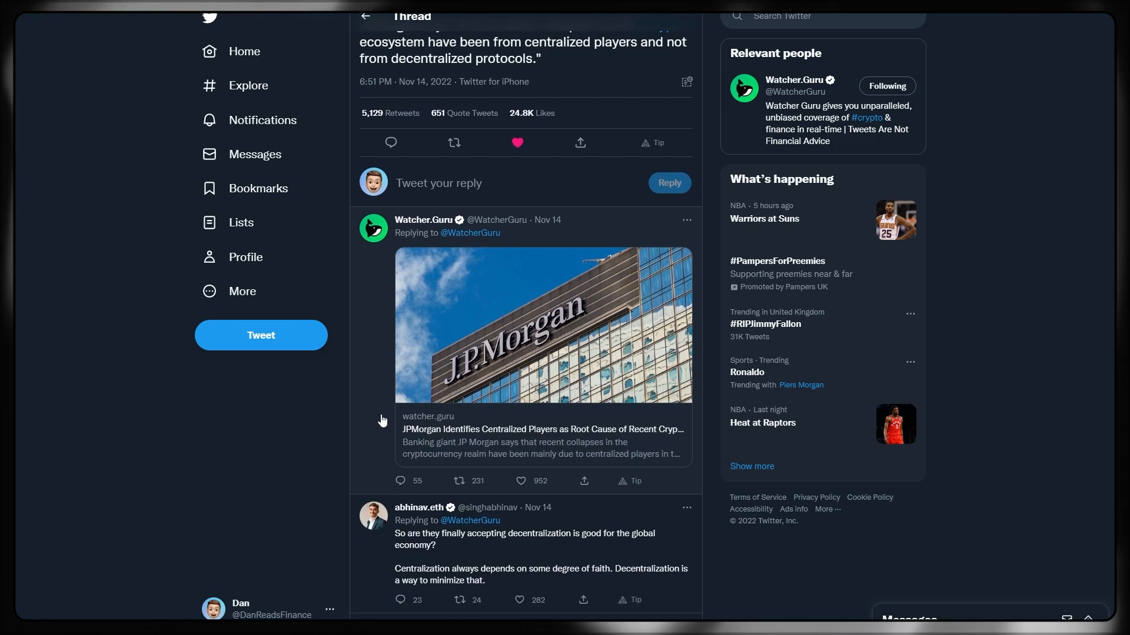
pyautogui.moveTo(287, 400)
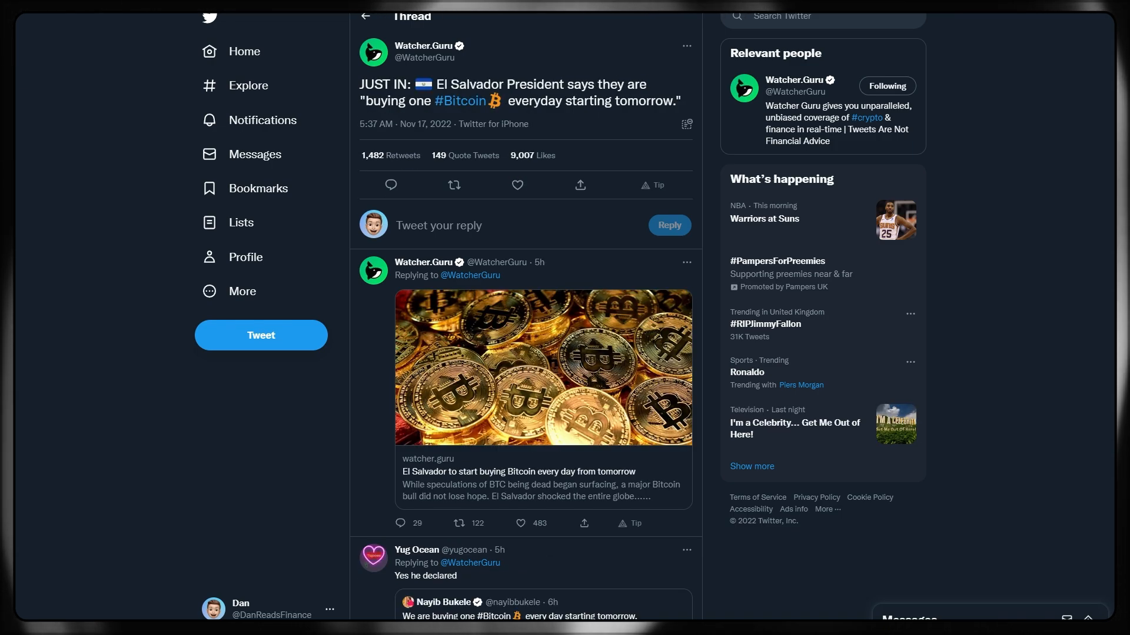
# Step: Open the Earthlings.land tweet about defaced HAANGRRY election posters in New Paris with its video
pyautogui.click(516, 185)
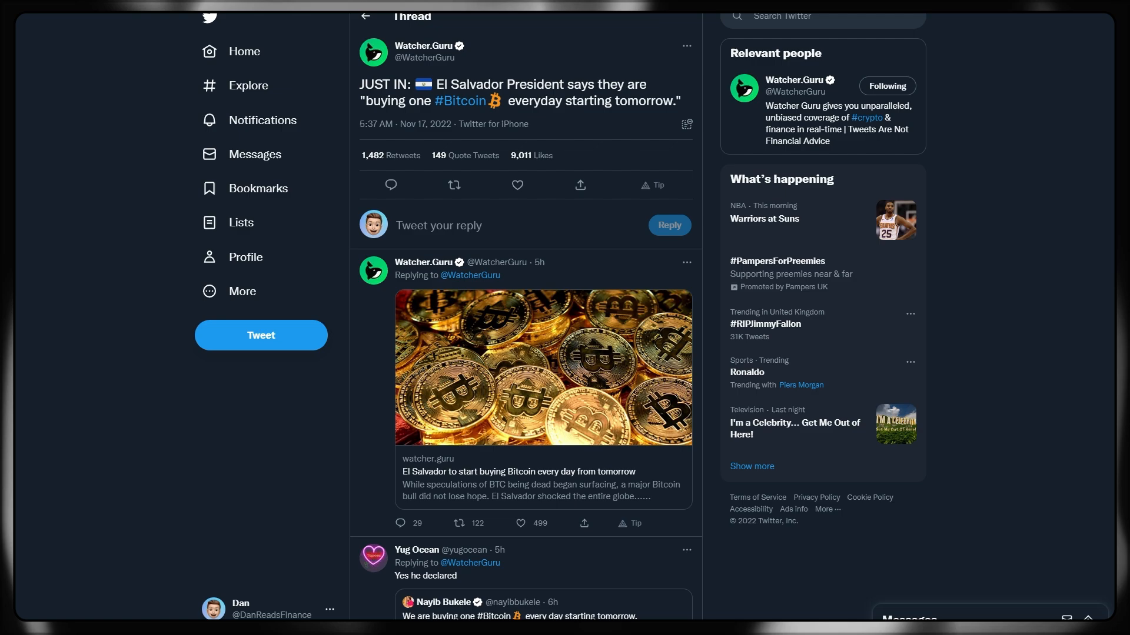
pyautogui.click(454, 184)
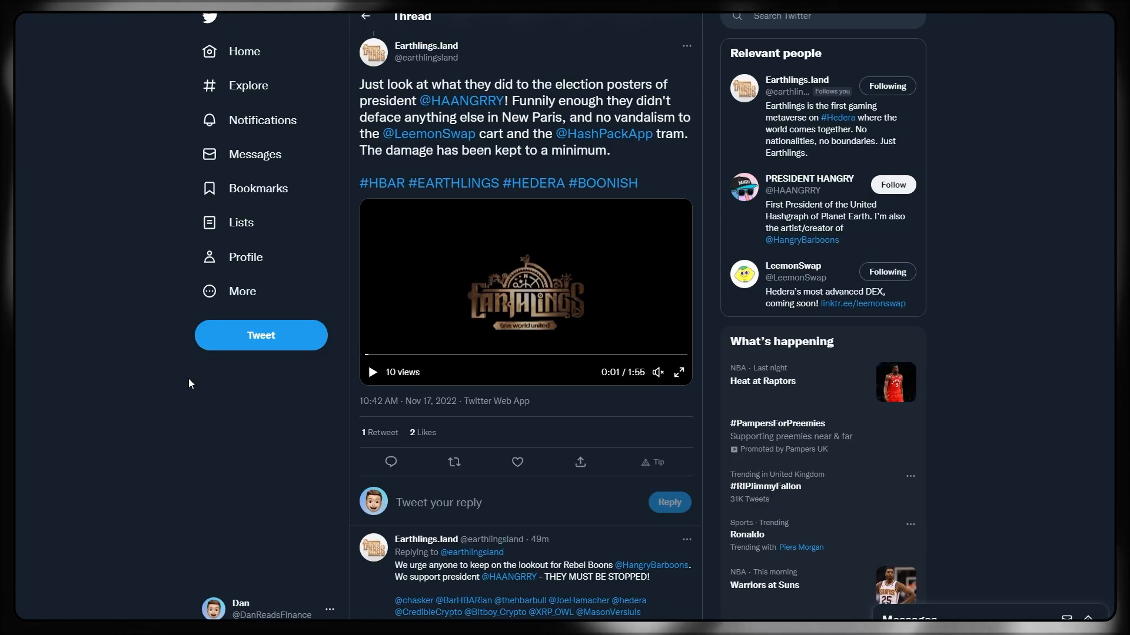
pyautogui.moveTo(359, 316)
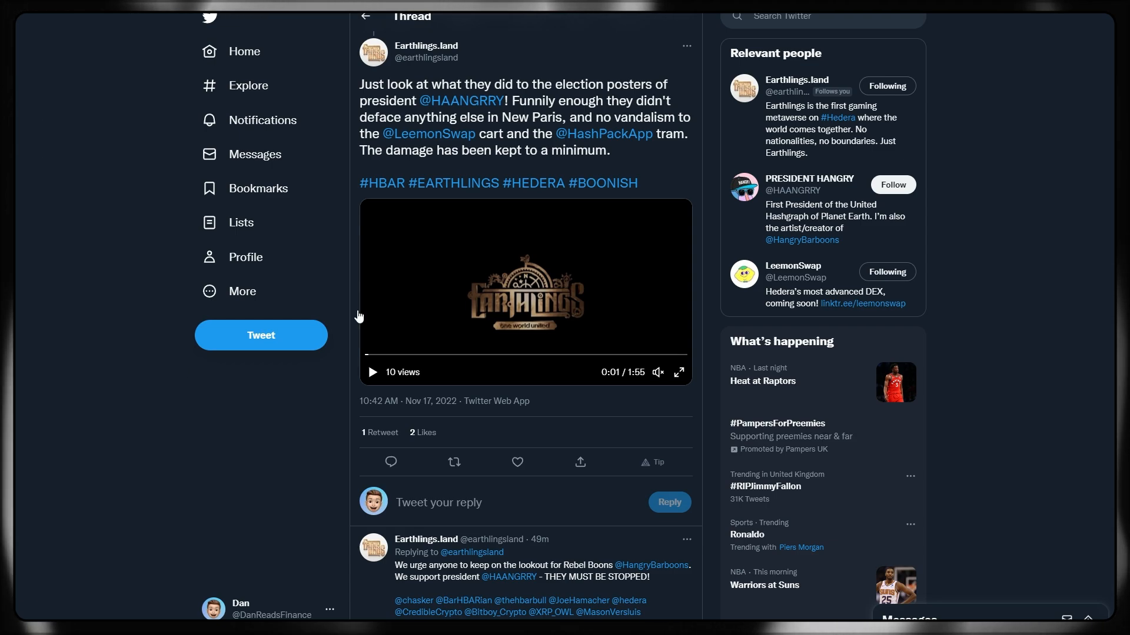
pyautogui.moveTo(628, 343)
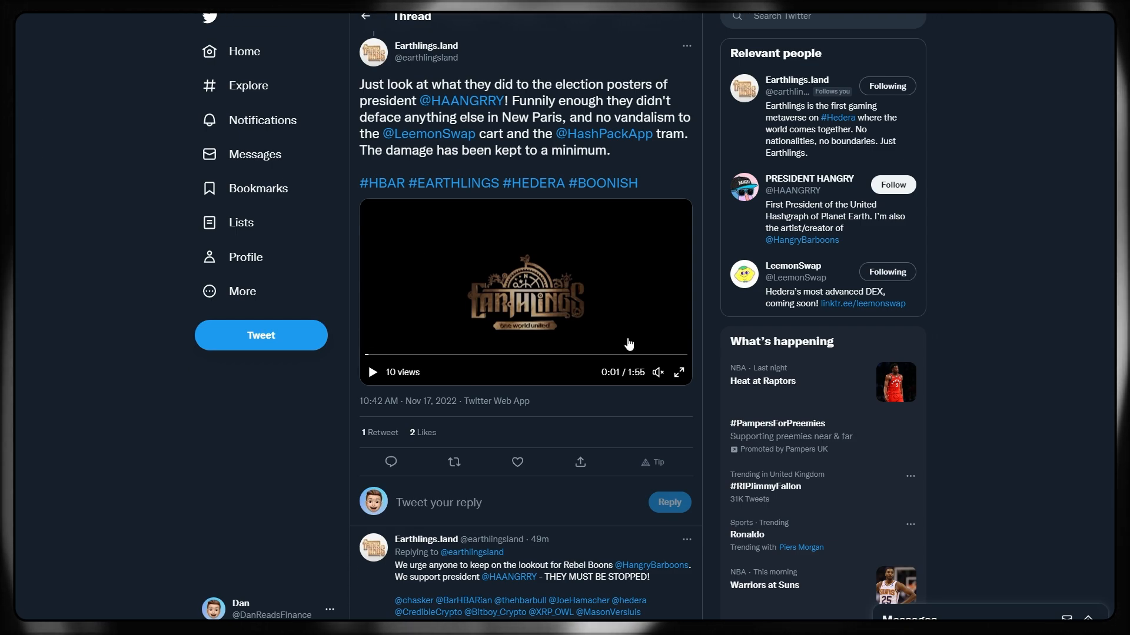
# Step: Play the Earthlings.land New Paris street video in full screen
pyautogui.click(678, 373)
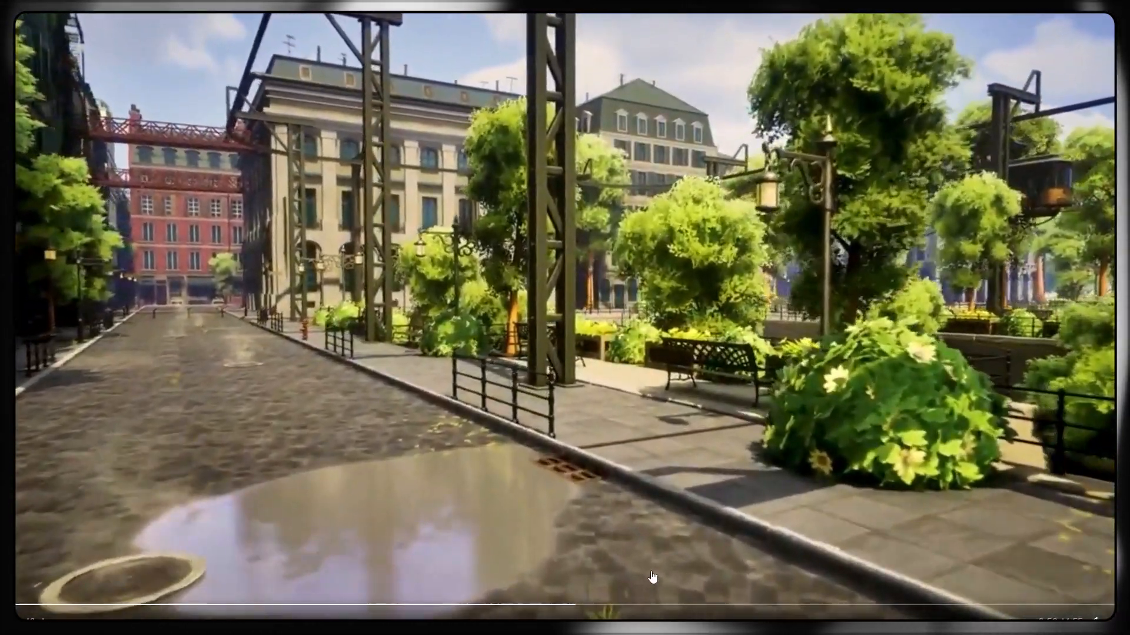
# Step: Exit the full-screen video to reach the TYMLEZ sustainable aviation fuel collaboration tweet
pyautogui.click(868, 606)
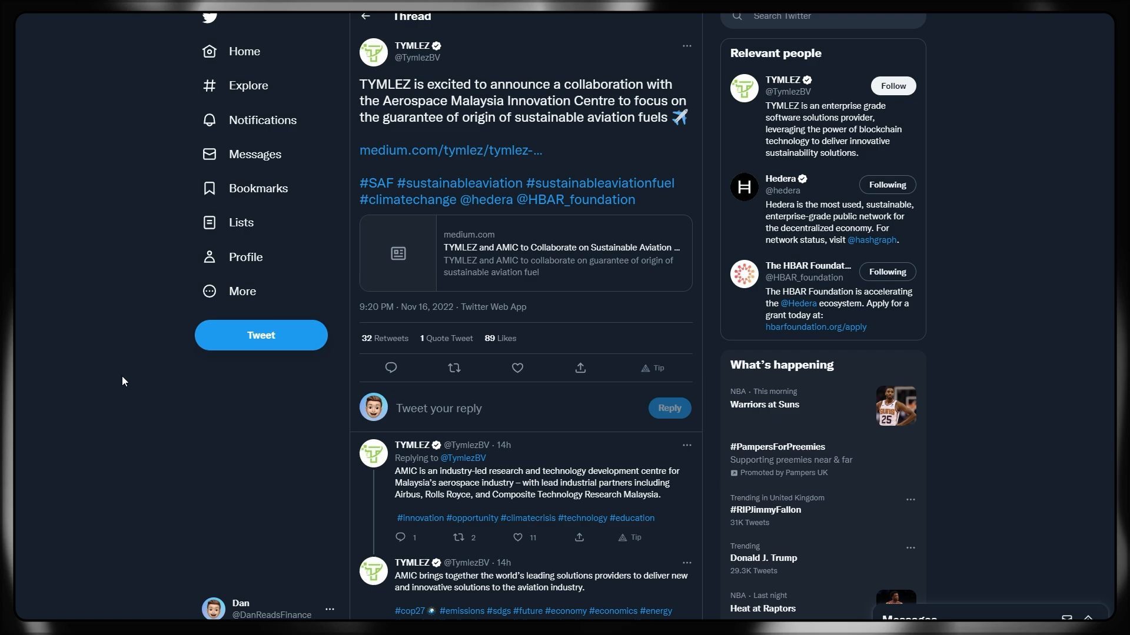
pyautogui.scroll(-3)
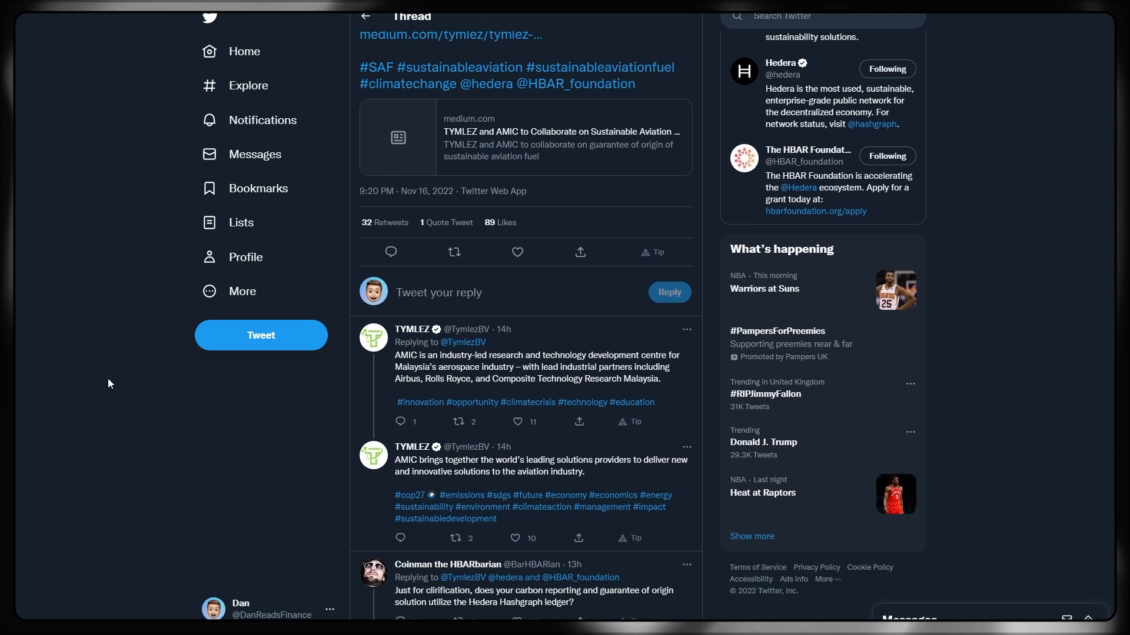
pyautogui.scroll(-3)
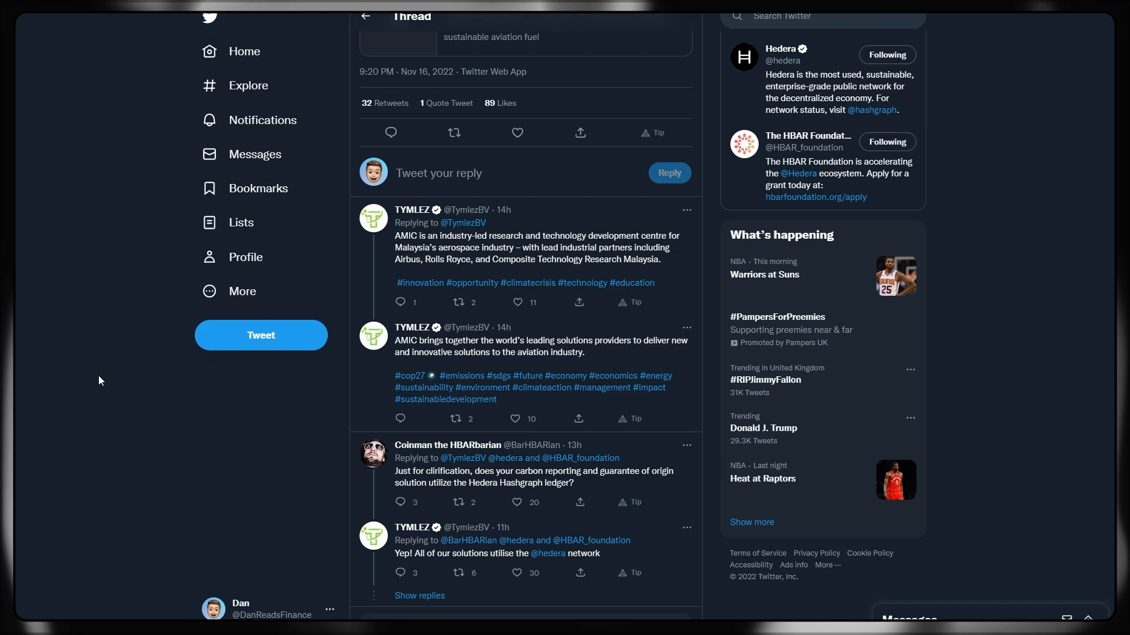
pyautogui.moveTo(128, 367)
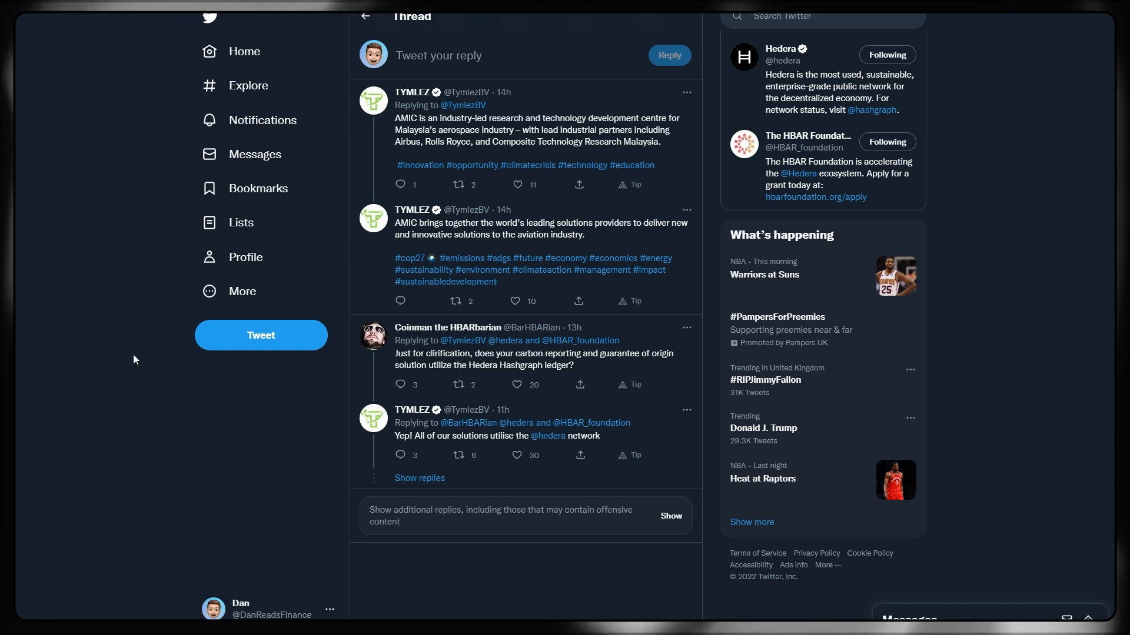
pyautogui.scroll(3)
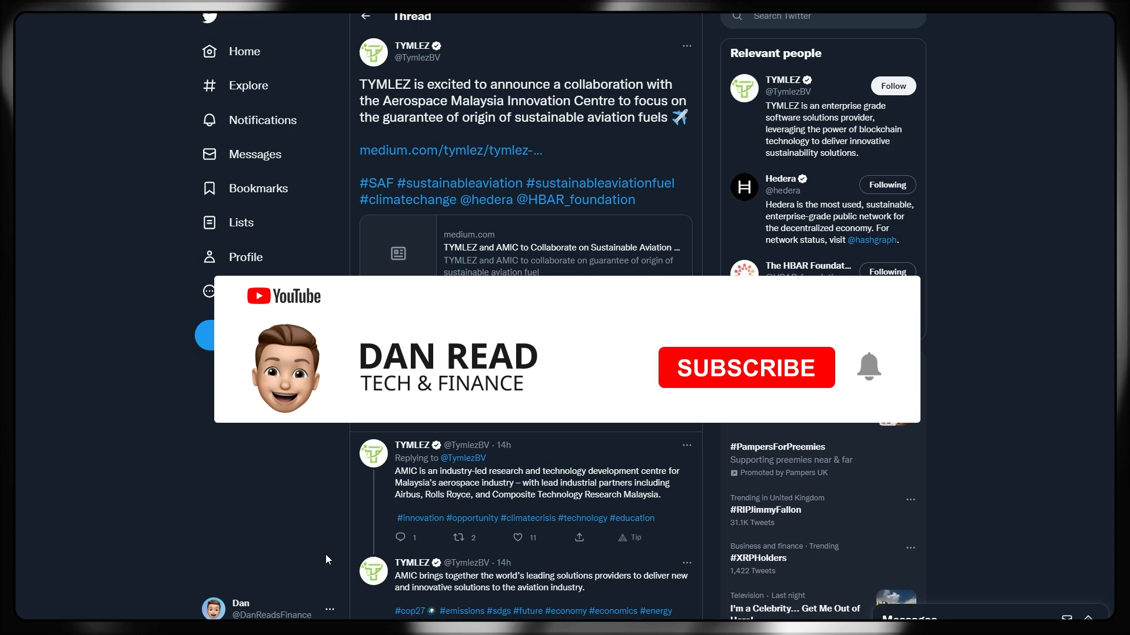
pyautogui.click(745, 367)
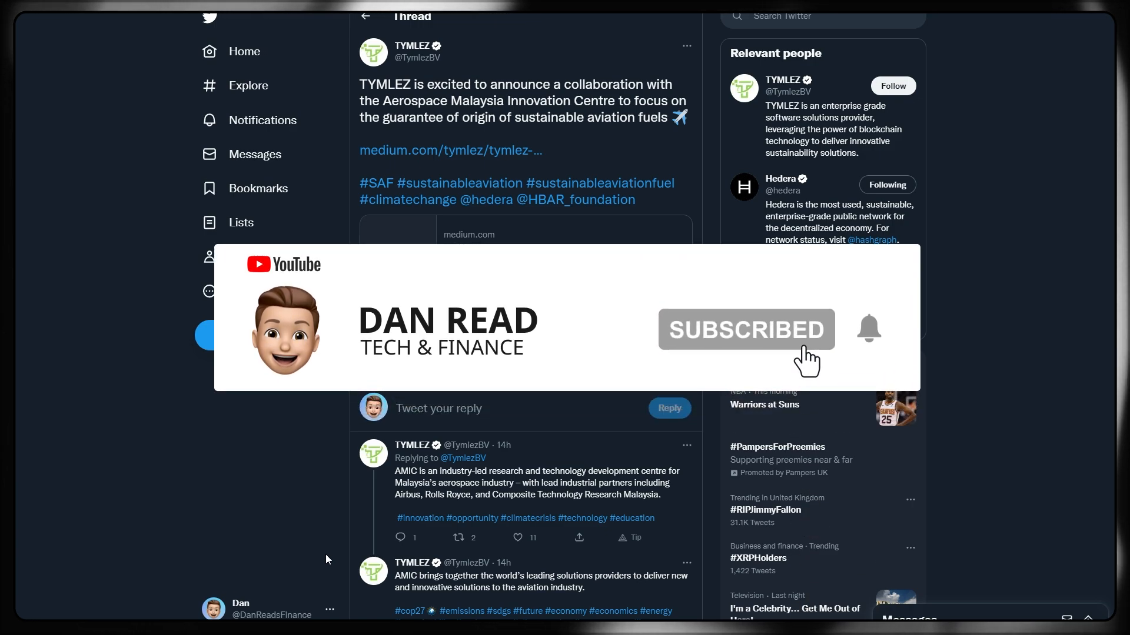